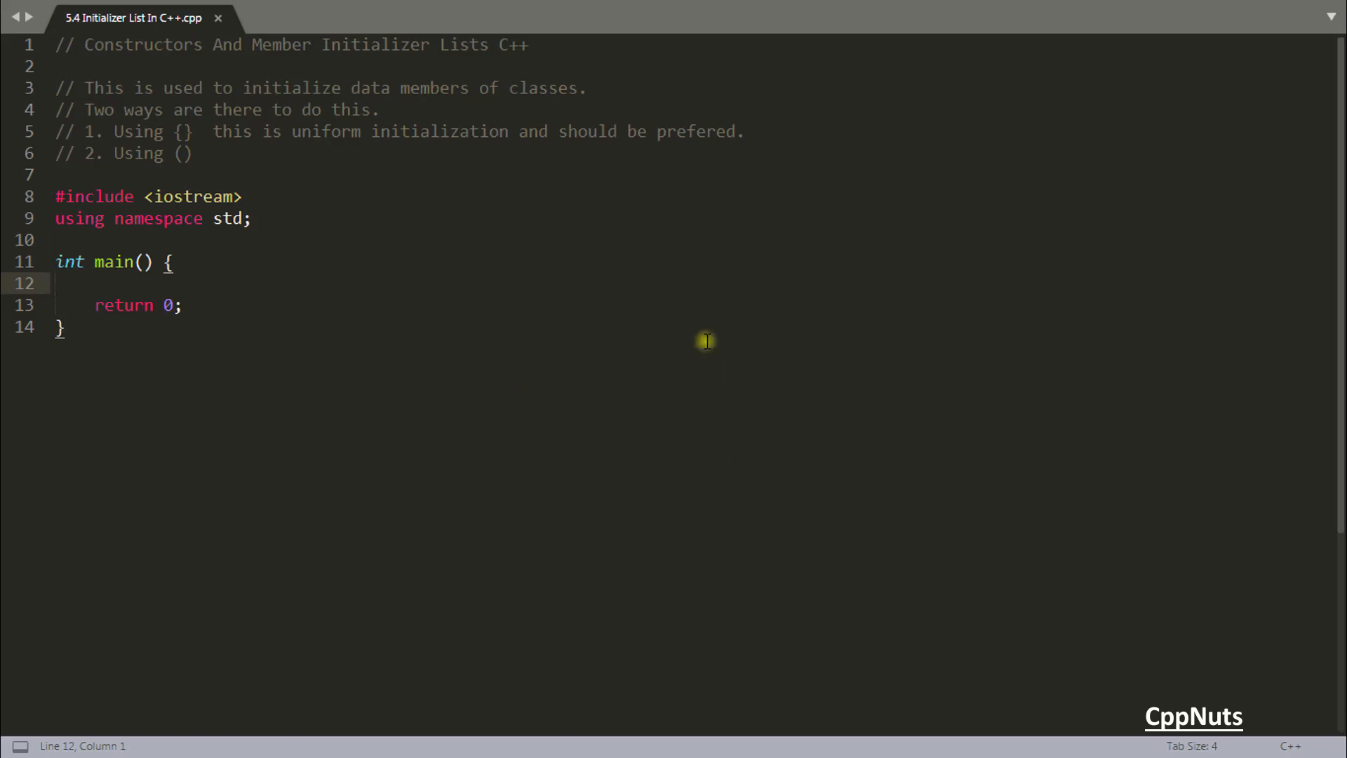
pyautogui.moveTo(90, 46)
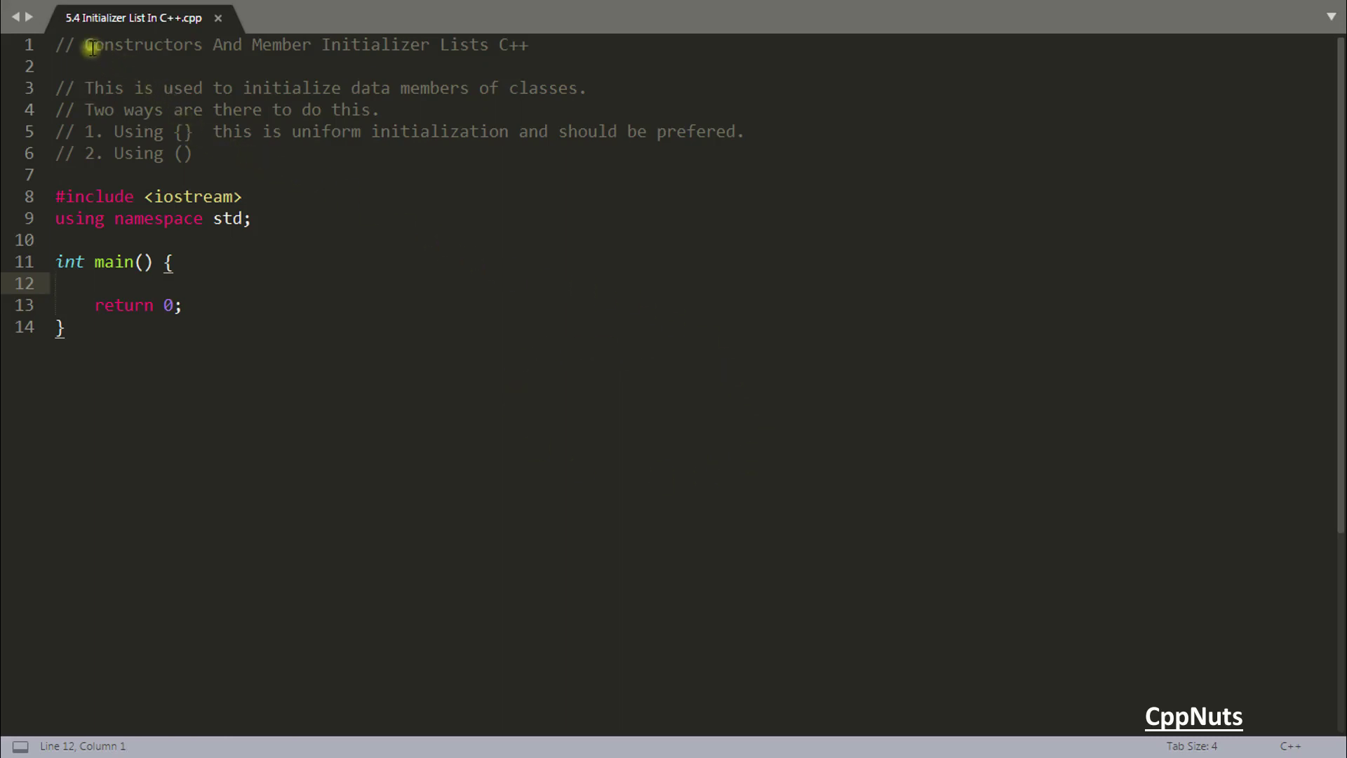
# - Above main, define class Base with int x and a constructor Base(int a) assigning x = a
pyautogui.doubleClick(142, 45)
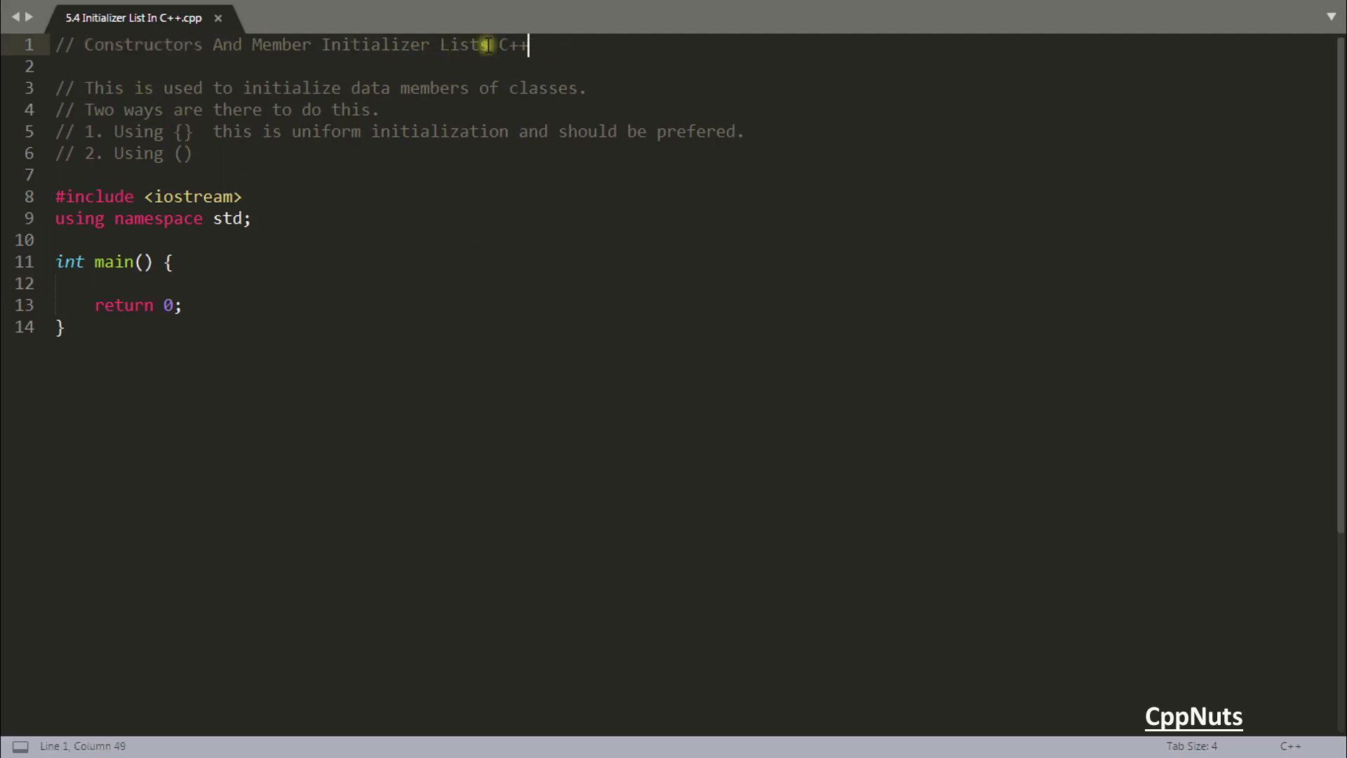
pyautogui.moveTo(369, 153)
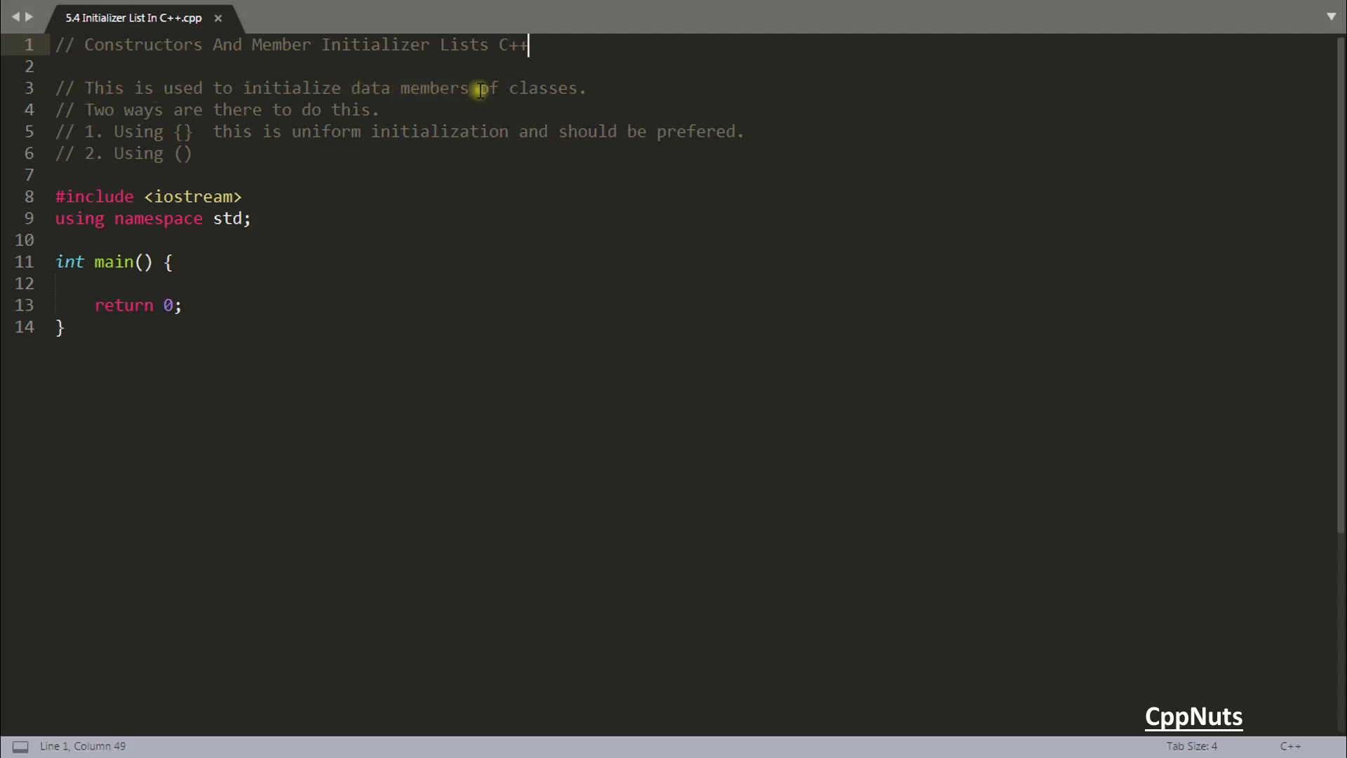
pyautogui.click(56, 240)
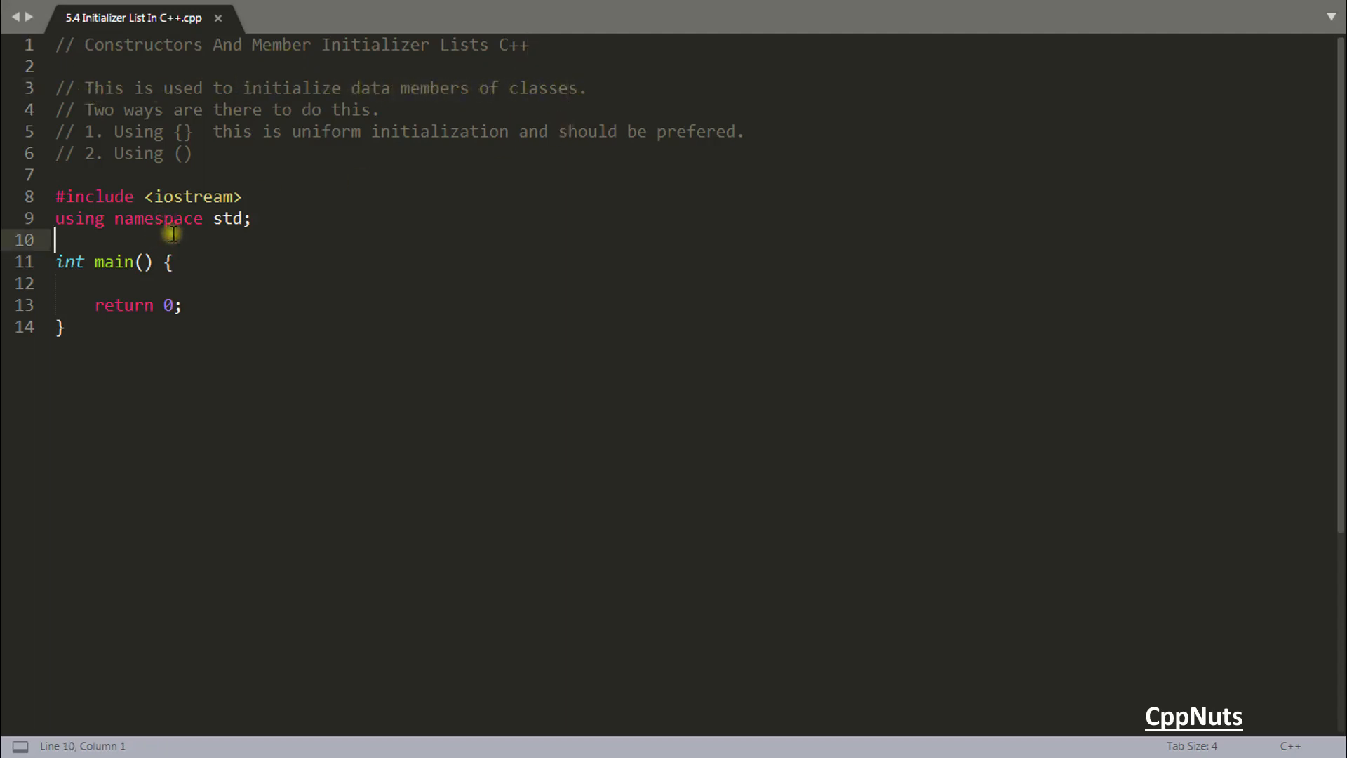
pyautogui.write('classs Base')
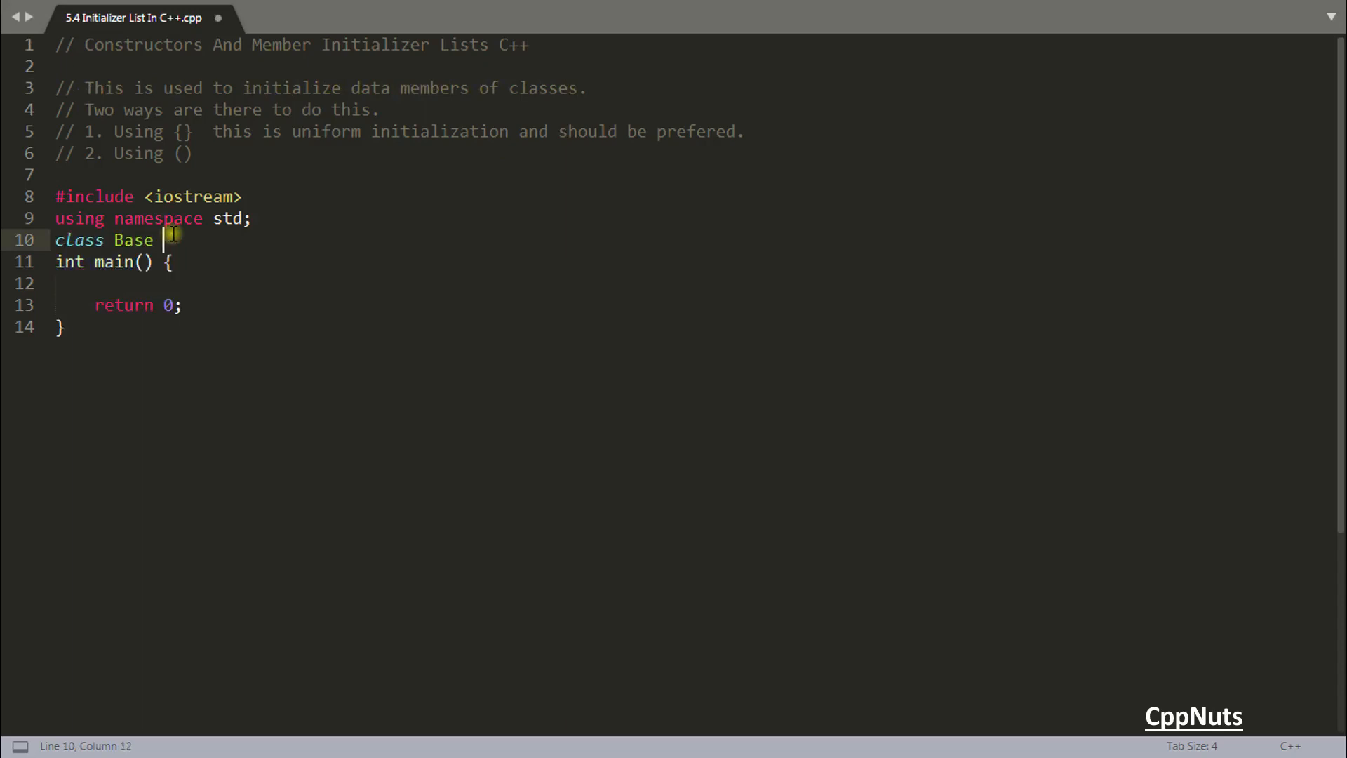
pyautogui.write('{')
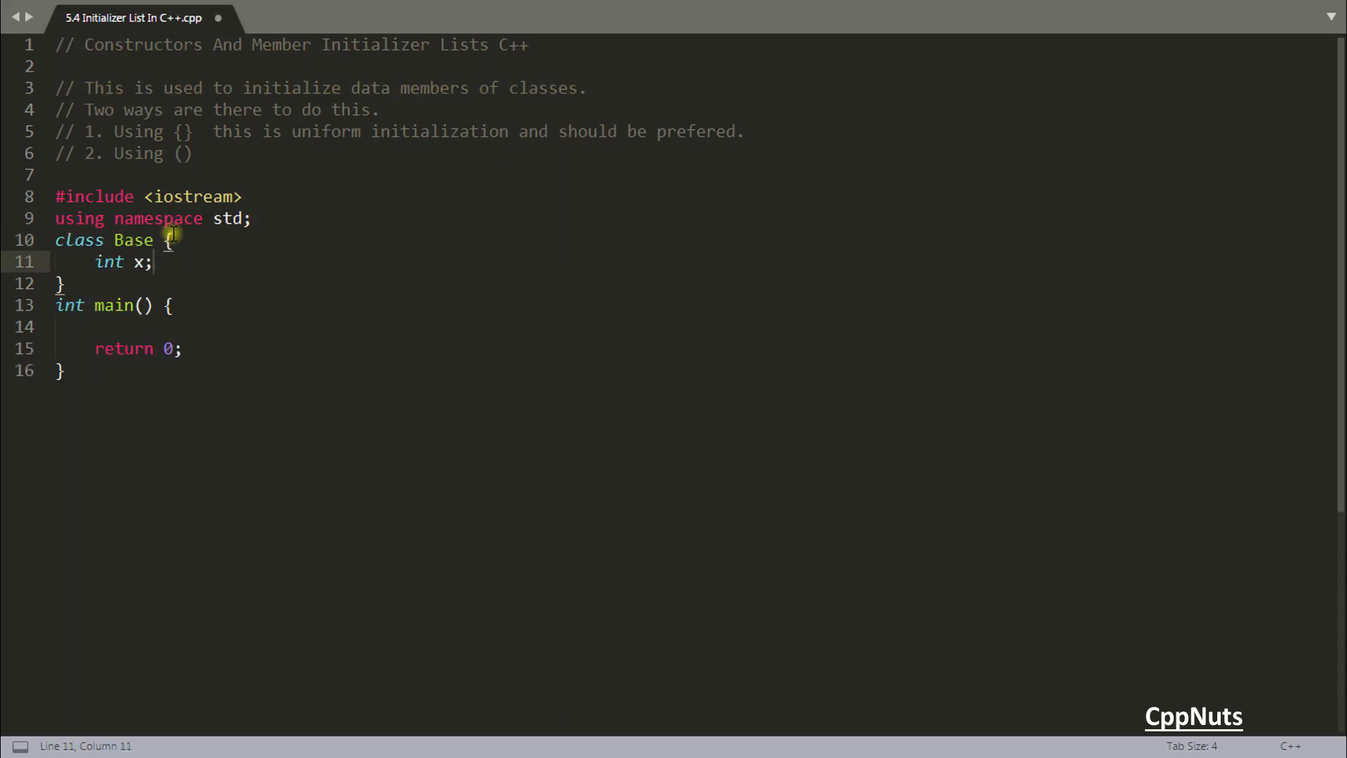
pyautogui.press('enter')
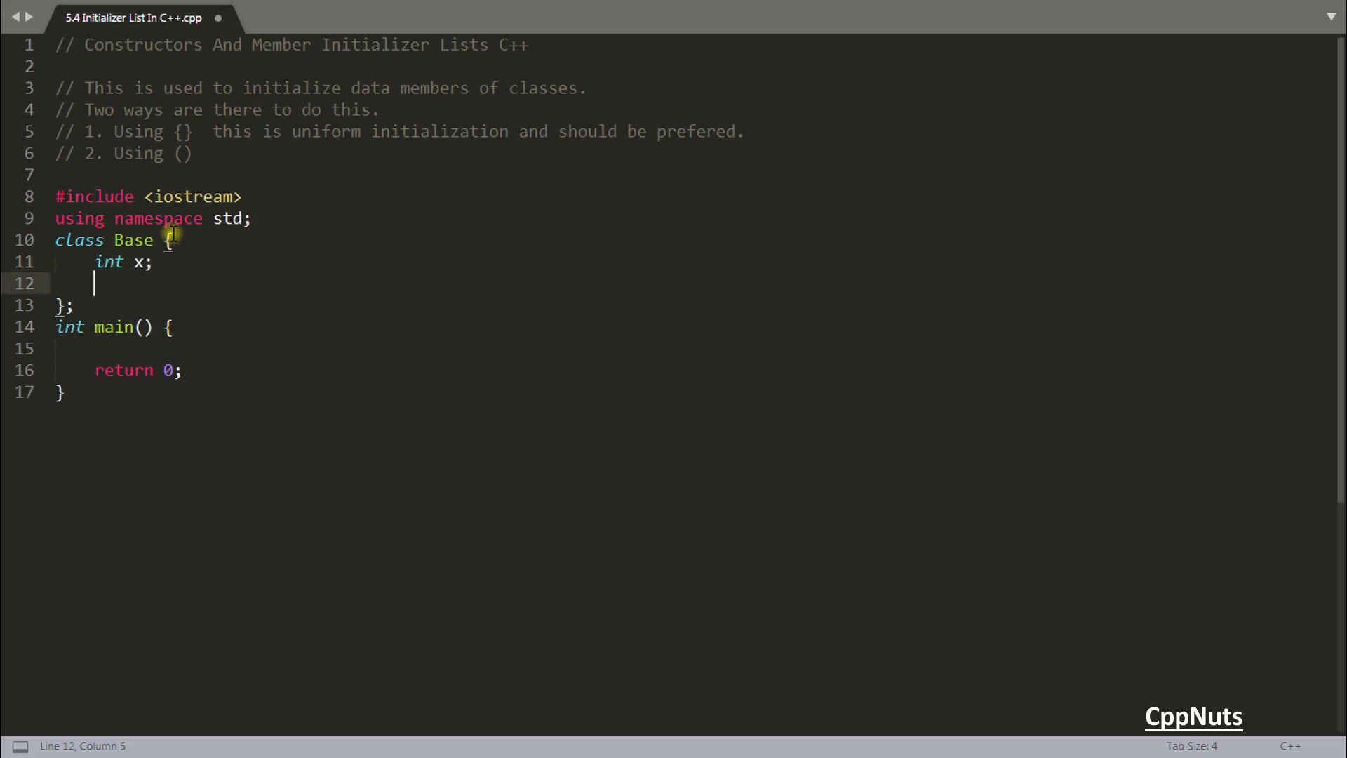
pyautogui.write('Base() {}')
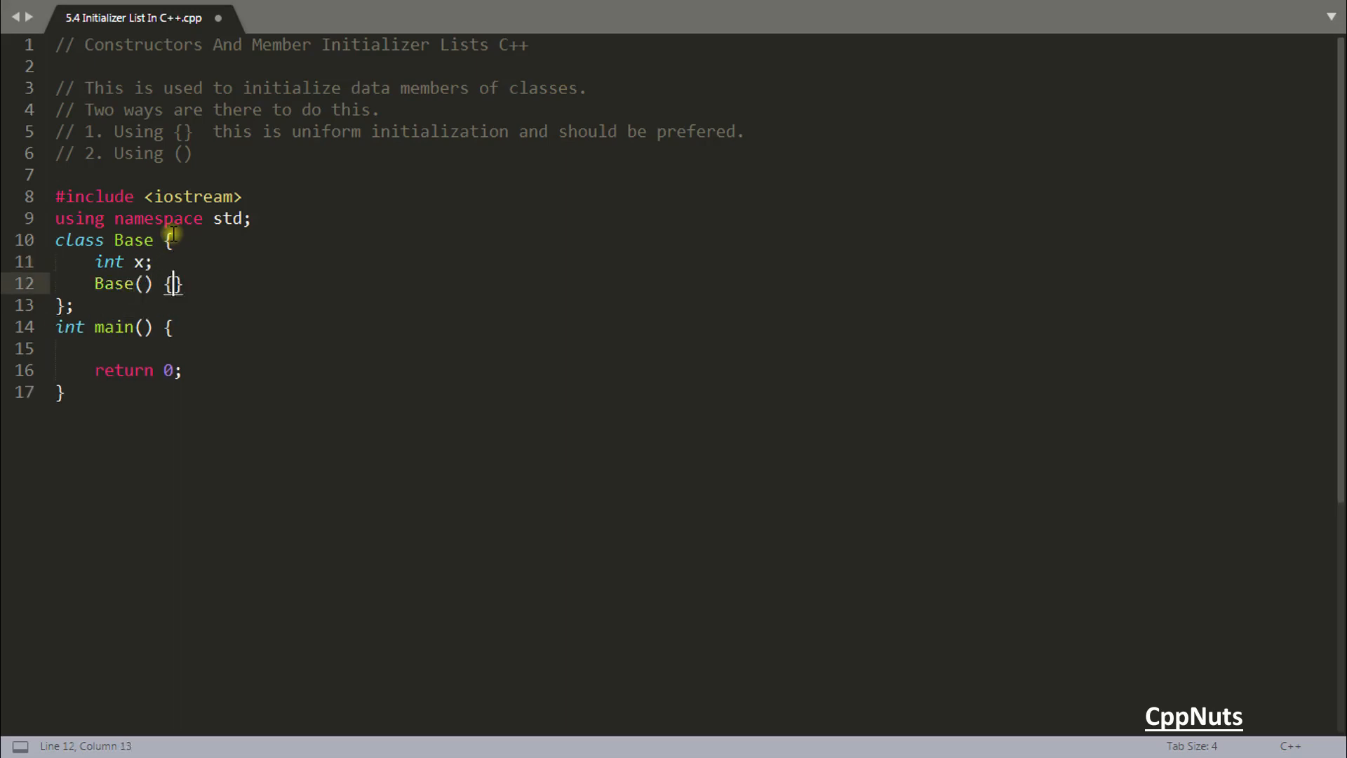
pyautogui.write('int')
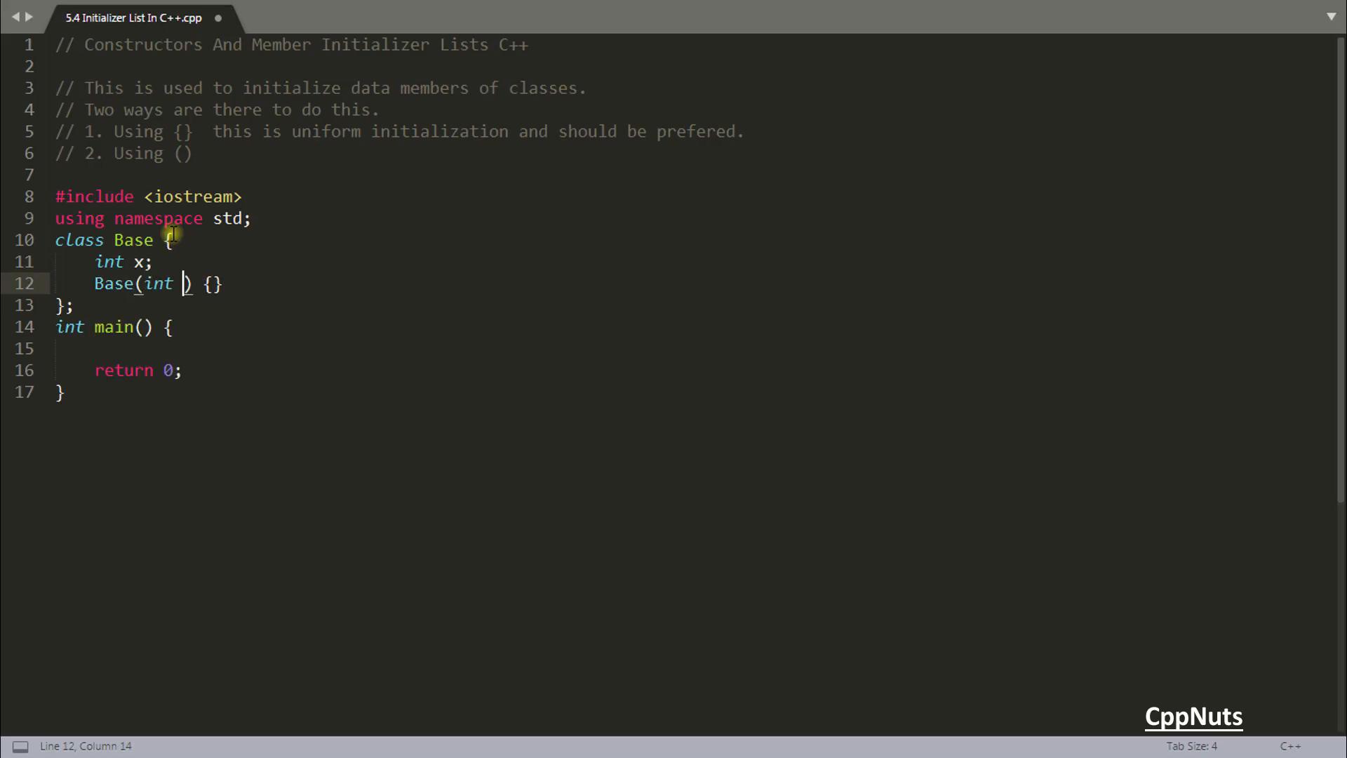
pyautogui.write('a) { x = a;')
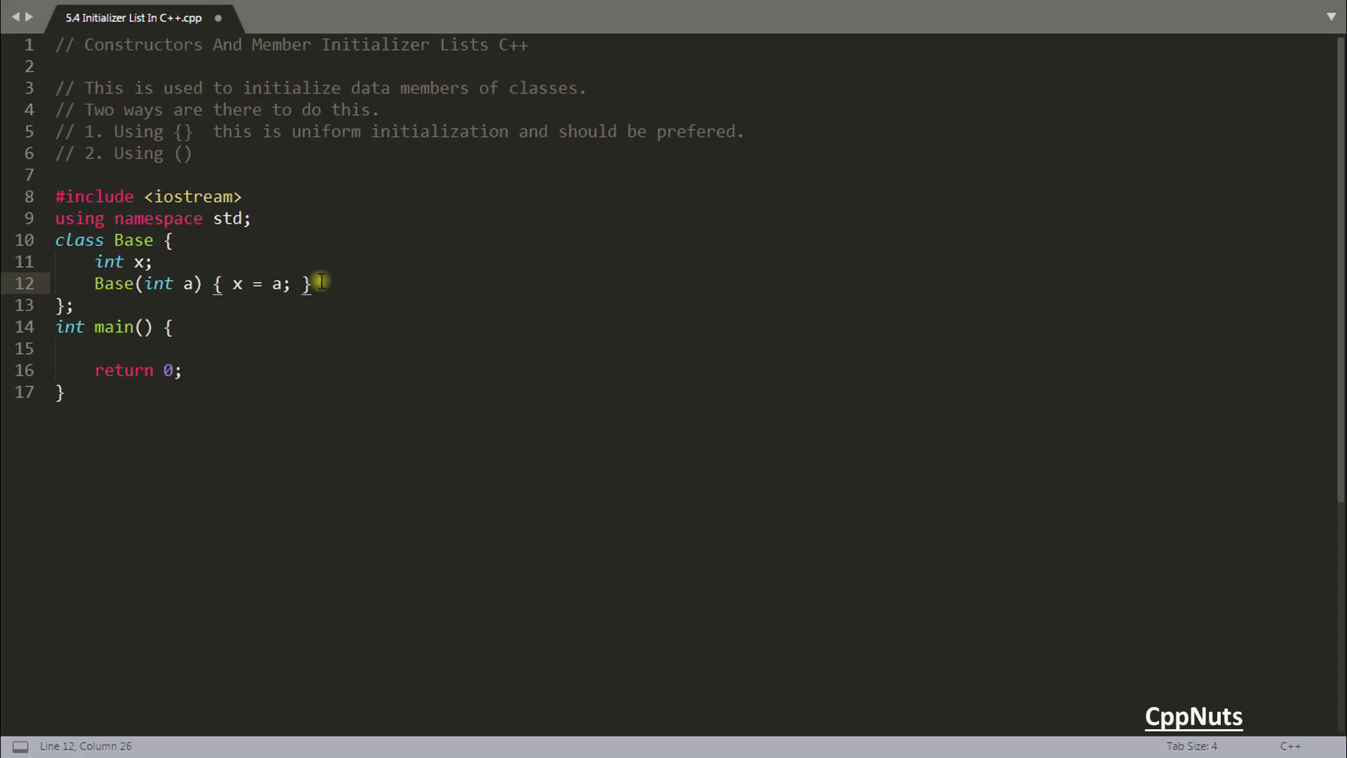
# - Inside main, create the object Base b(10)
pyautogui.click(198, 347)
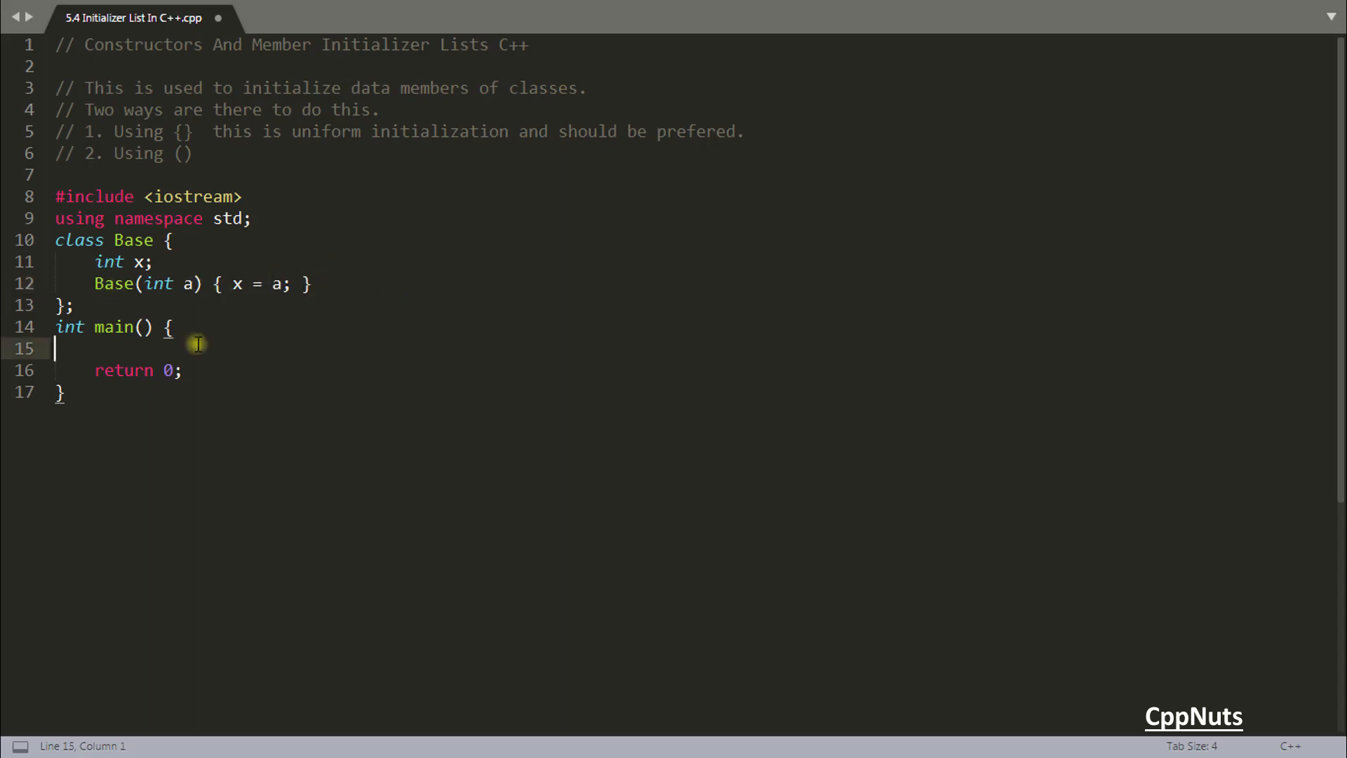
pyautogui.write('Base')
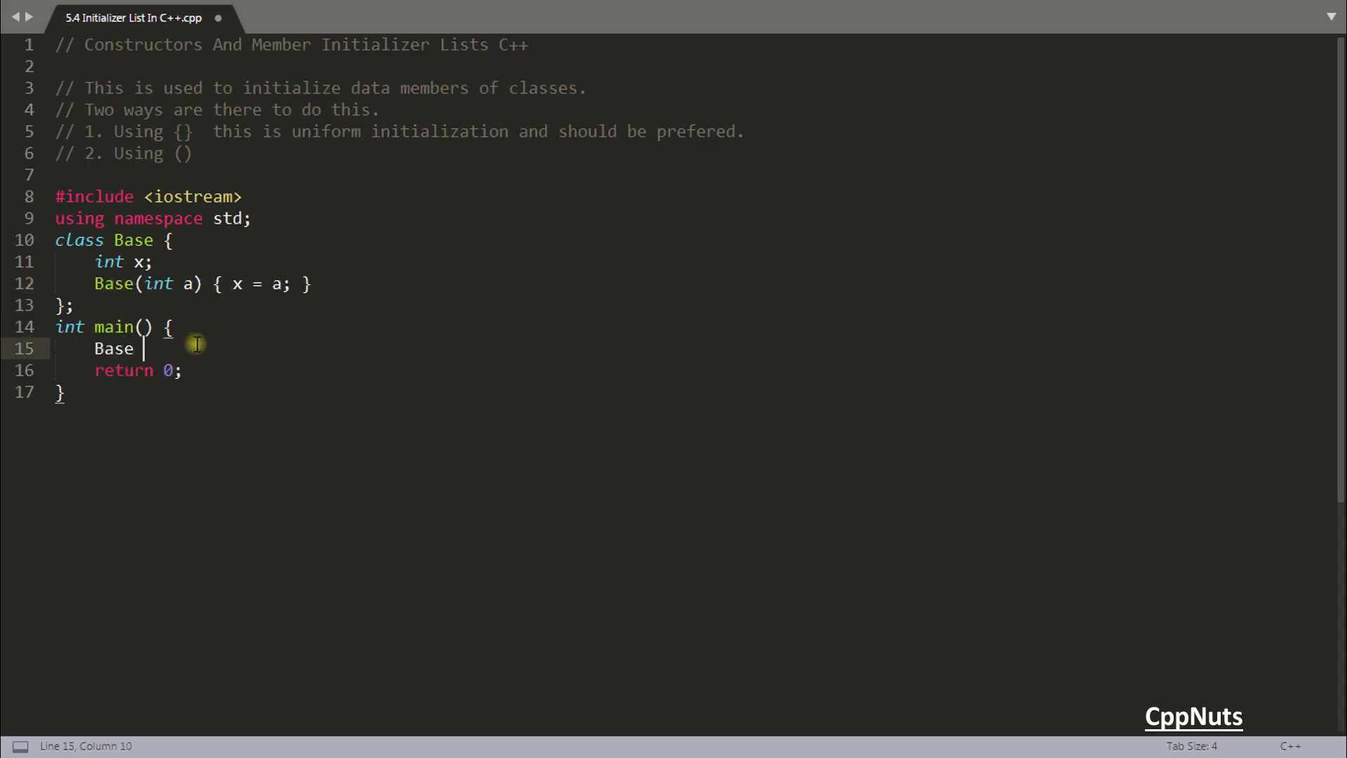
pyautogui.write('b()')
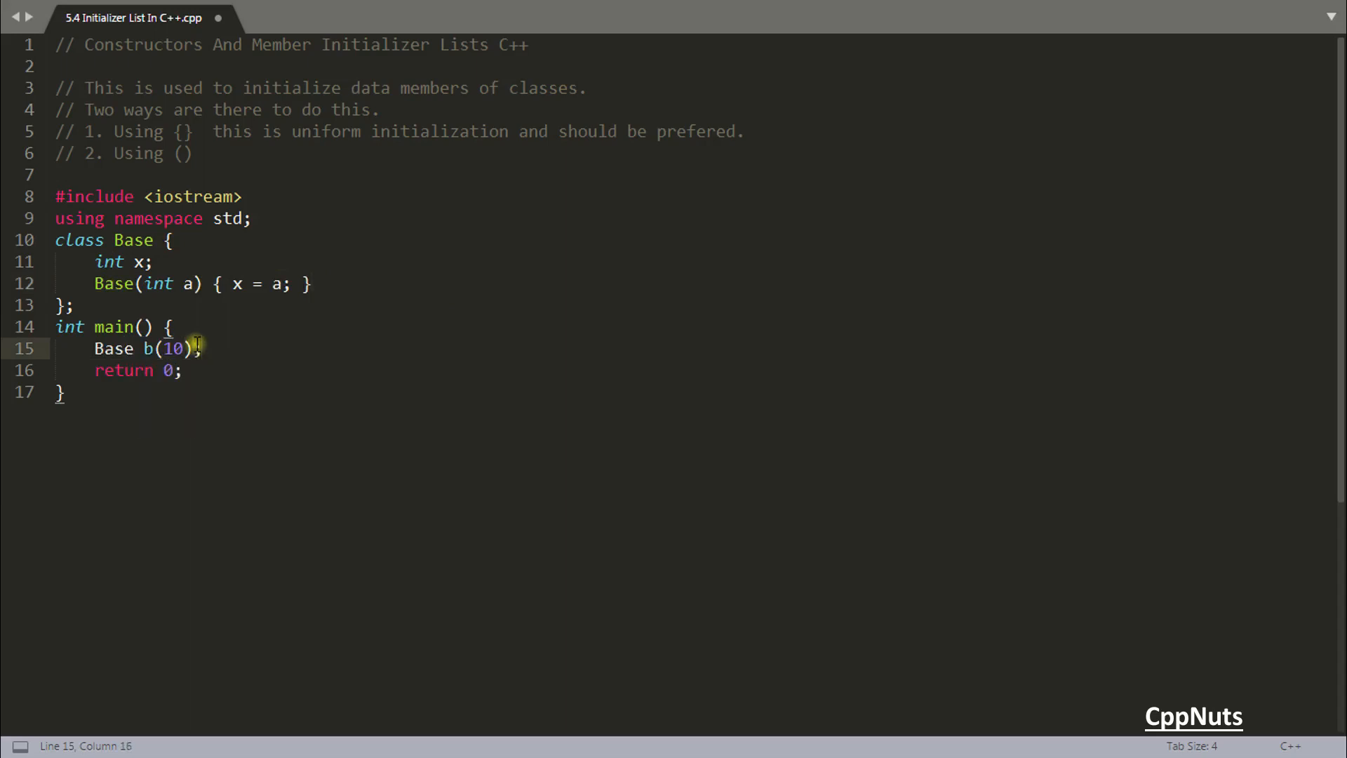
# - Add a public: label above the constructor, build, and select the x = a assignment
pyautogui.write('public:')
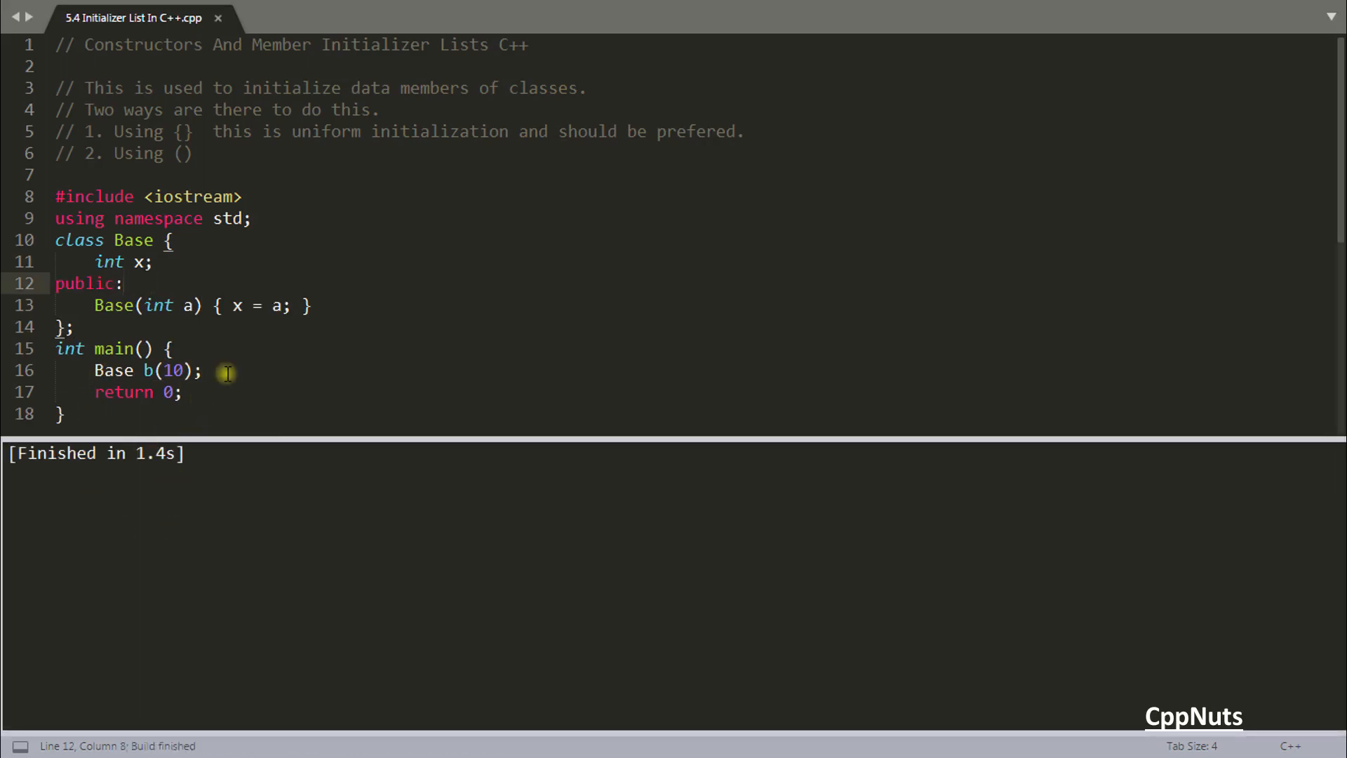
pyautogui.moveTo(173, 319)
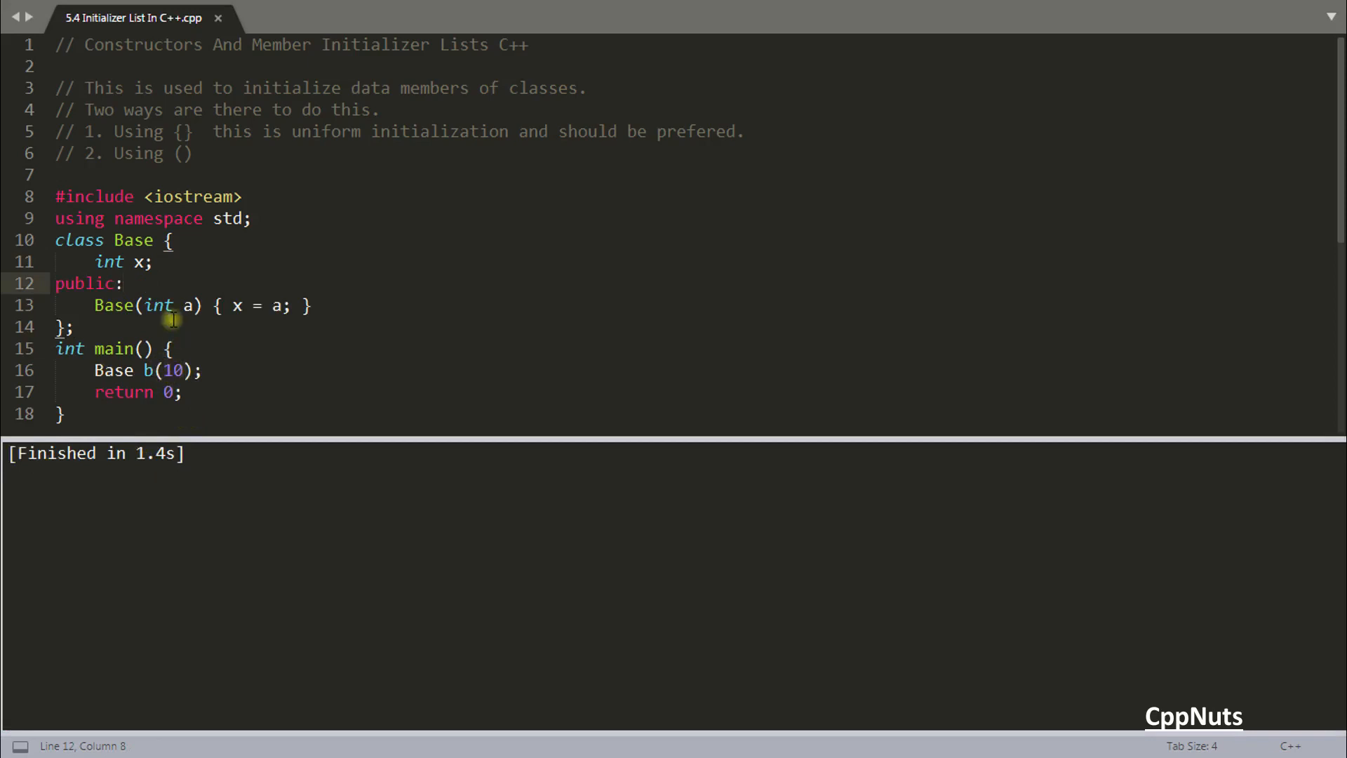
pyautogui.doubleClick(238, 305)
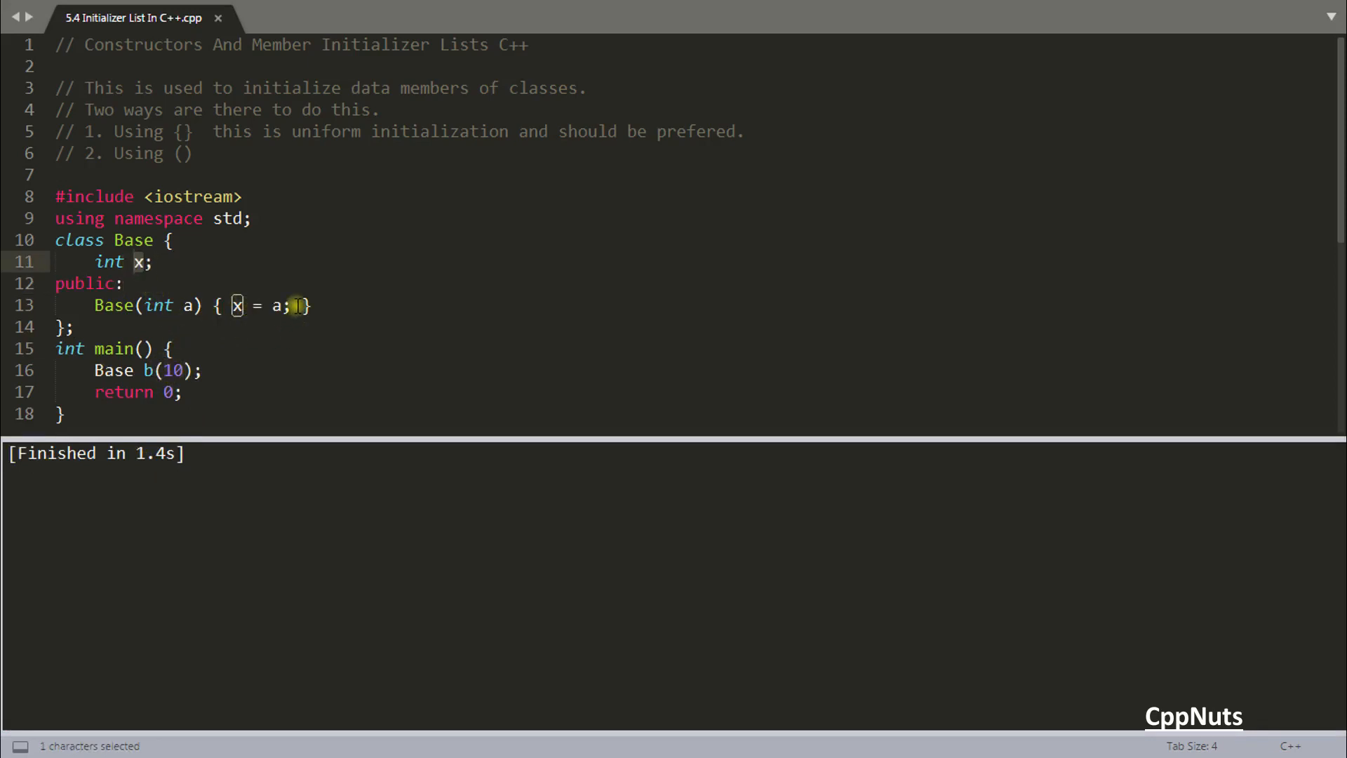
pyautogui.click(292, 306)
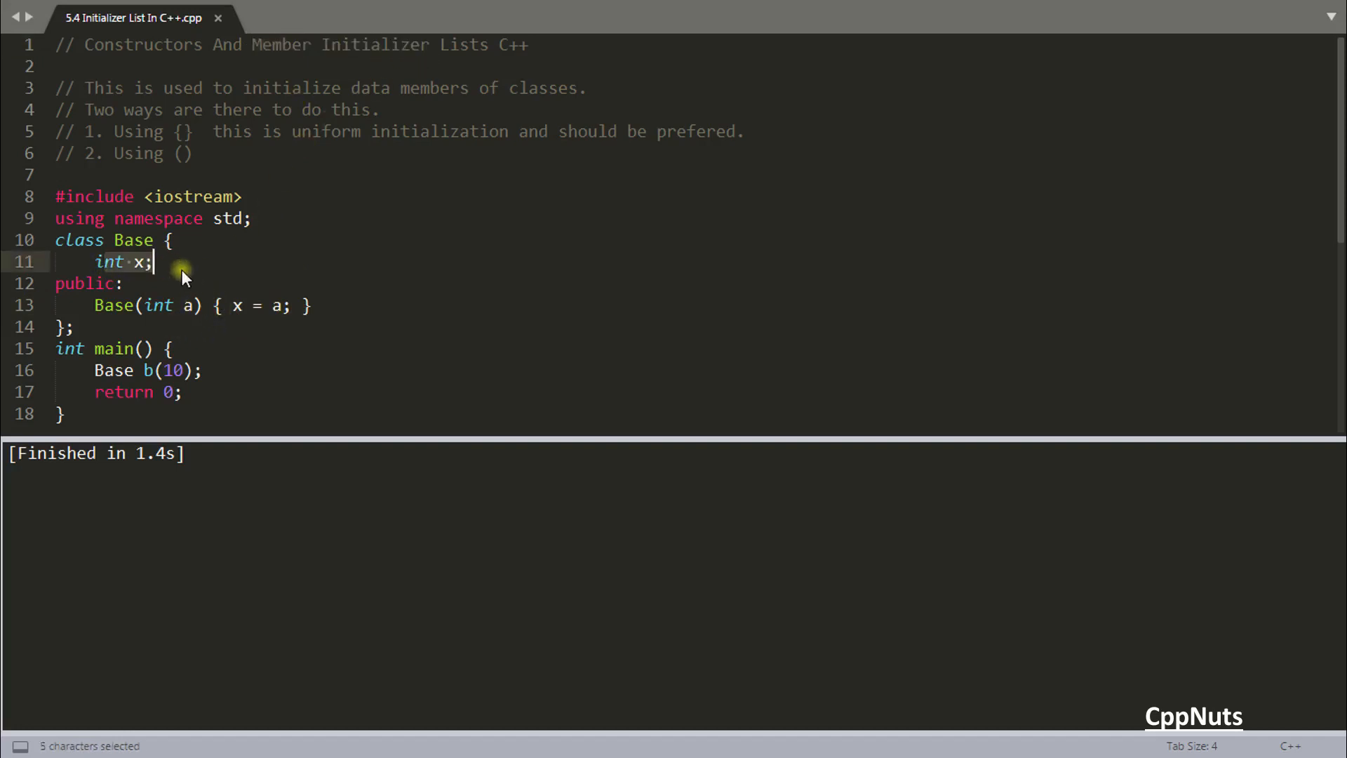
pyautogui.click(309, 305)
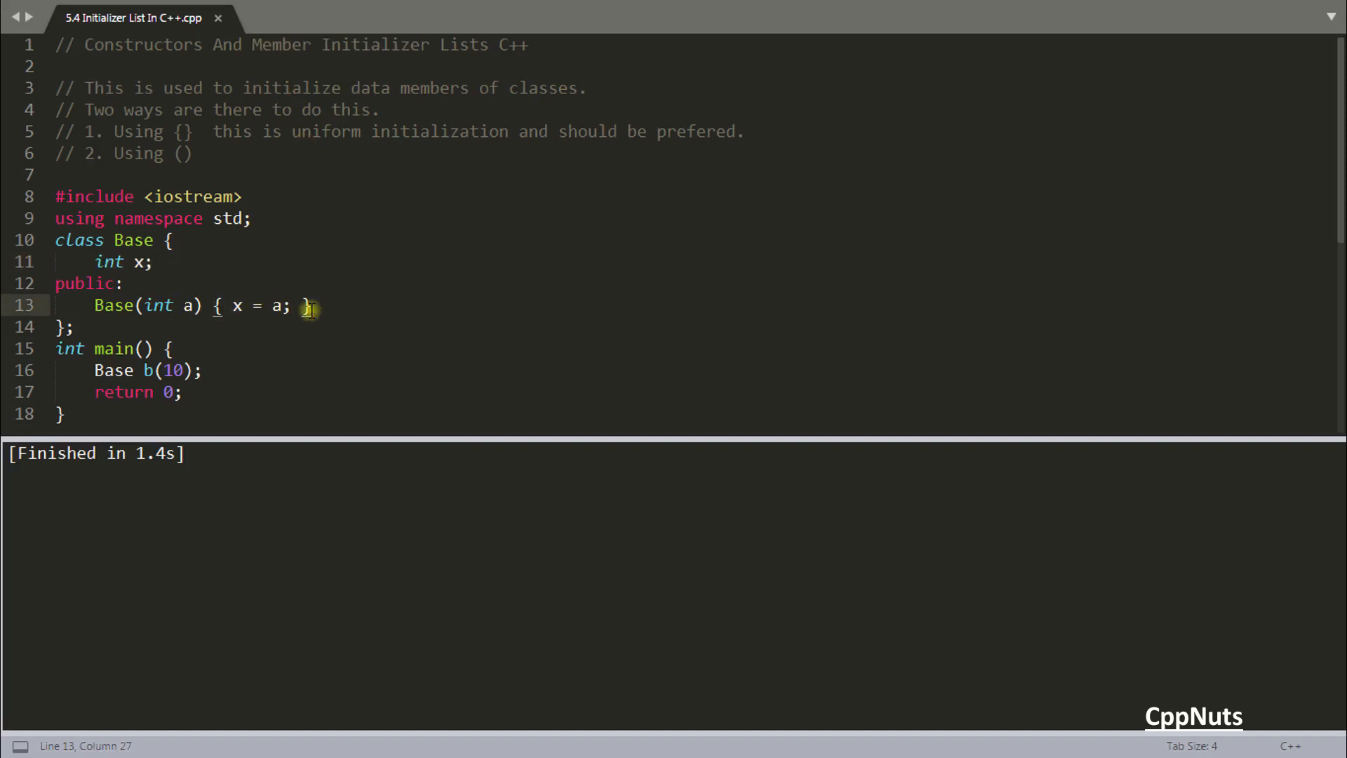
pyautogui.moveTo(311, 306); pyautogui.dragTo(233, 305)
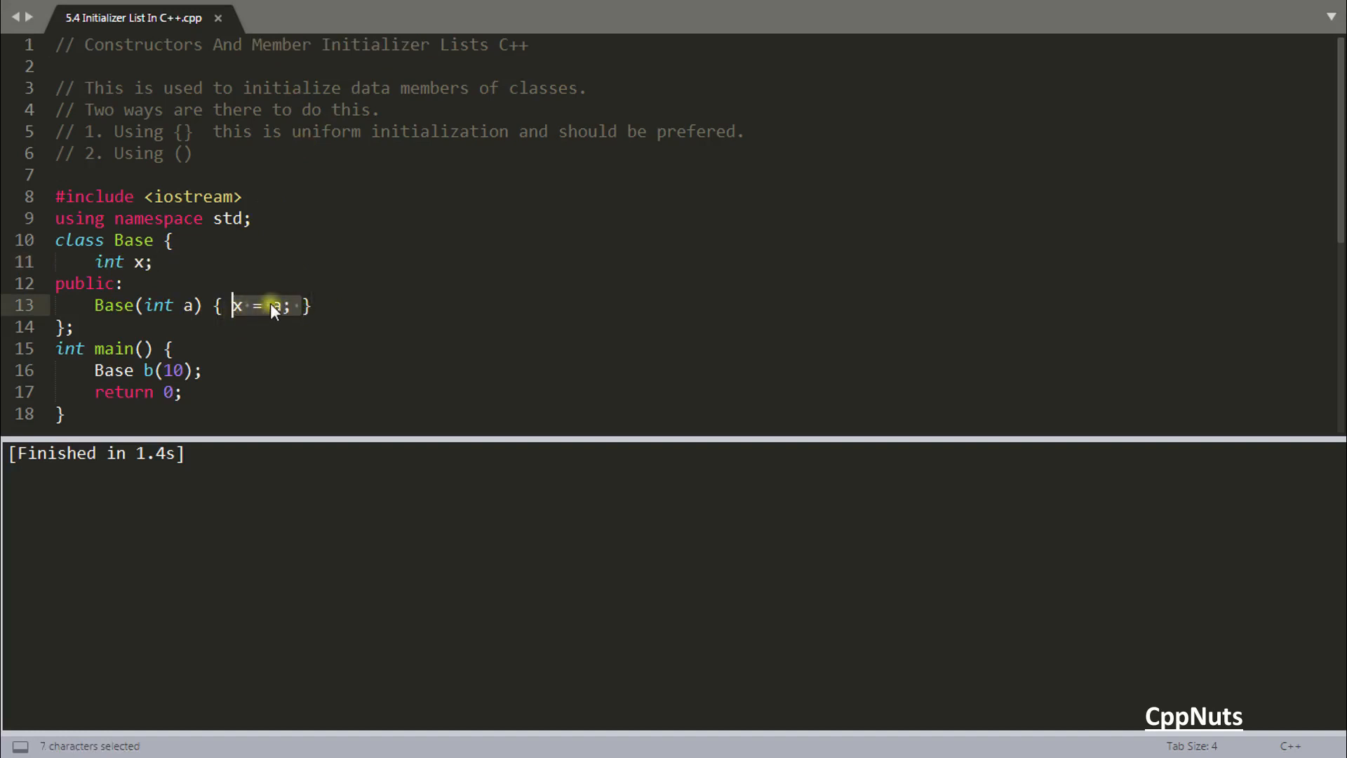
# - Remove the x = a assignment, try a colon on a new line, then undo back to Base(int a) { }
pyautogui.press('Delete')
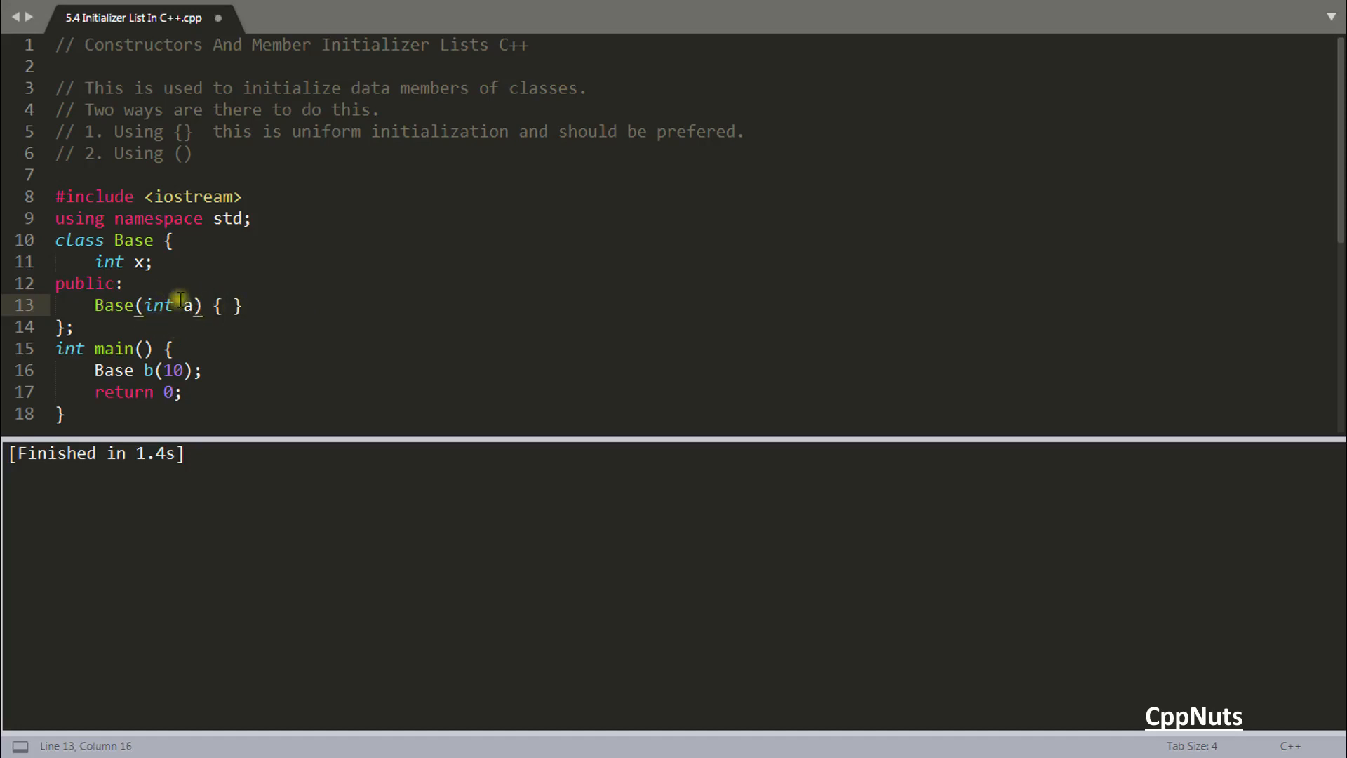
pyautogui.moveTo(234, 335)
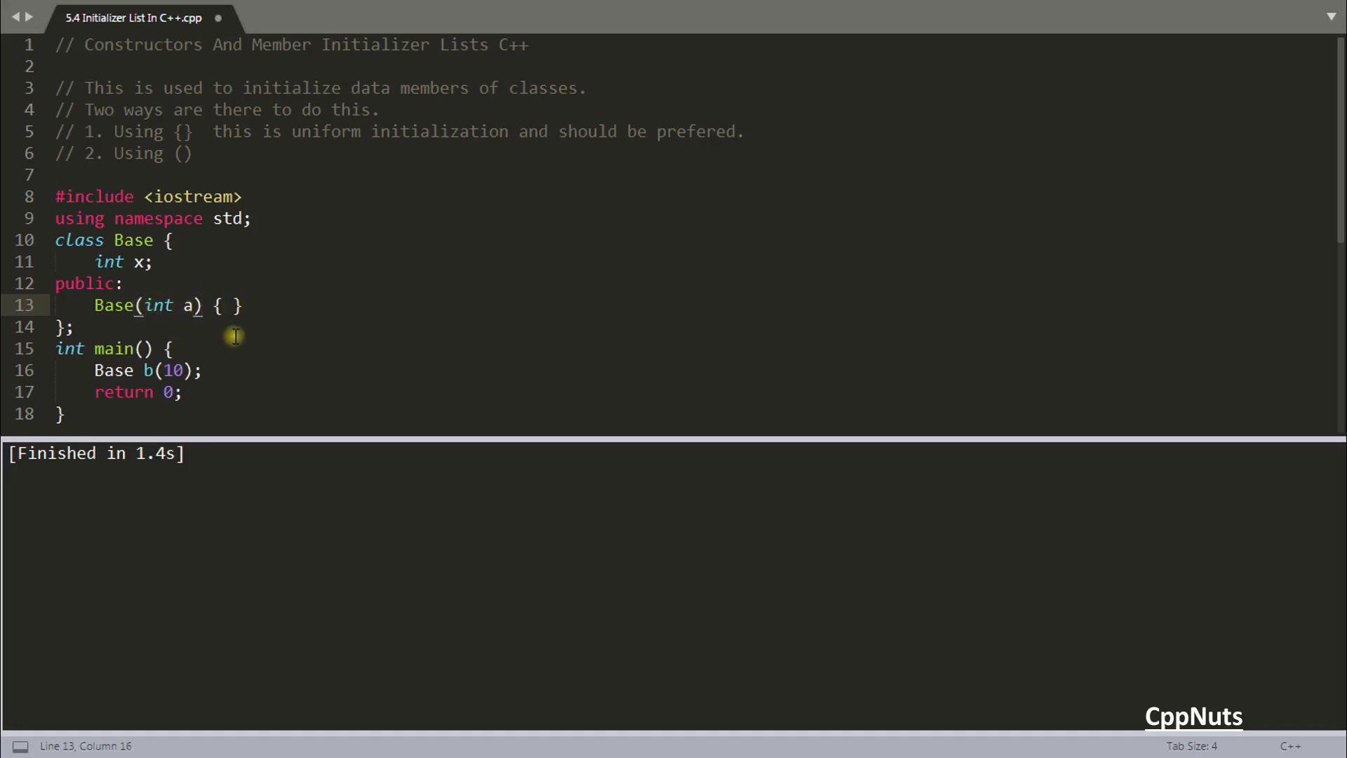
pyautogui.write(':')
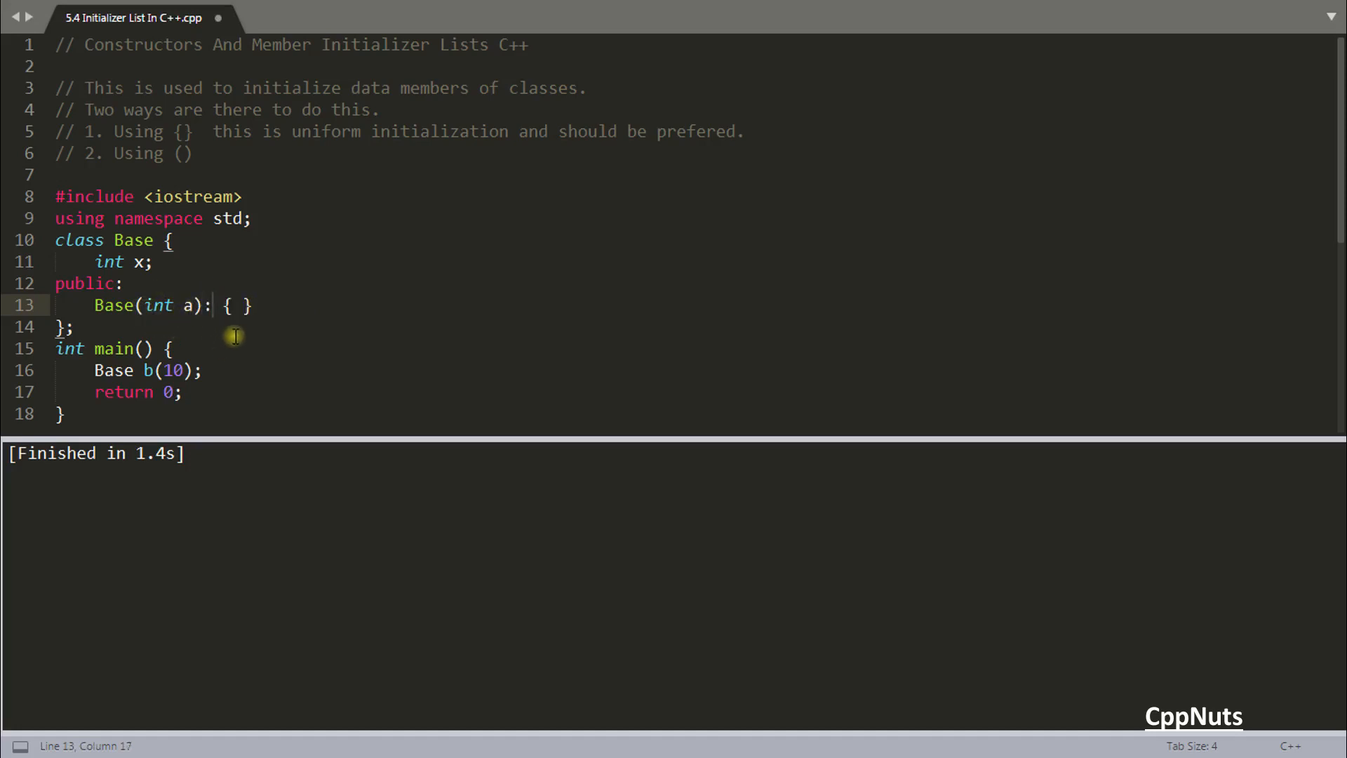
pyautogui.press('Enter')
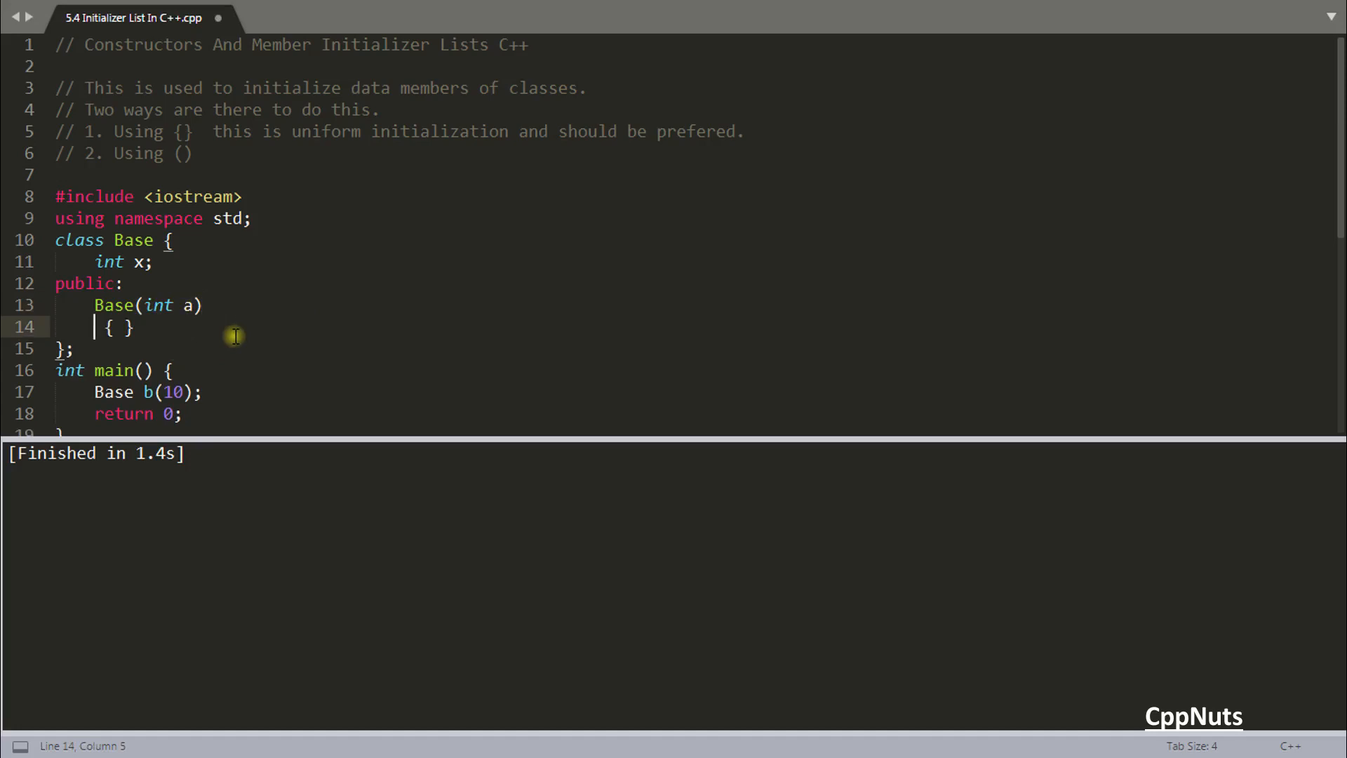
pyautogui.press('enter')
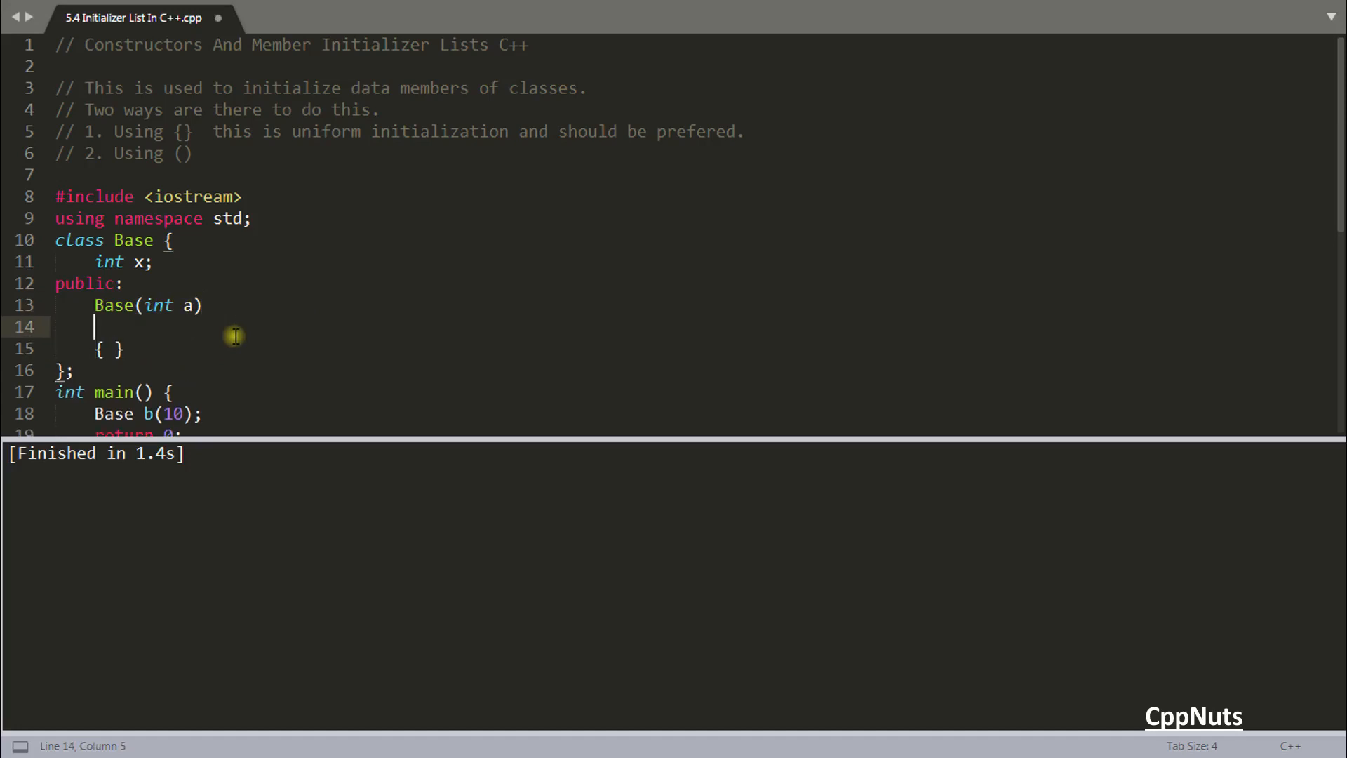
pyautogui.write(':')
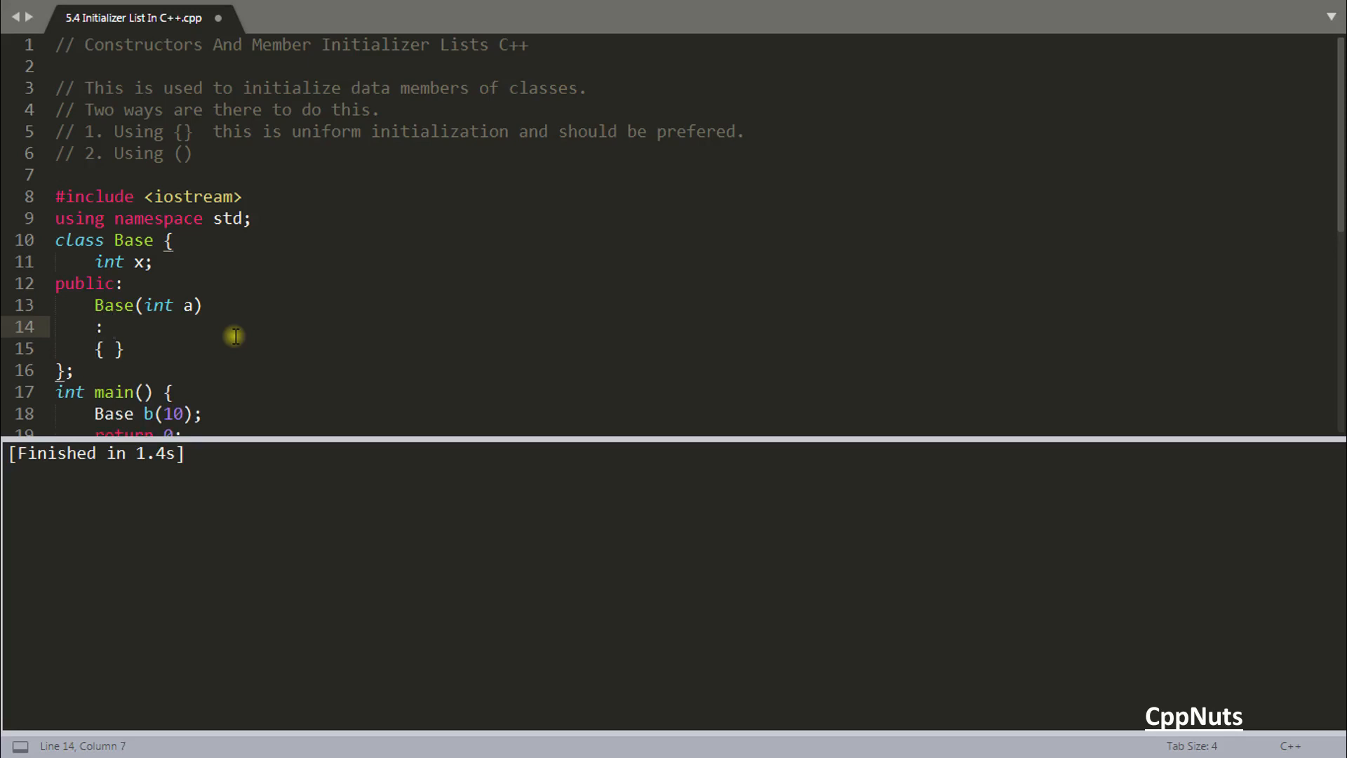
pyautogui.press('delete')
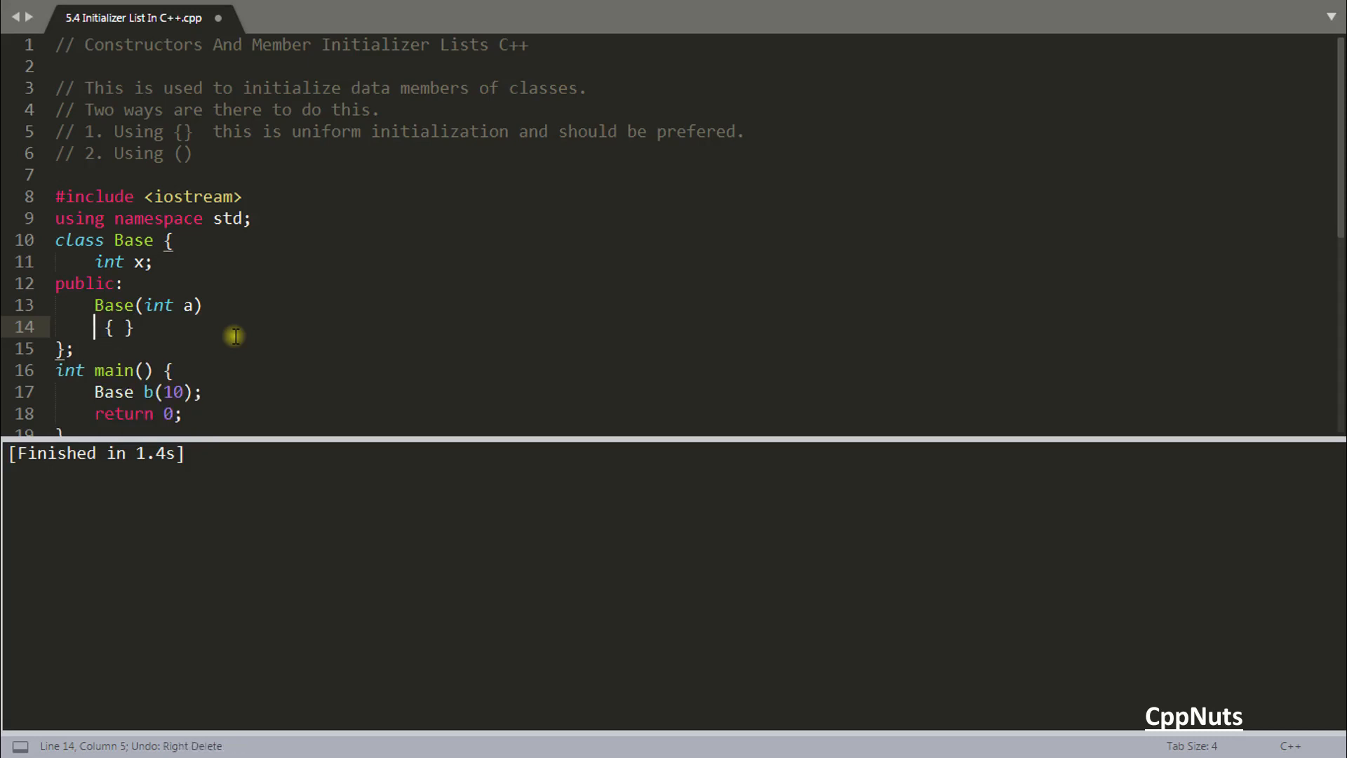
pyautogui.press('backspace')
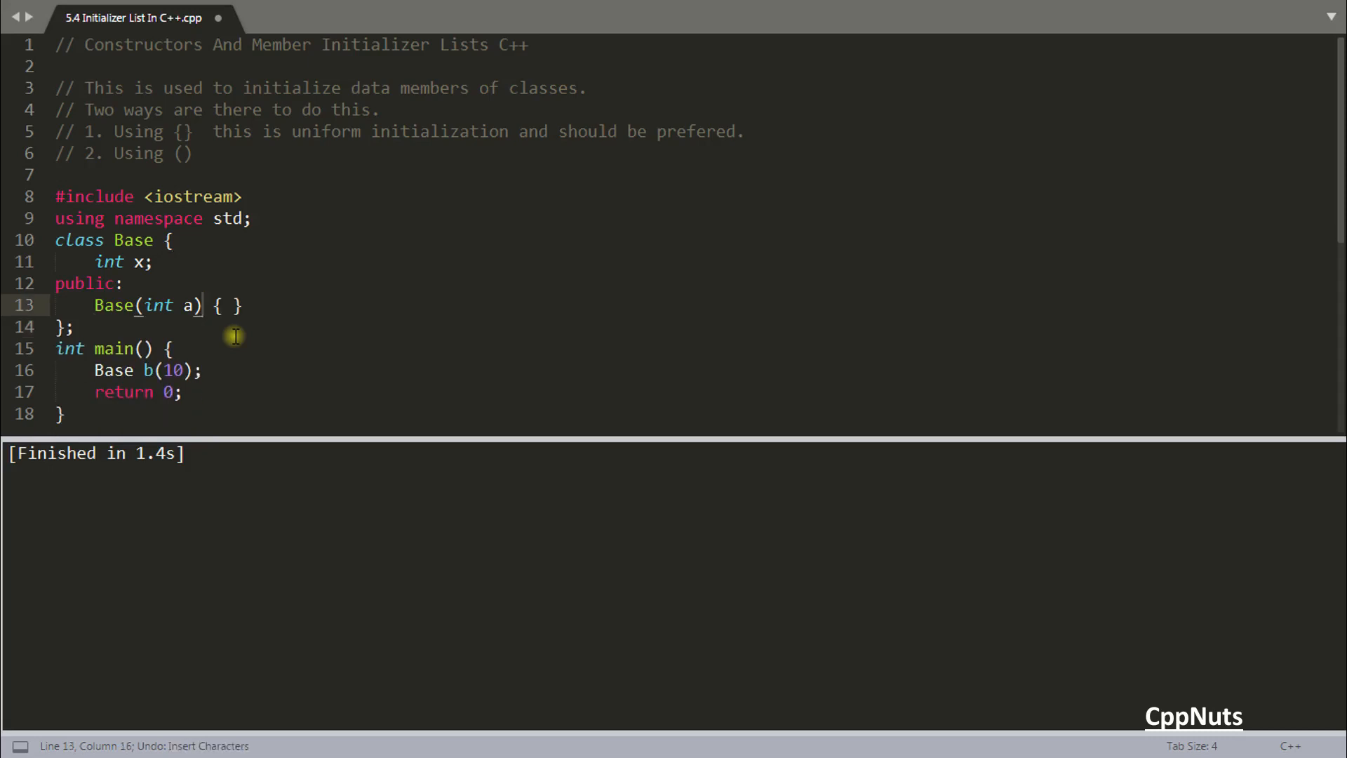
# - Initialise x from a with a member initializer list, :x{a}, and save the file
pyautogui.write(':')
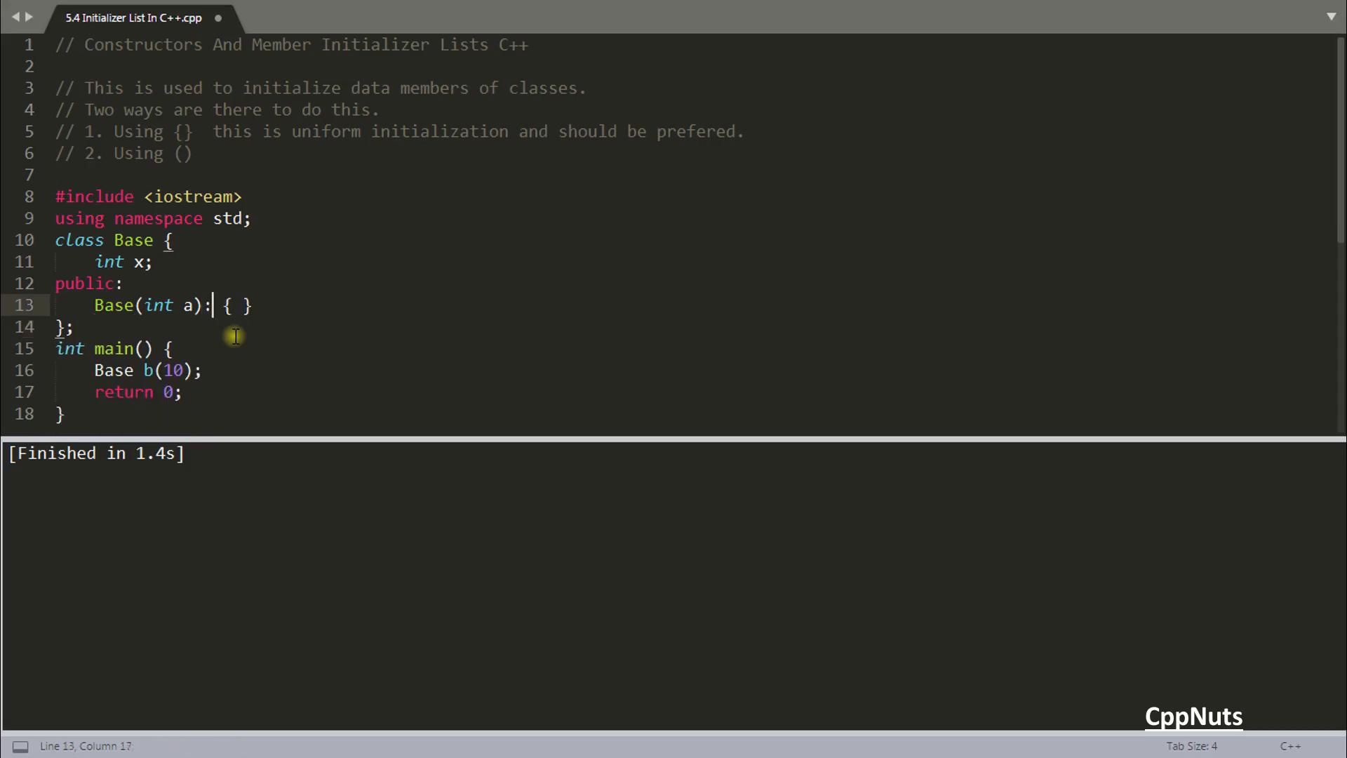
pyautogui.write('x')
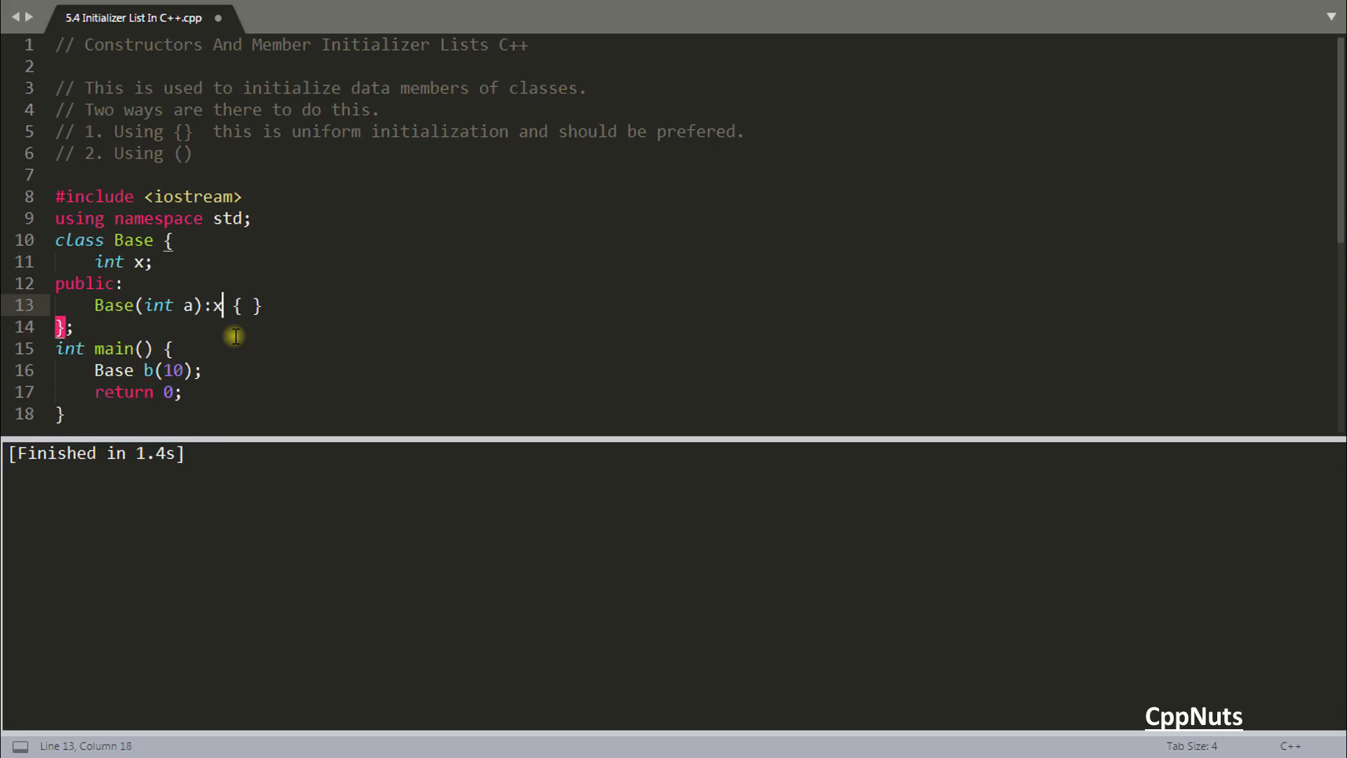
pyautogui.write('{}')
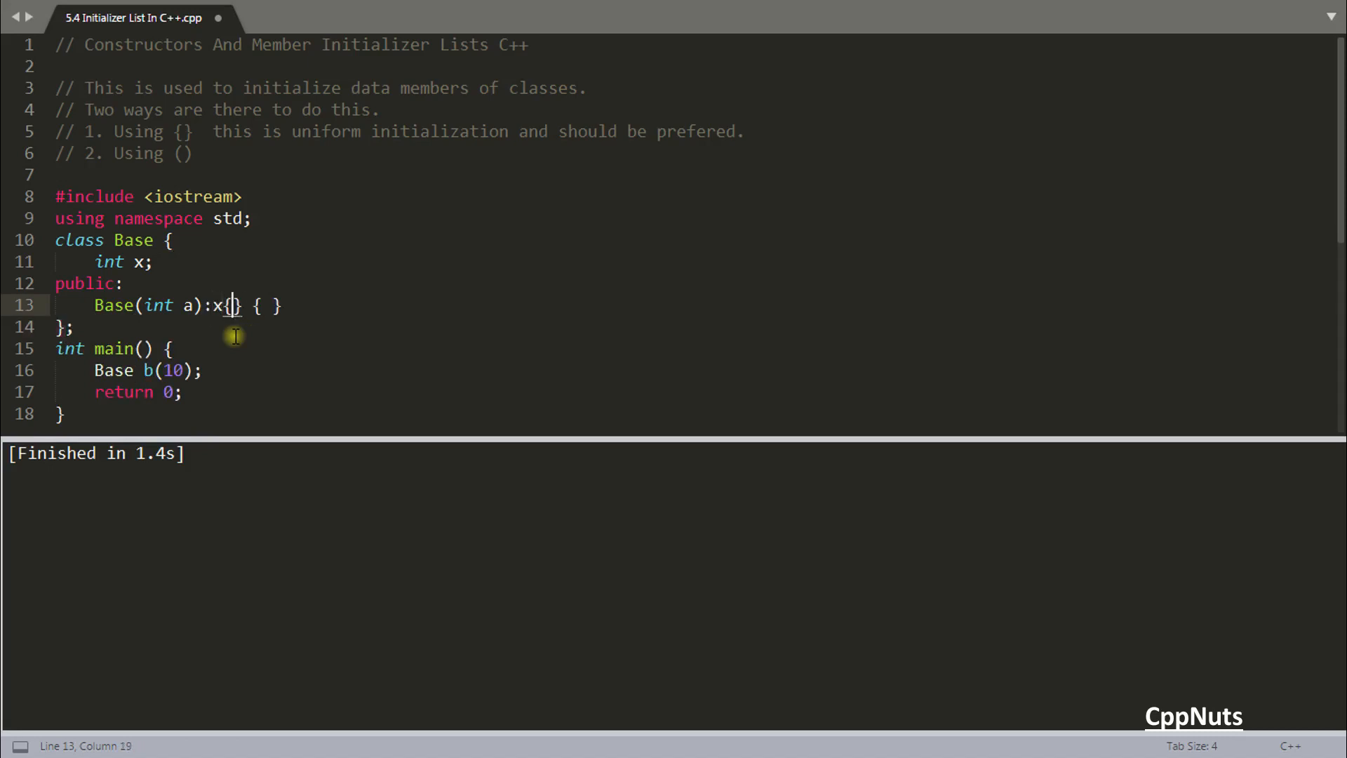
pyautogui.write('a')
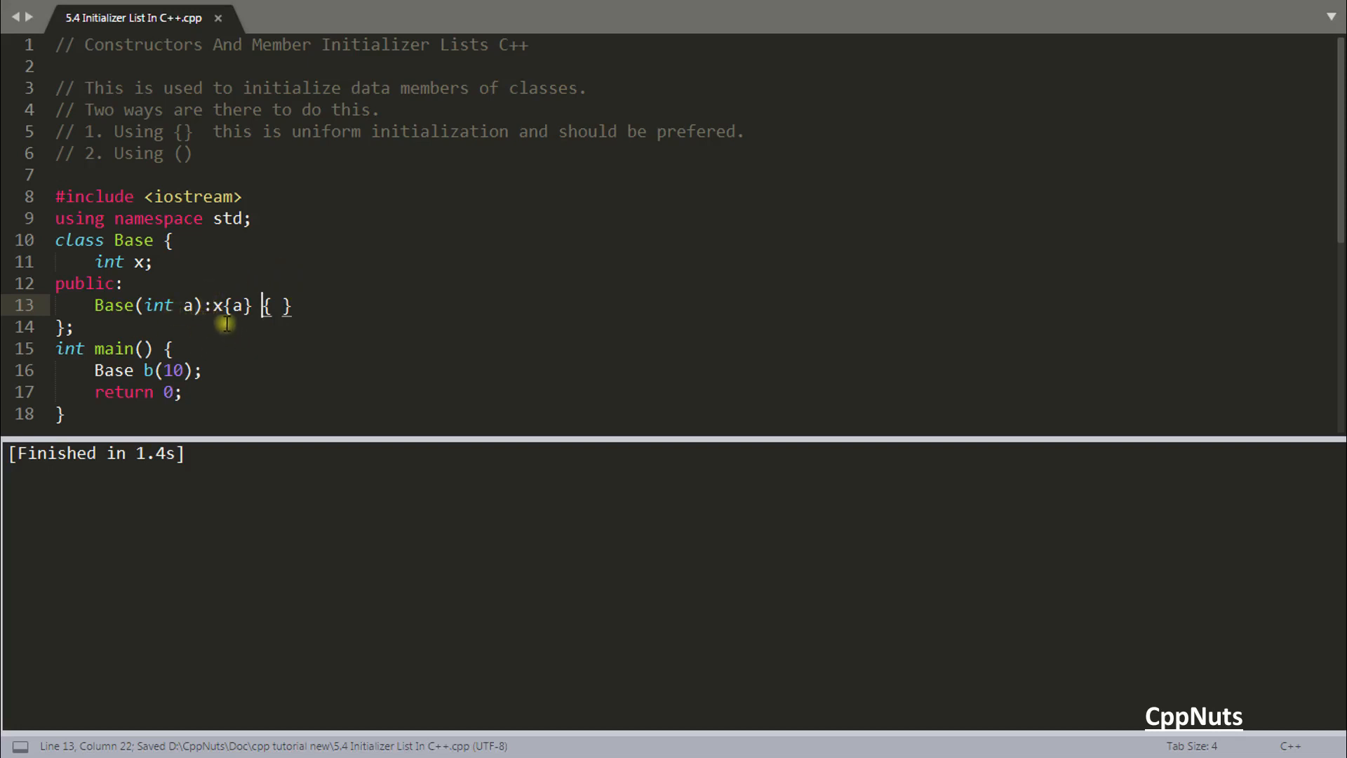
pyautogui.moveTo(237, 327)
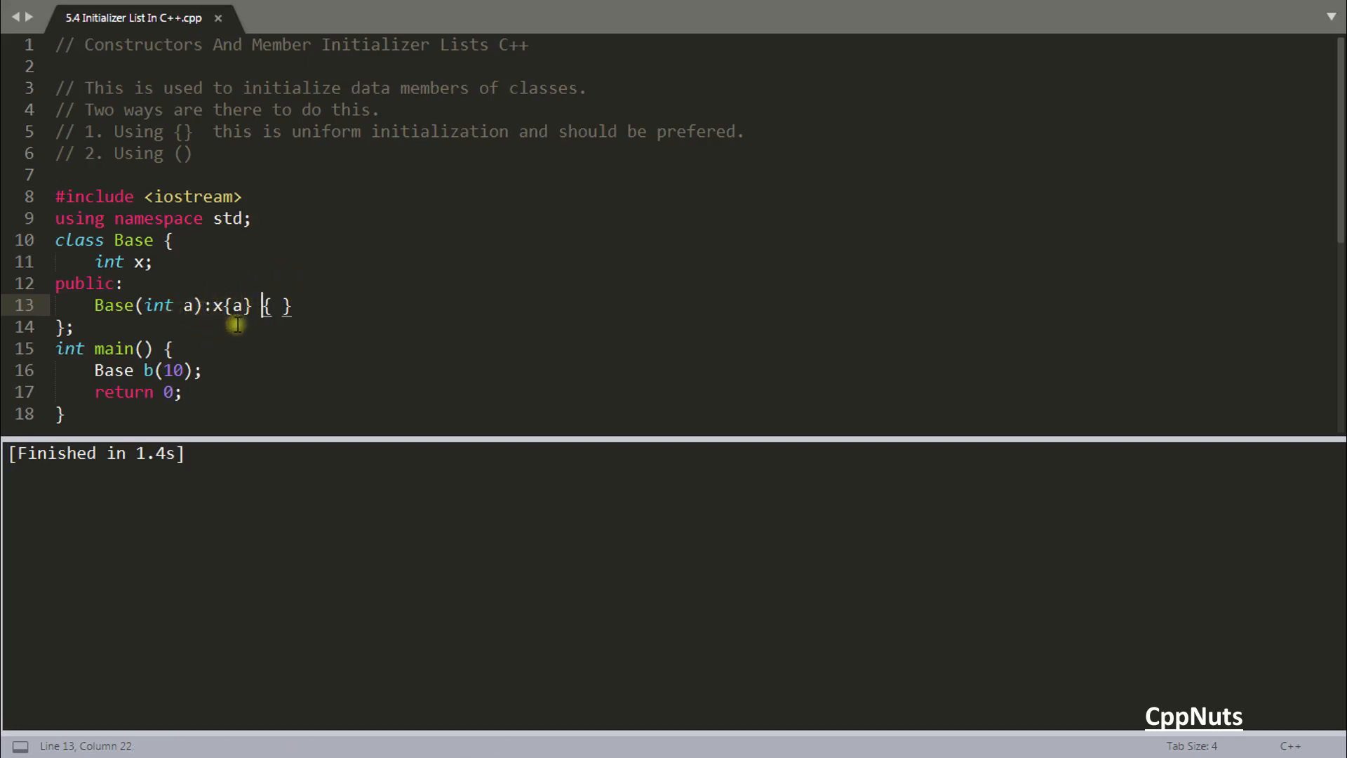
pyautogui.moveTo(221, 305)
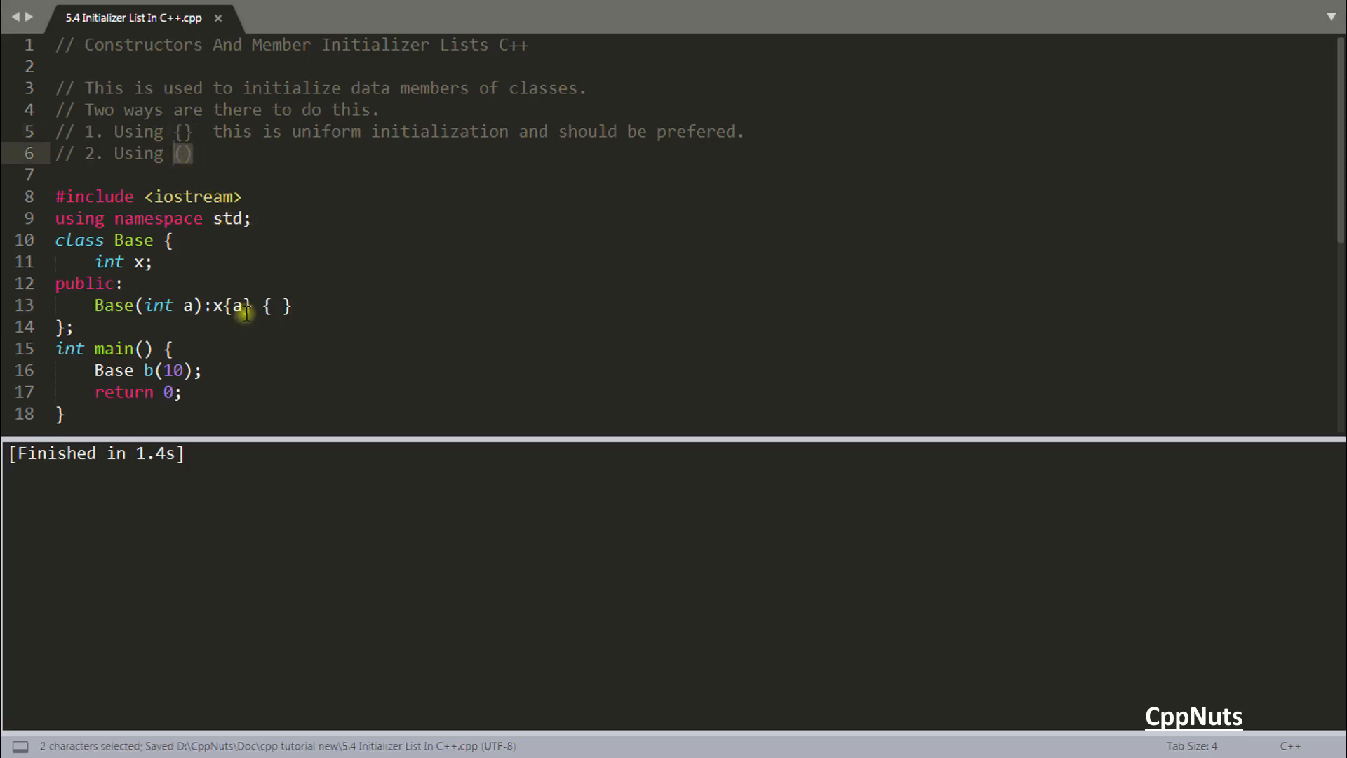
# - Switch the initializer to x(a), build the program, and dismiss the output
pyautogui.press('ctrl+b')
pyautogui.write('(a)')
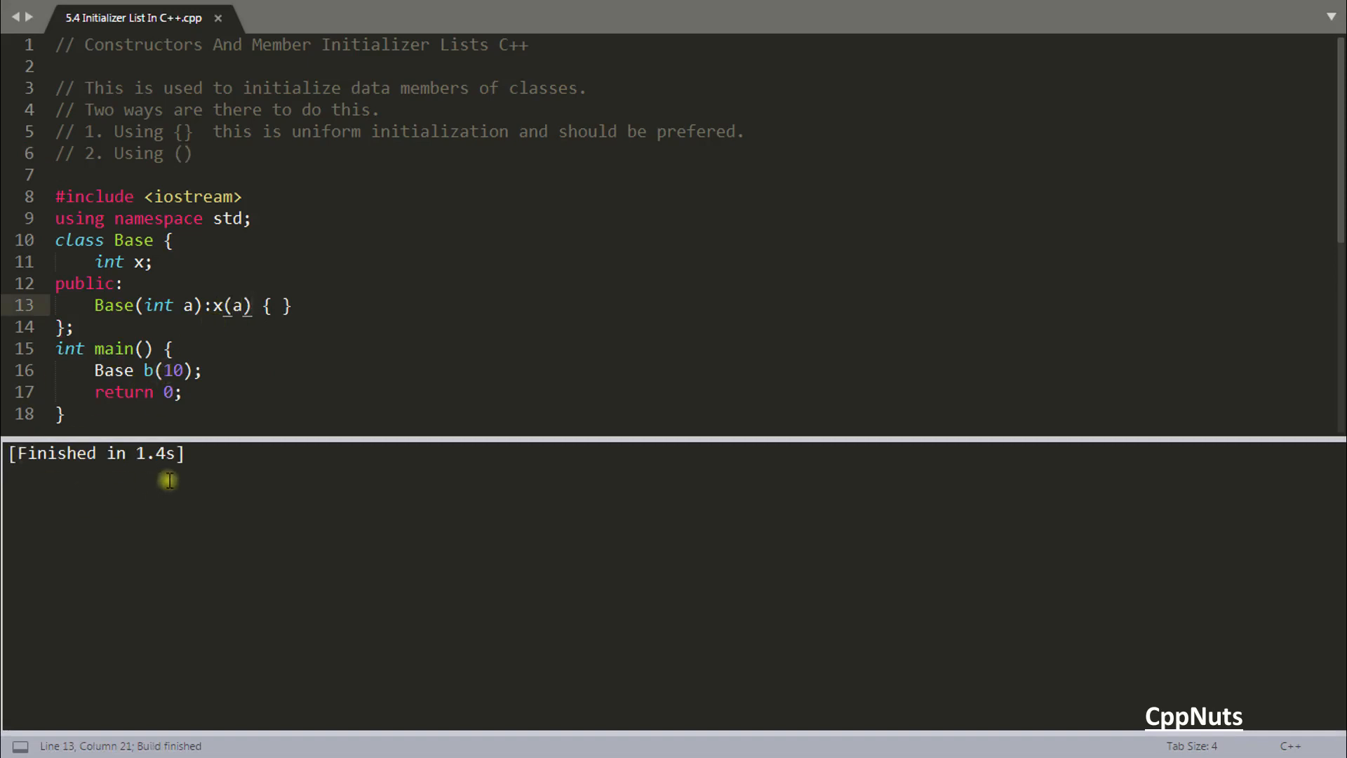
pyautogui.click(203, 326)
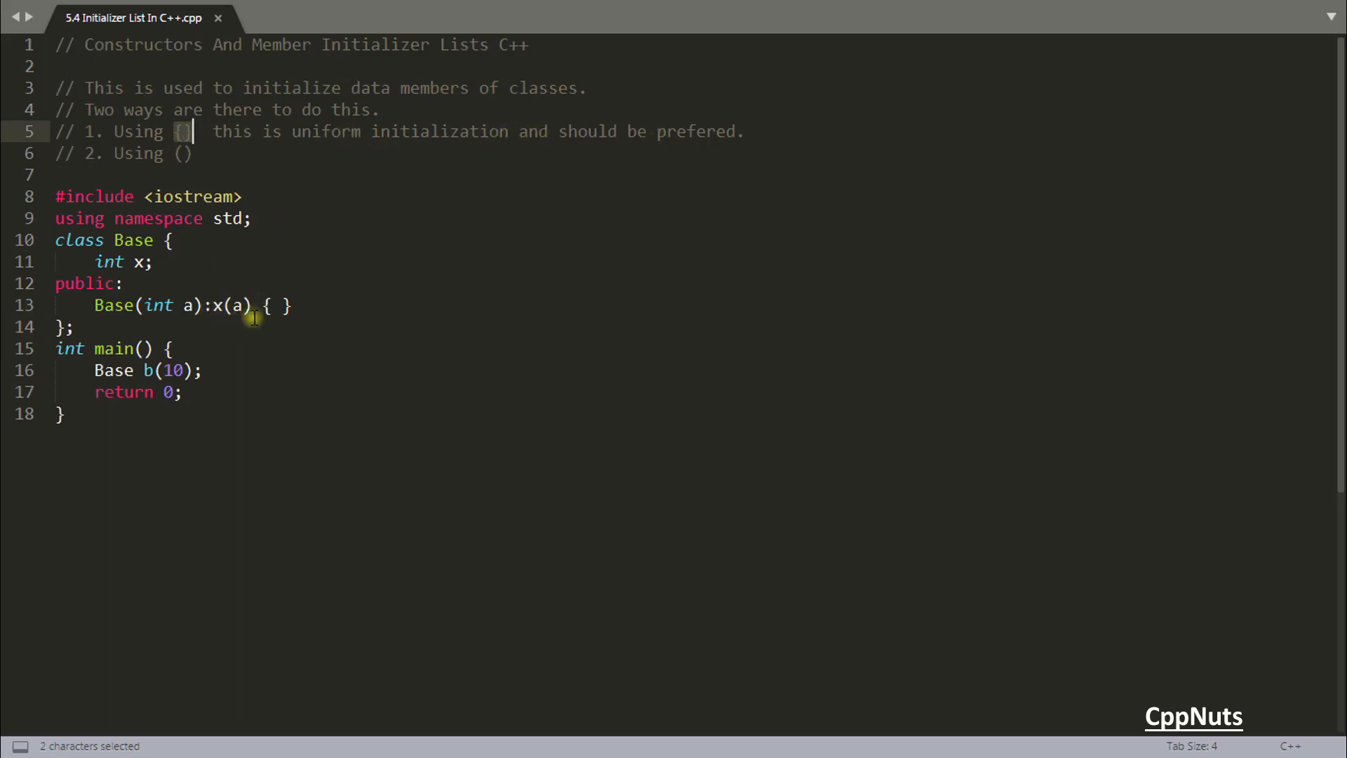
# - Restore brace initialisation x{a}, declare member x as char, and save
pyautogui.click(253, 305)
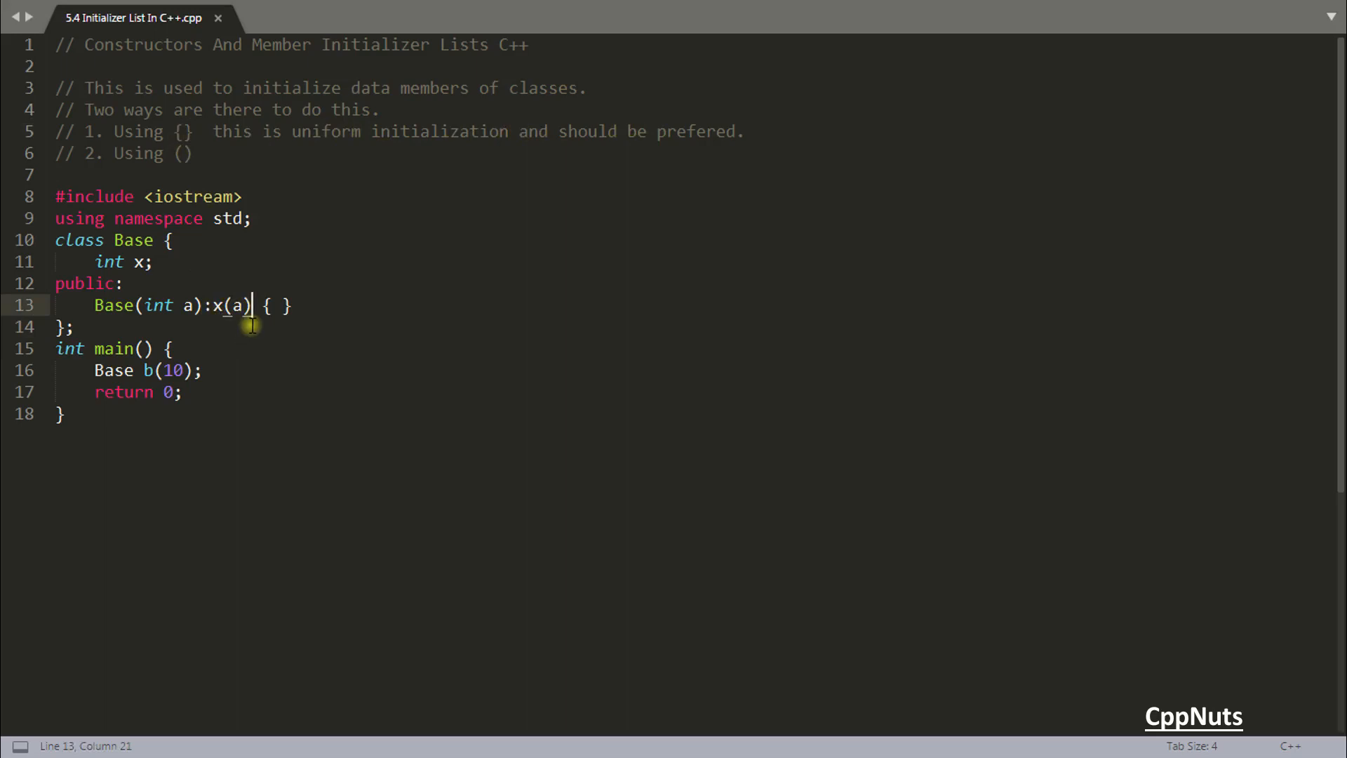
pyautogui.write('{')
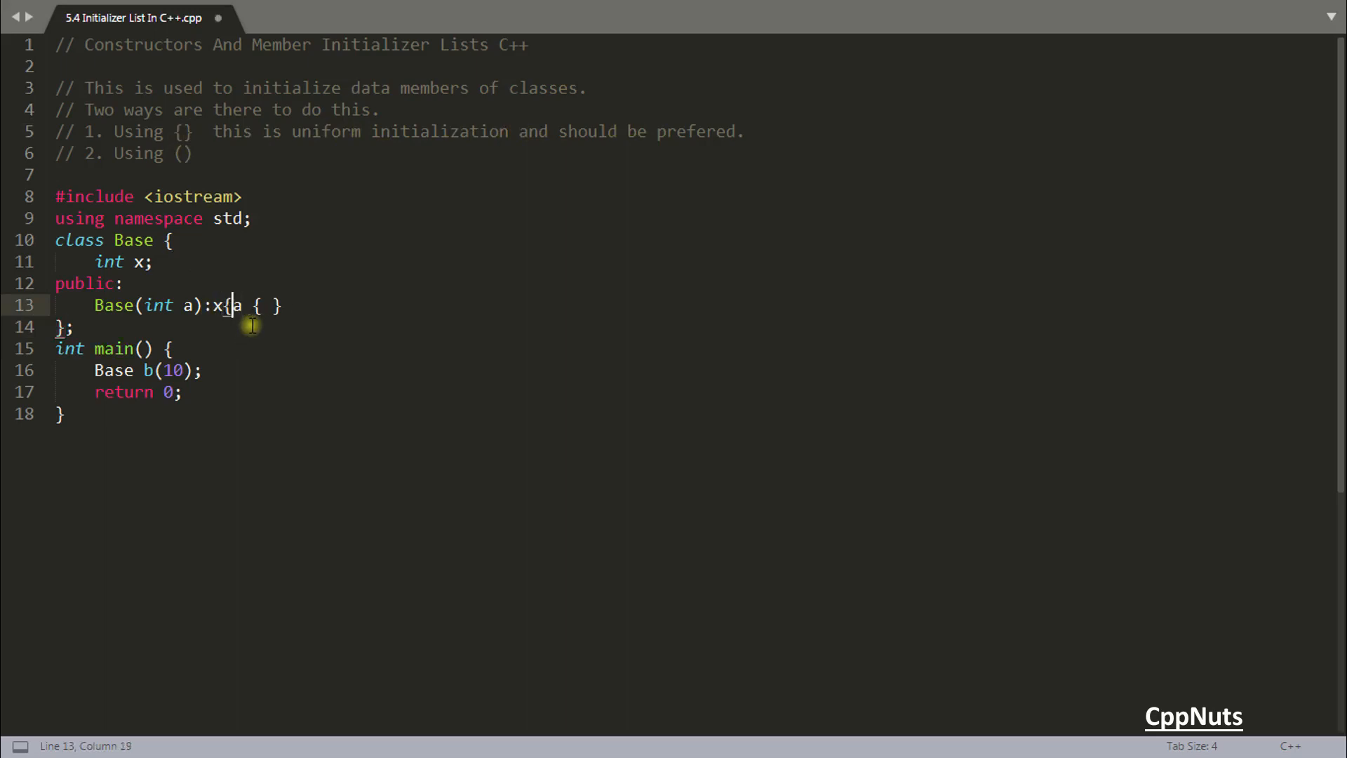
pyautogui.write('}')
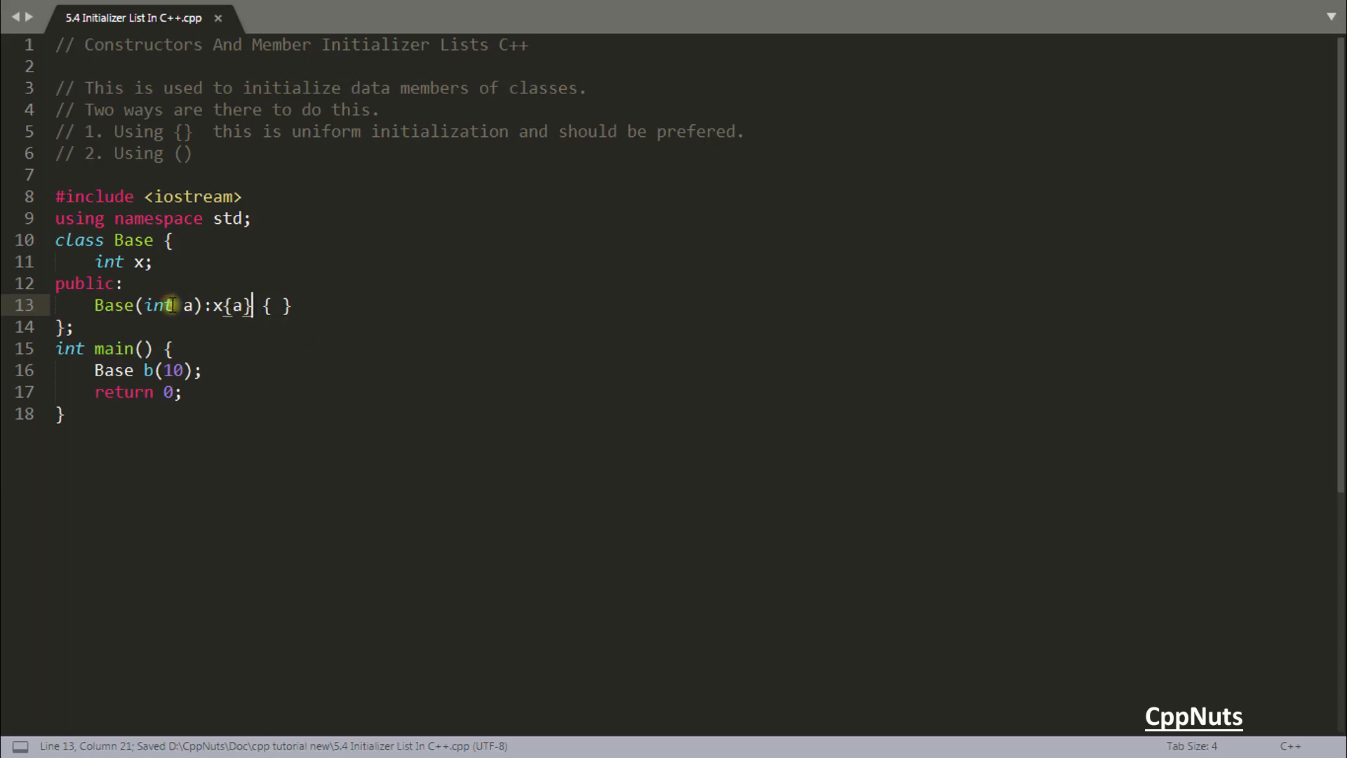
pyautogui.write('char')
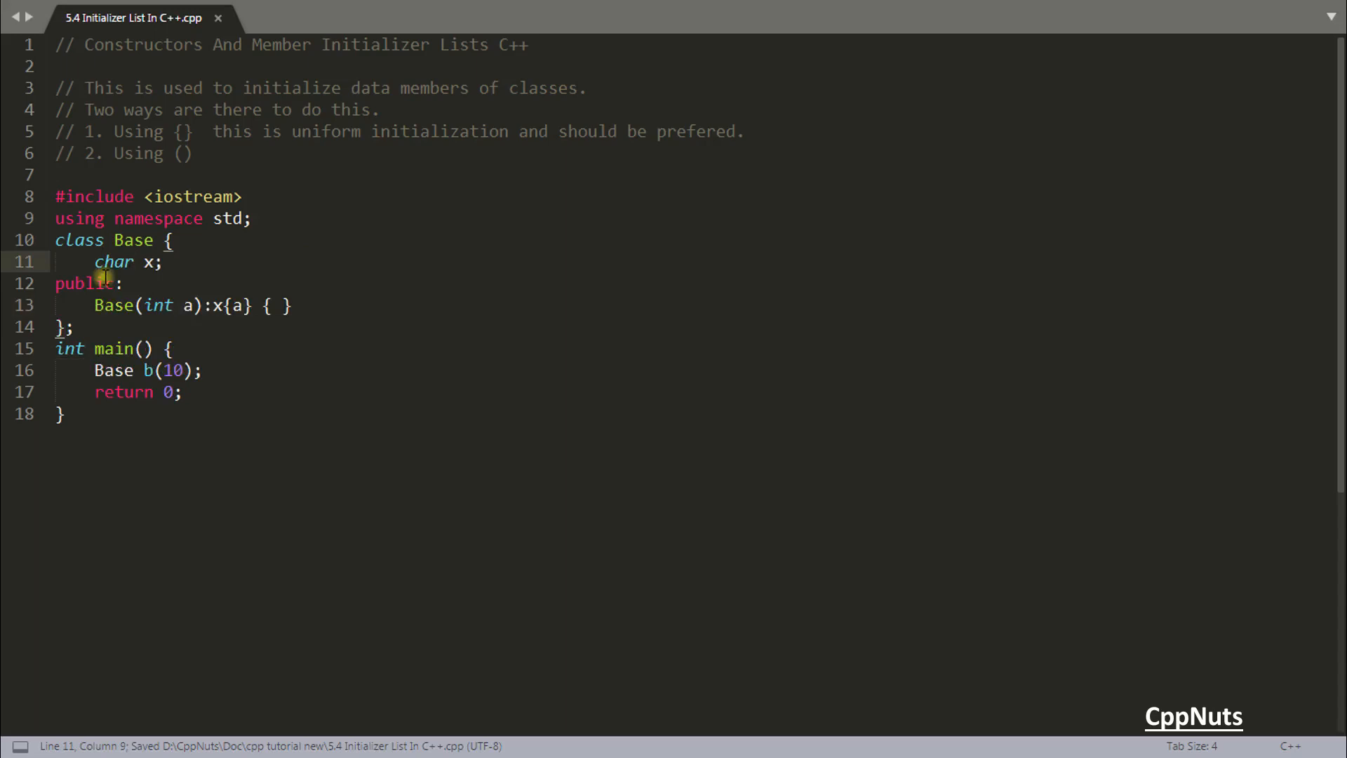
pyautogui.moveTo(181, 305)
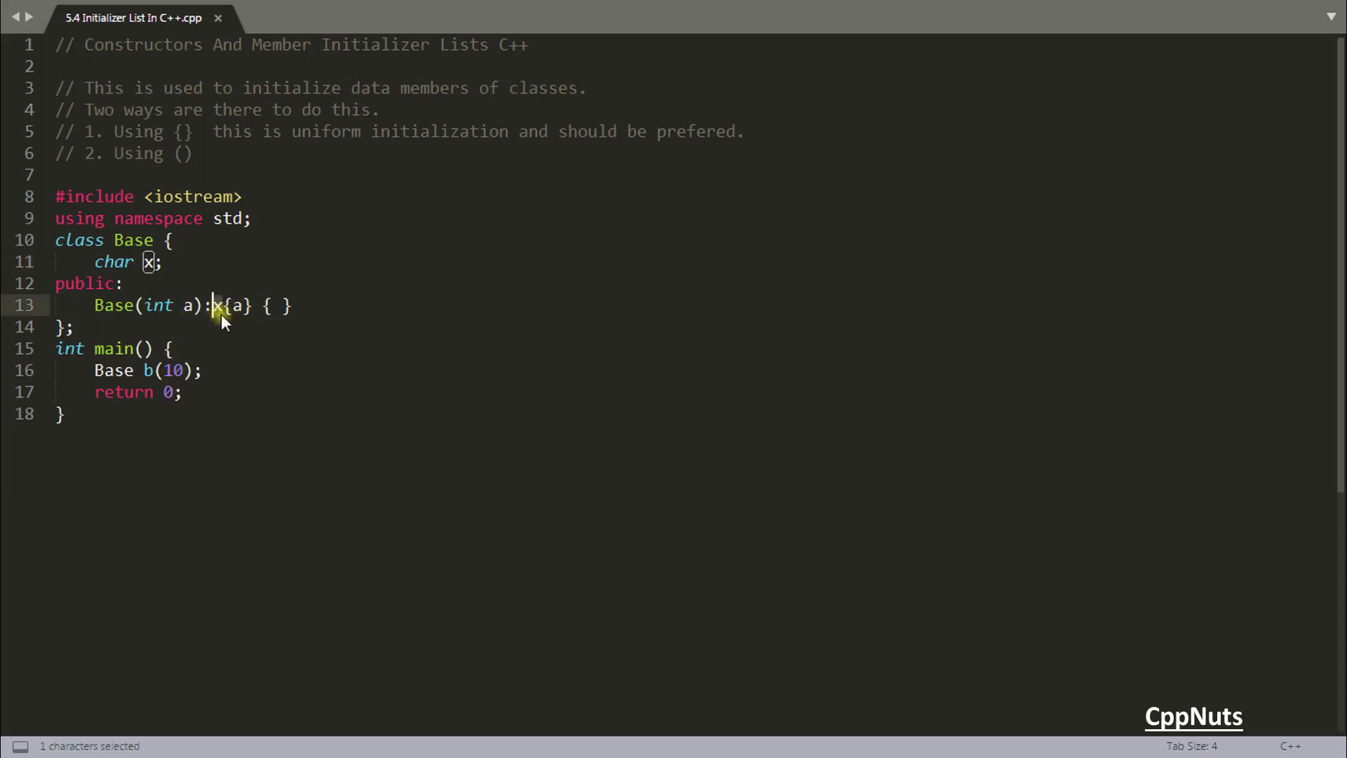
pyautogui.click(164, 306)
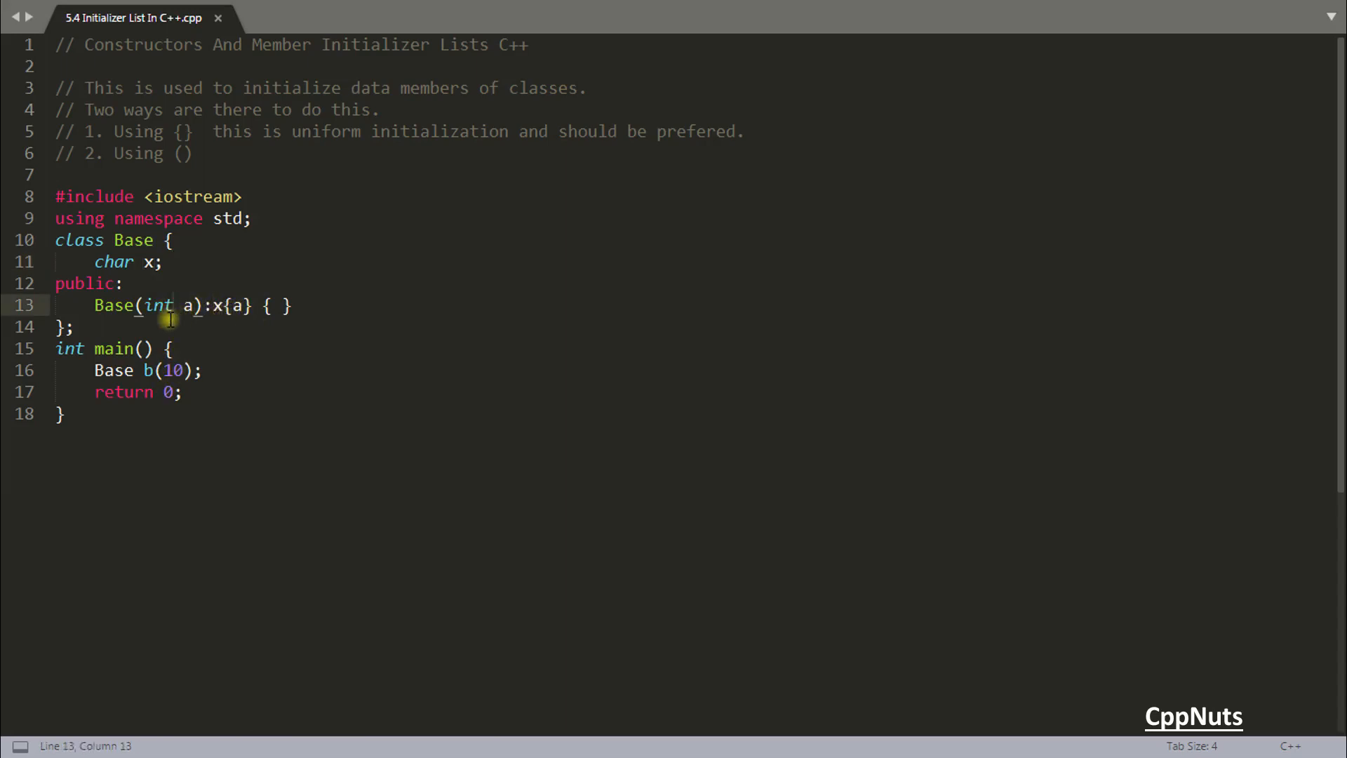
pyautogui.click(129, 261)
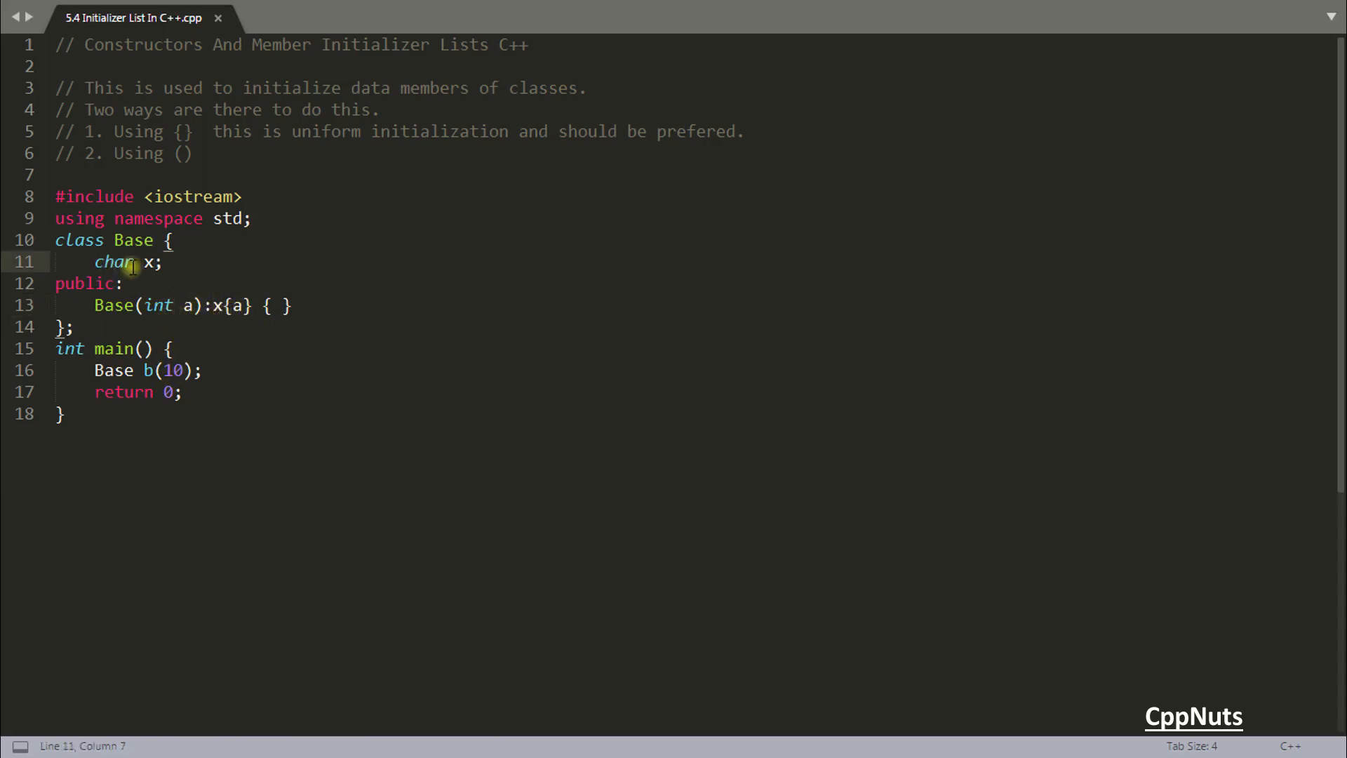
pyautogui.moveTo(351, 294)
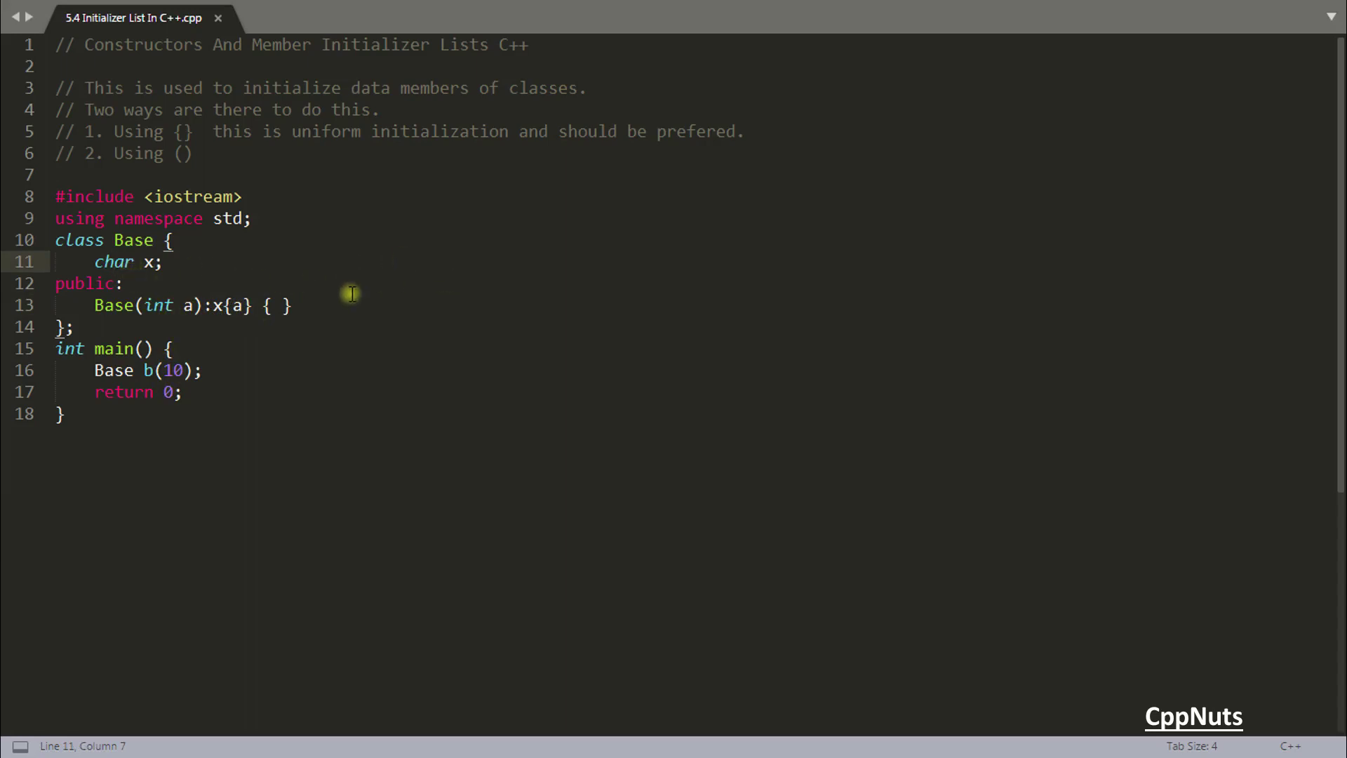
pyautogui.moveTo(198, 325)
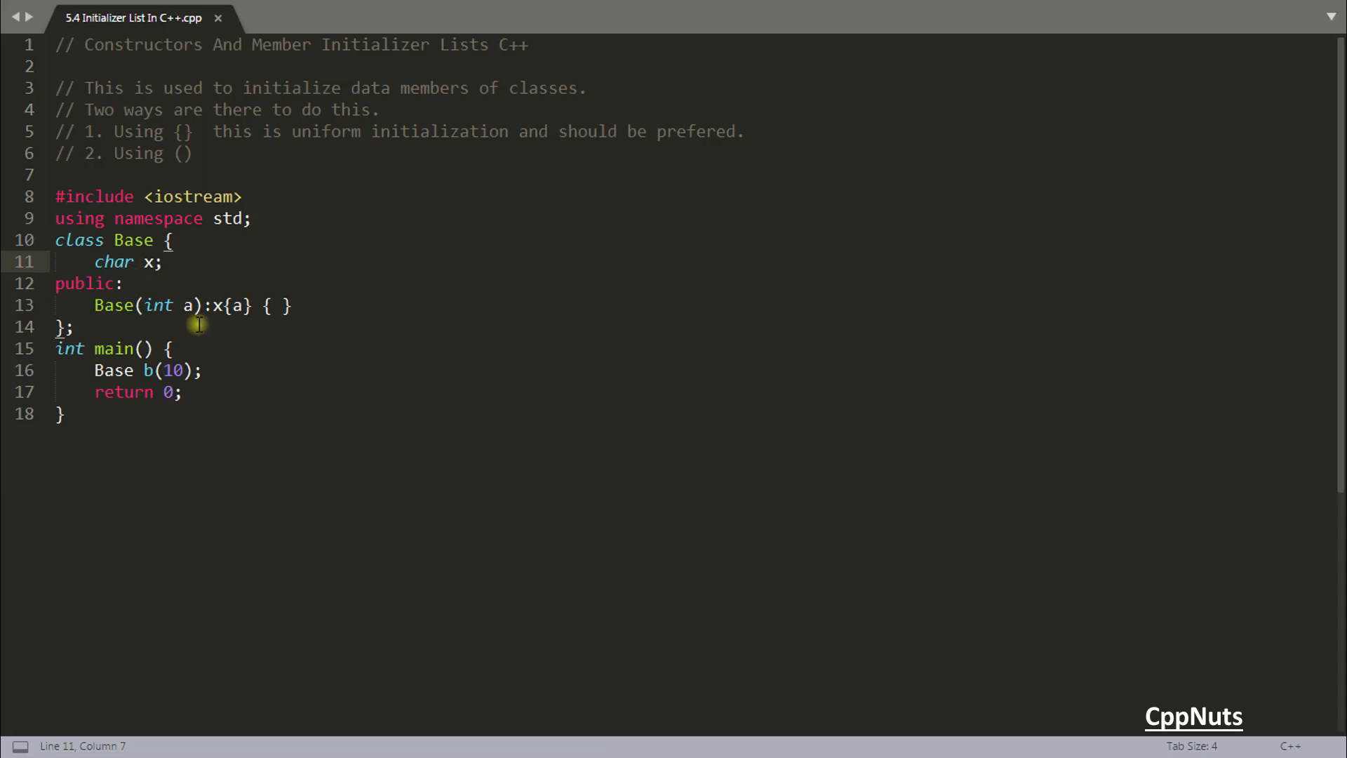
pyautogui.moveTo(226, 305)
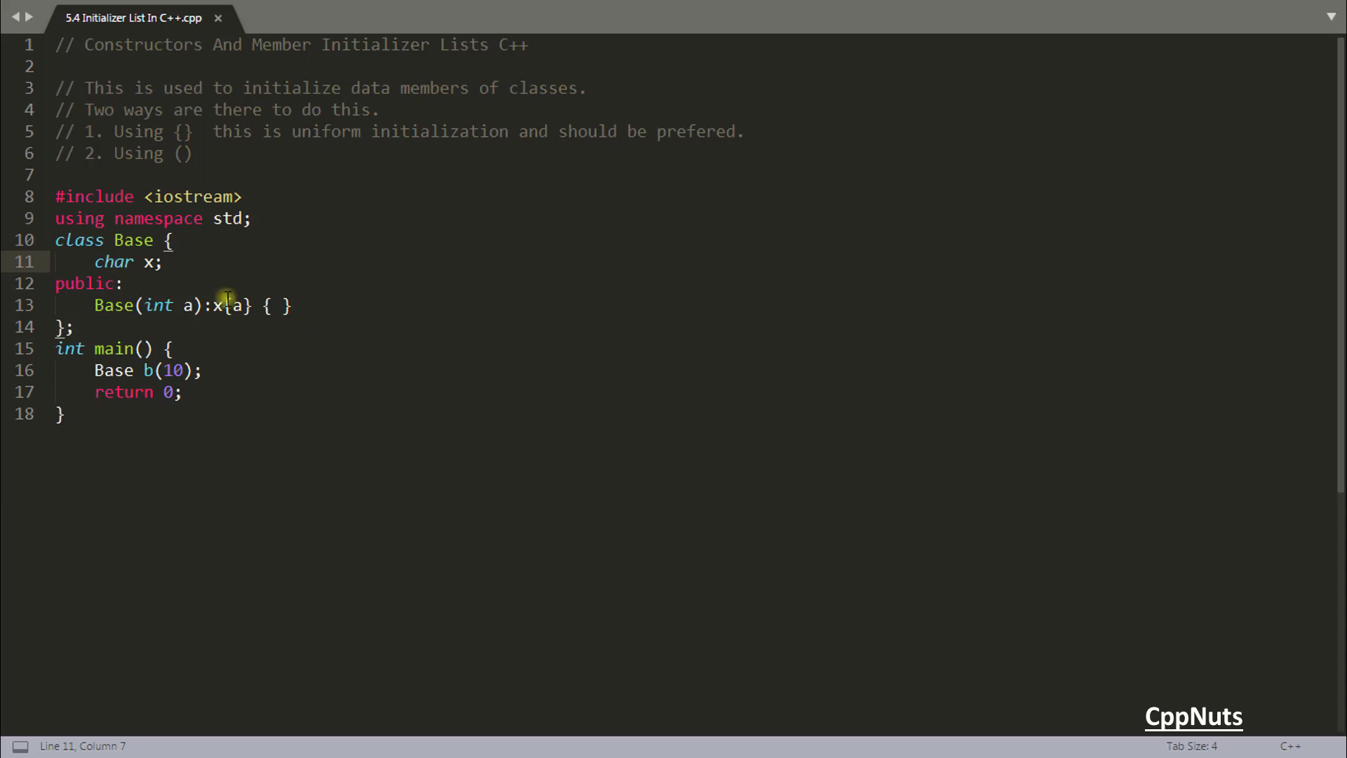
pyautogui.moveTo(141, 284)
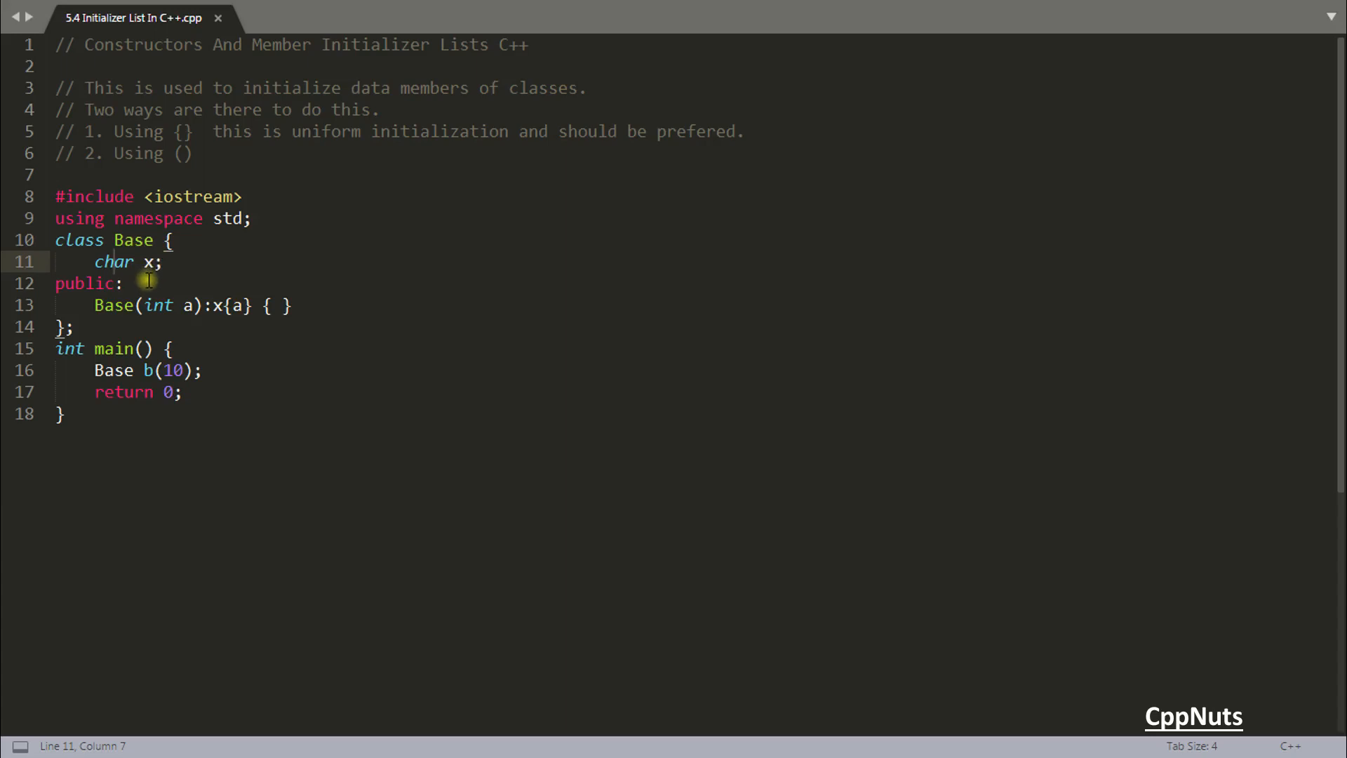
pyautogui.moveTo(154, 262)
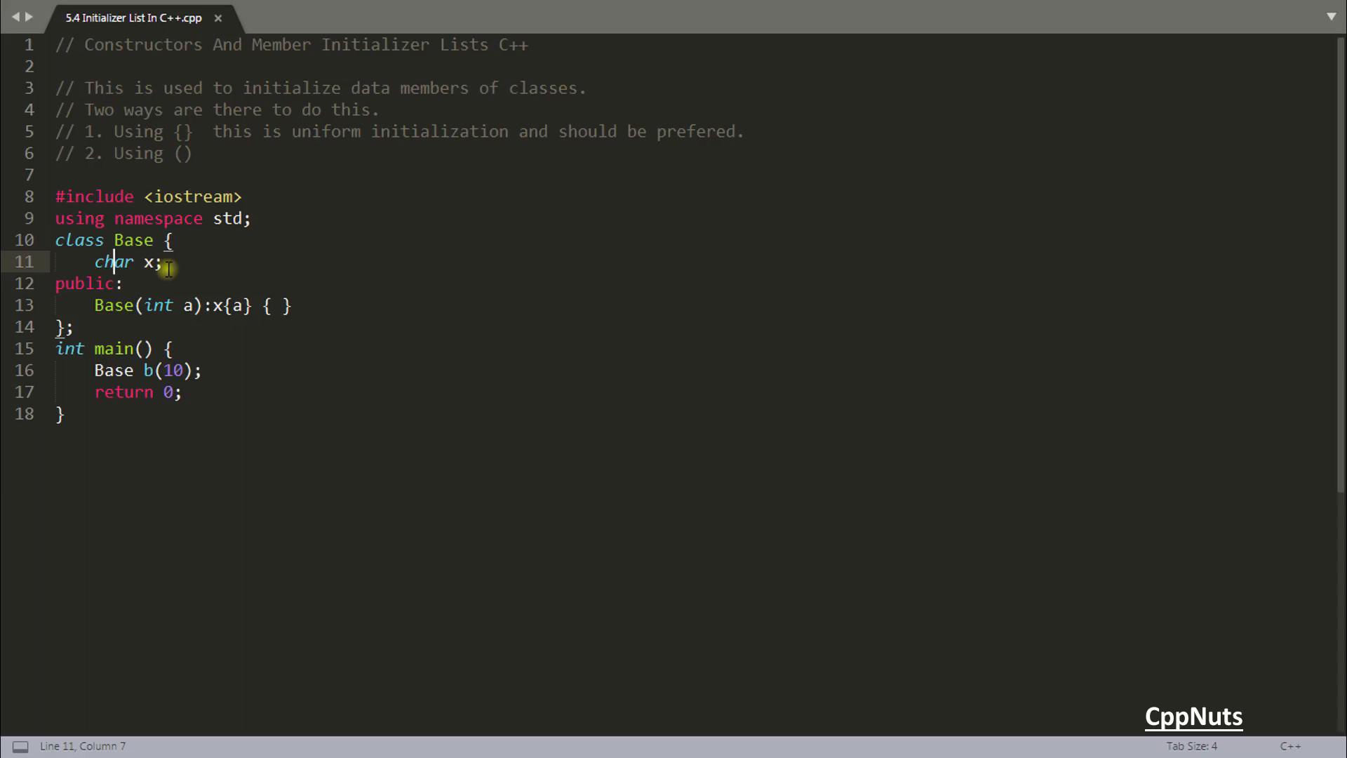
pyautogui.moveTo(186, 322)
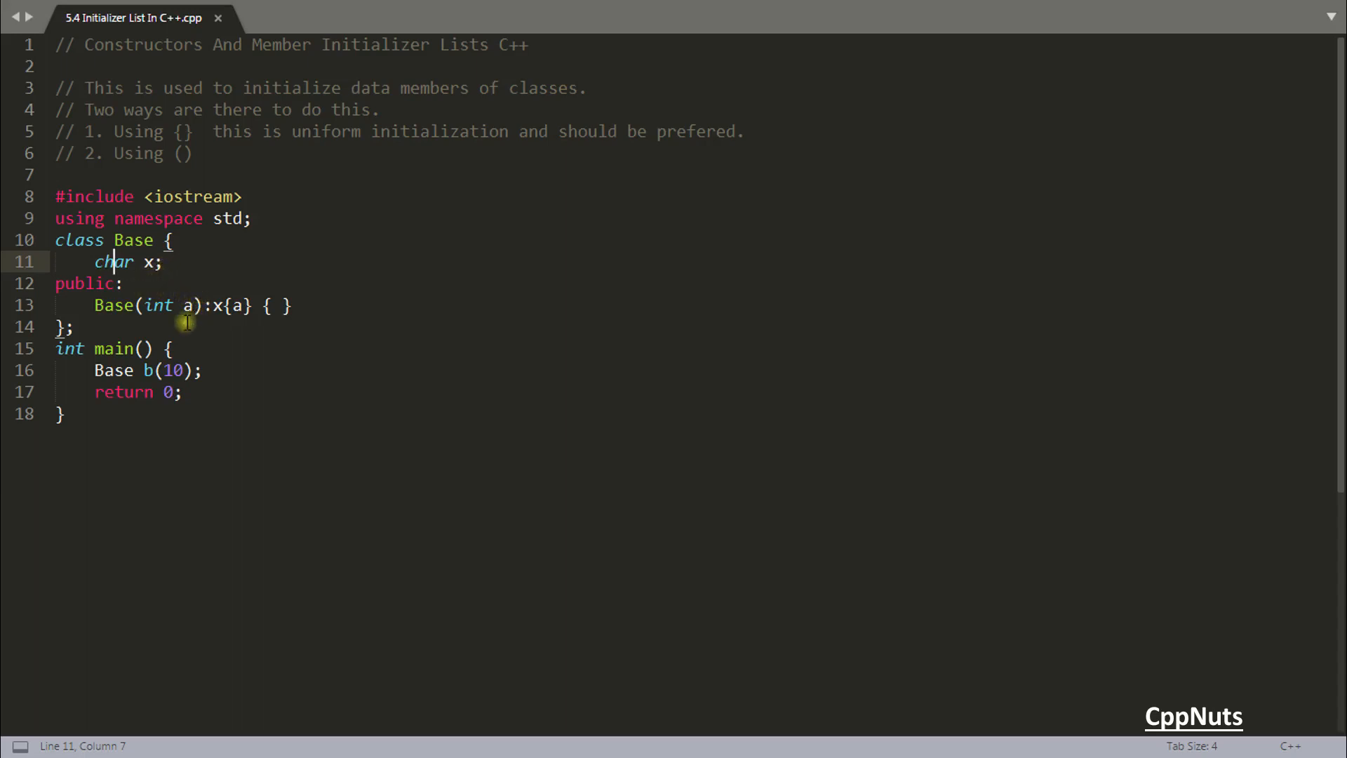
# - Construct b with 300 instead of 10, giving Base b(300)
pyautogui.doubleClick(172, 371)
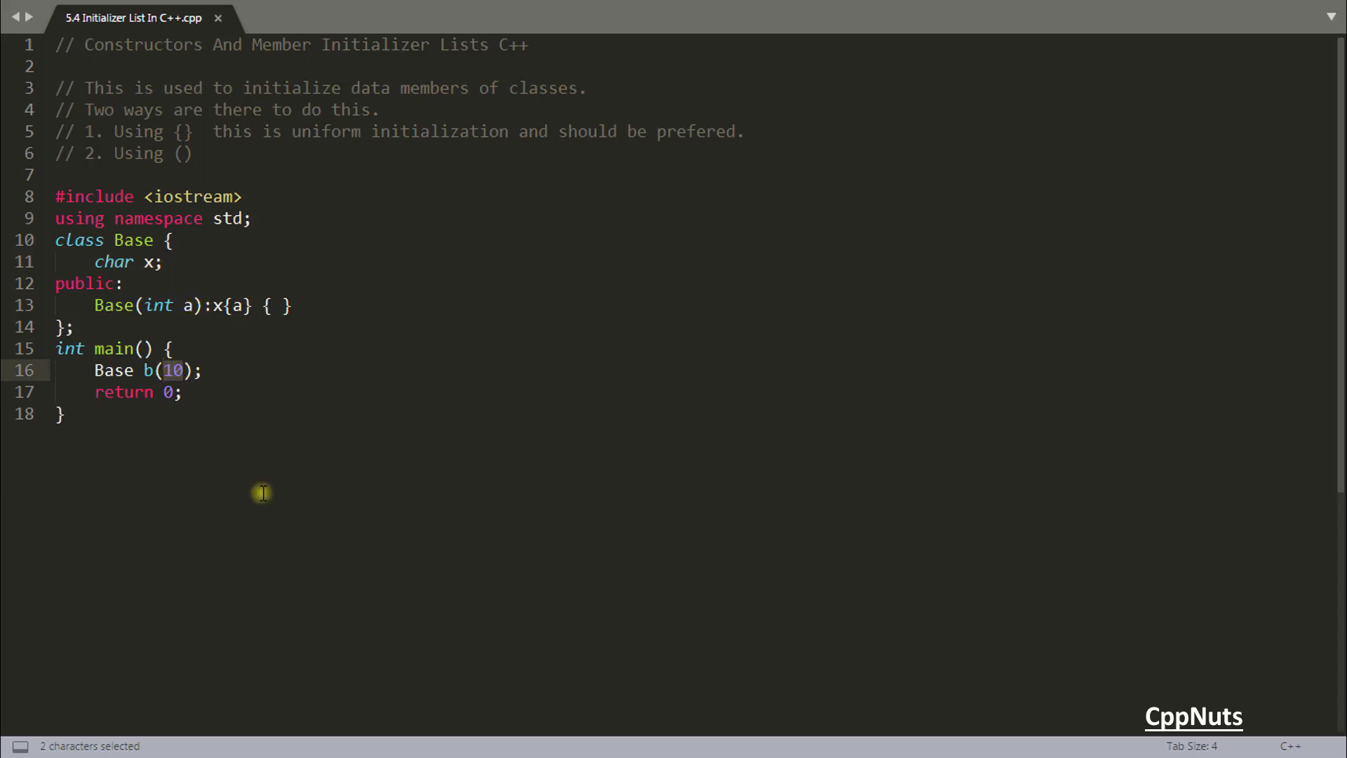
pyautogui.write('300')
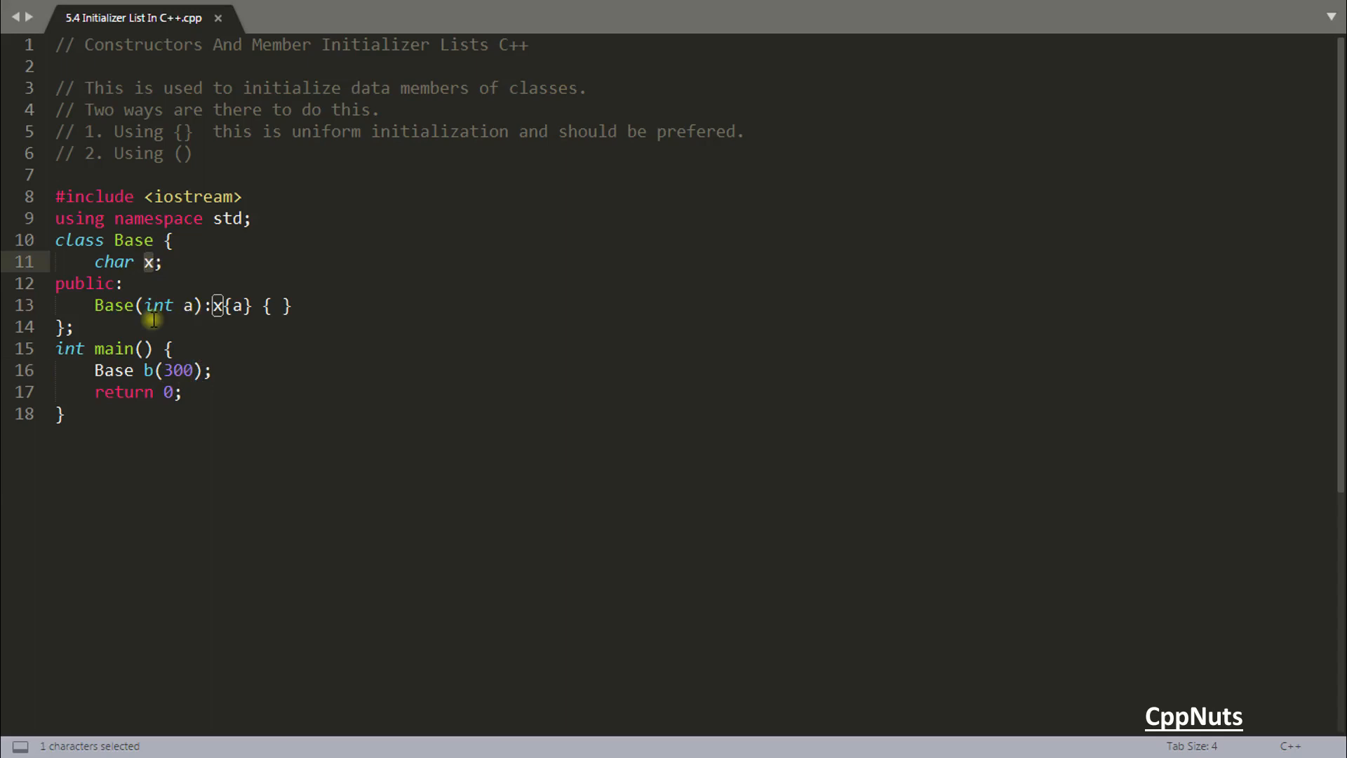
pyautogui.click(153, 262)
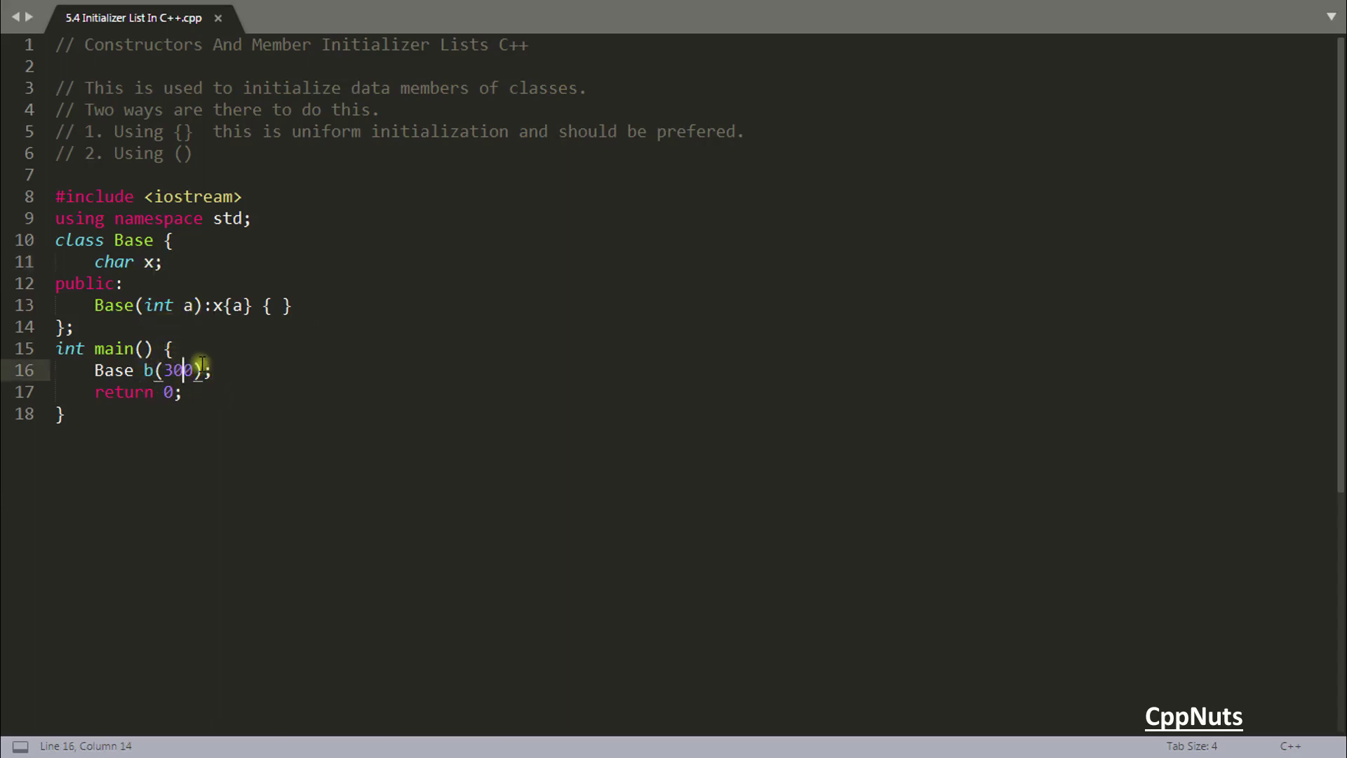
pyautogui.click(256, 306)
pyautogui.write(')')
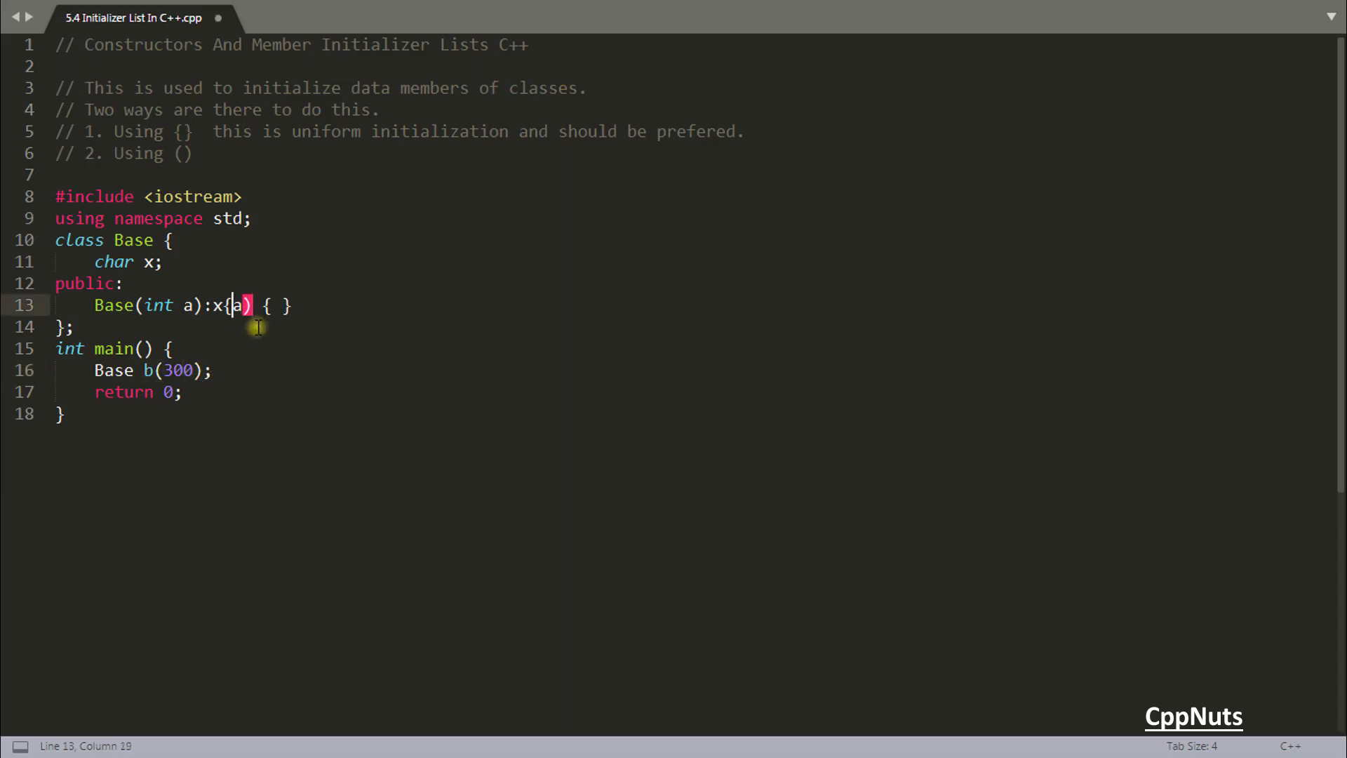
# - Add void print() outputting x << endl, use x(a) again, and call b.print() in main
pyautogui.write('(a)')
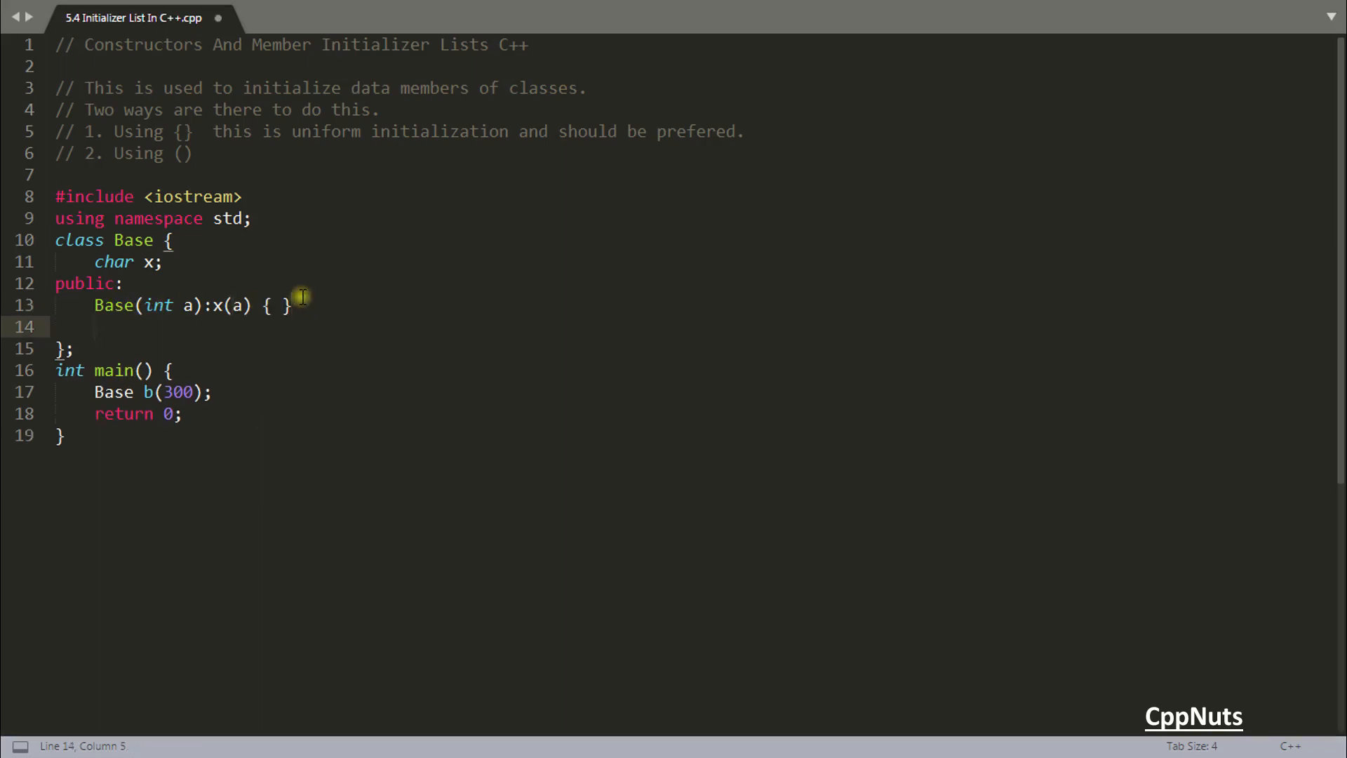
pyautogui.write('void print(')
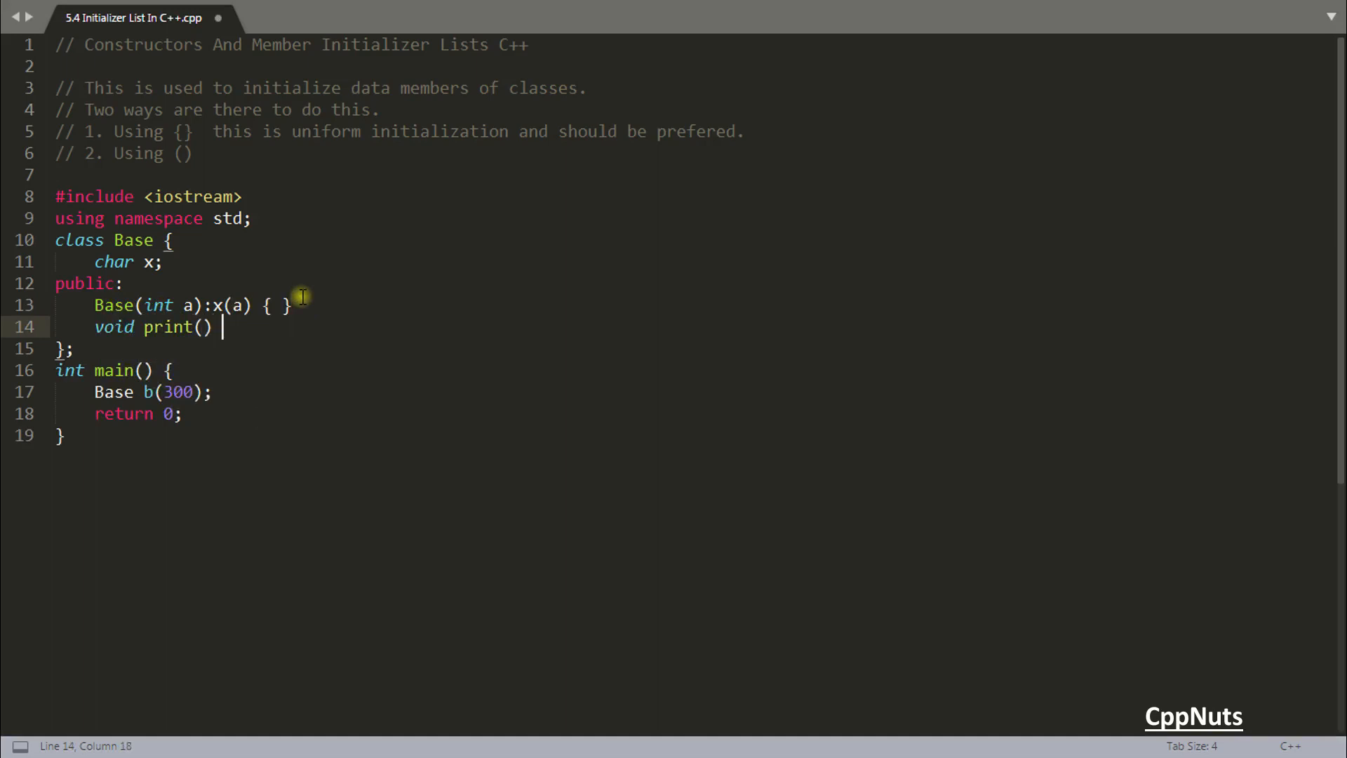
pyautogui.write('{ cout <<')
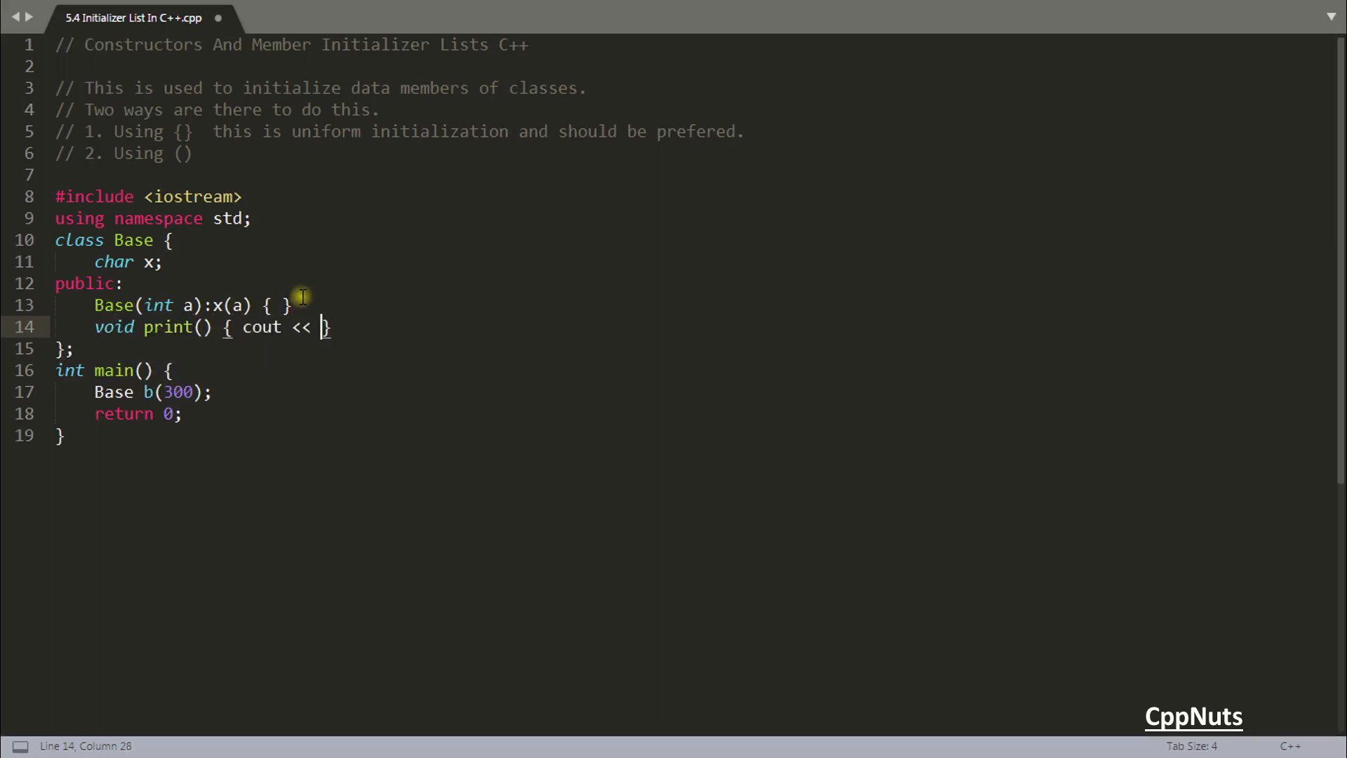
pyautogui.write('x << endl;')
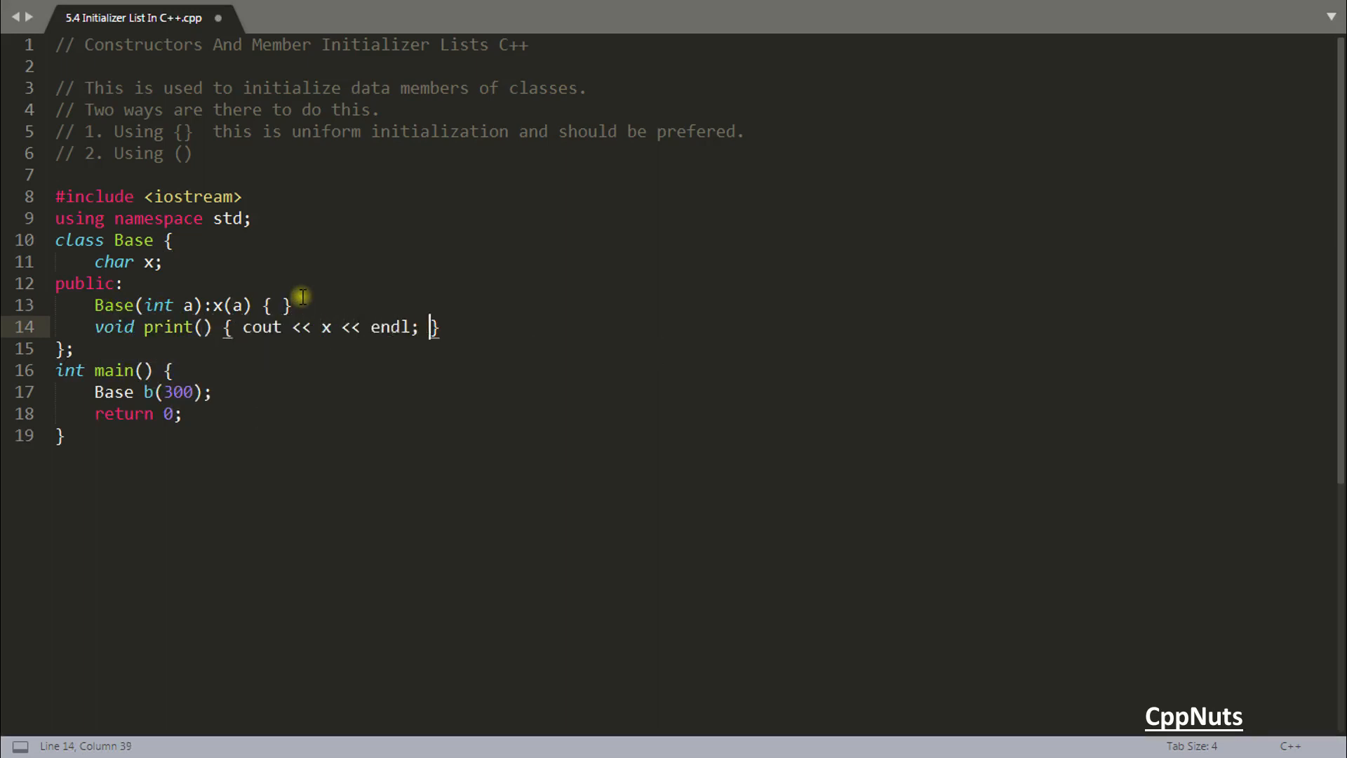
pyautogui.press('ctrl+b')
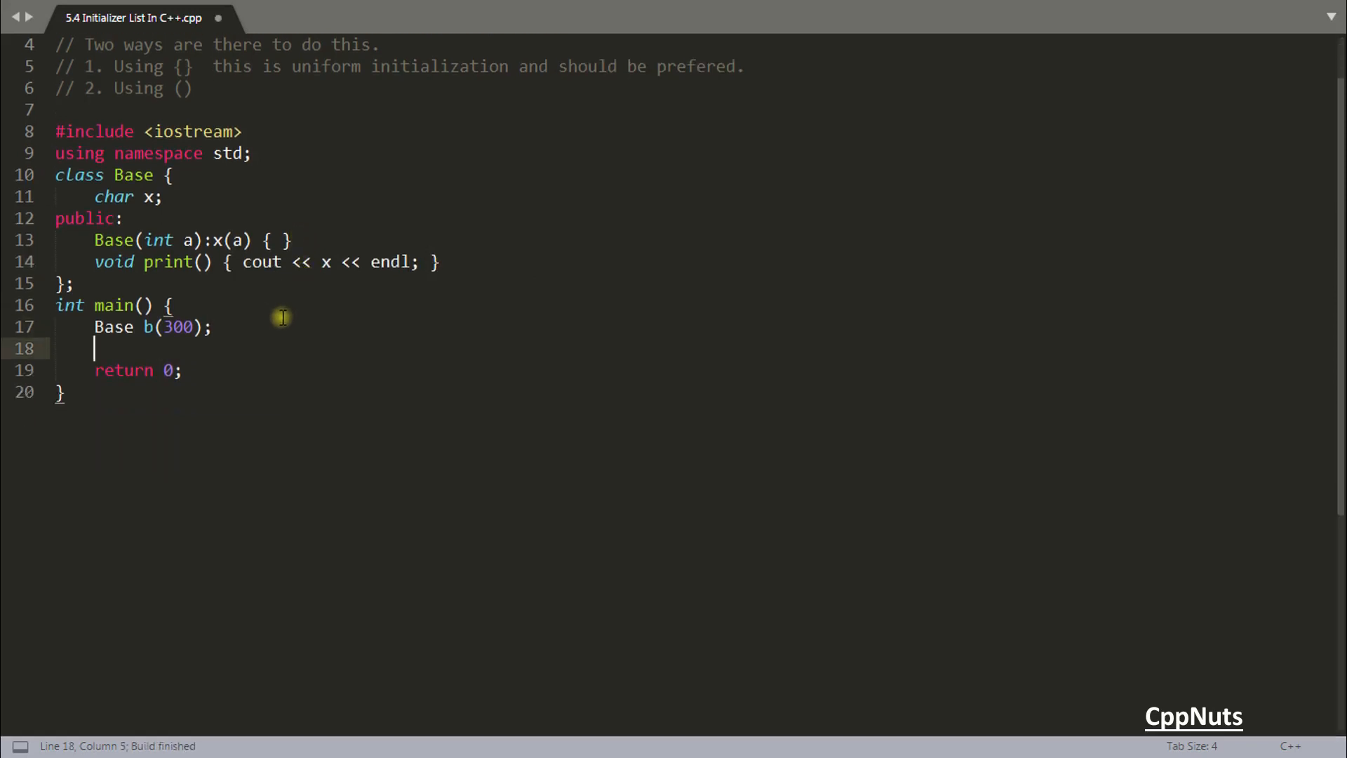
pyautogui.write('b.print();')
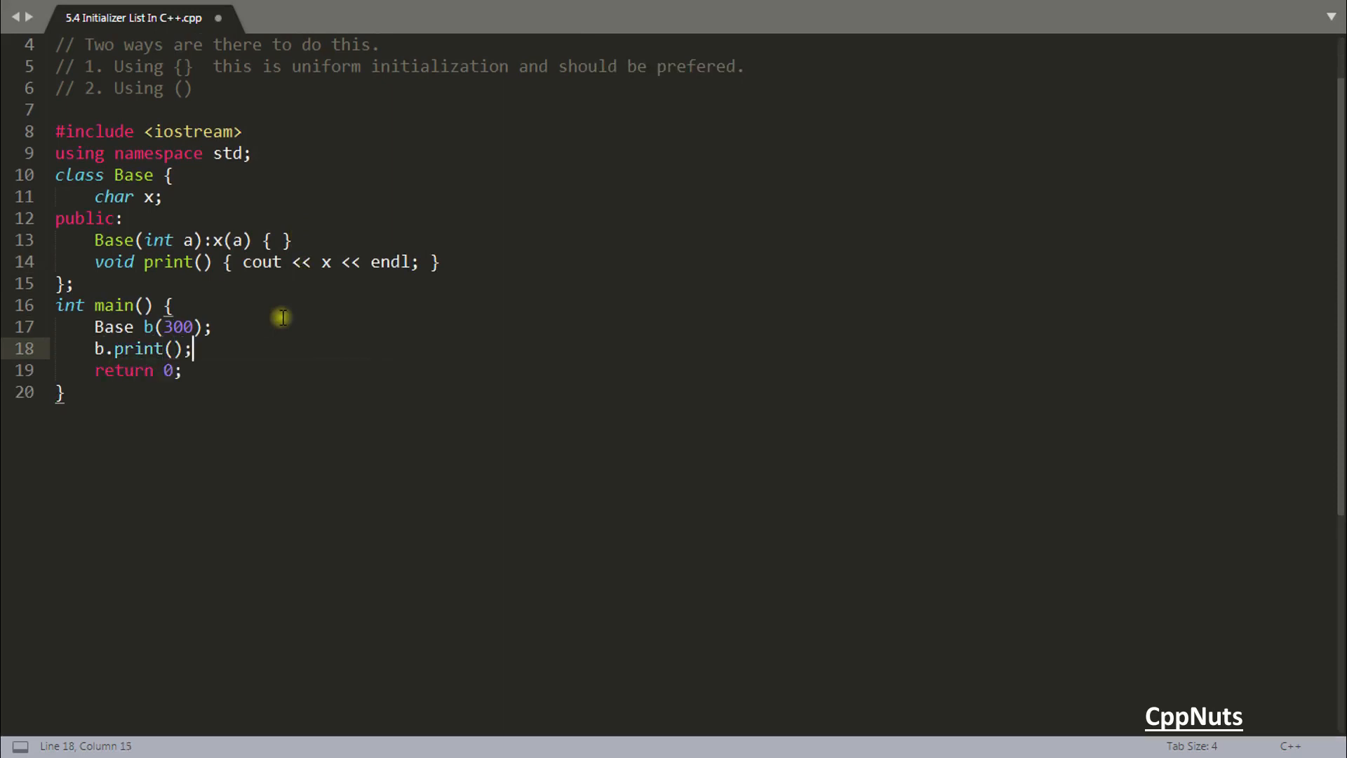
# - Build to see x printed as a comma, then add empty parentheses before x in print
pyautogui.press('ctrl+b')
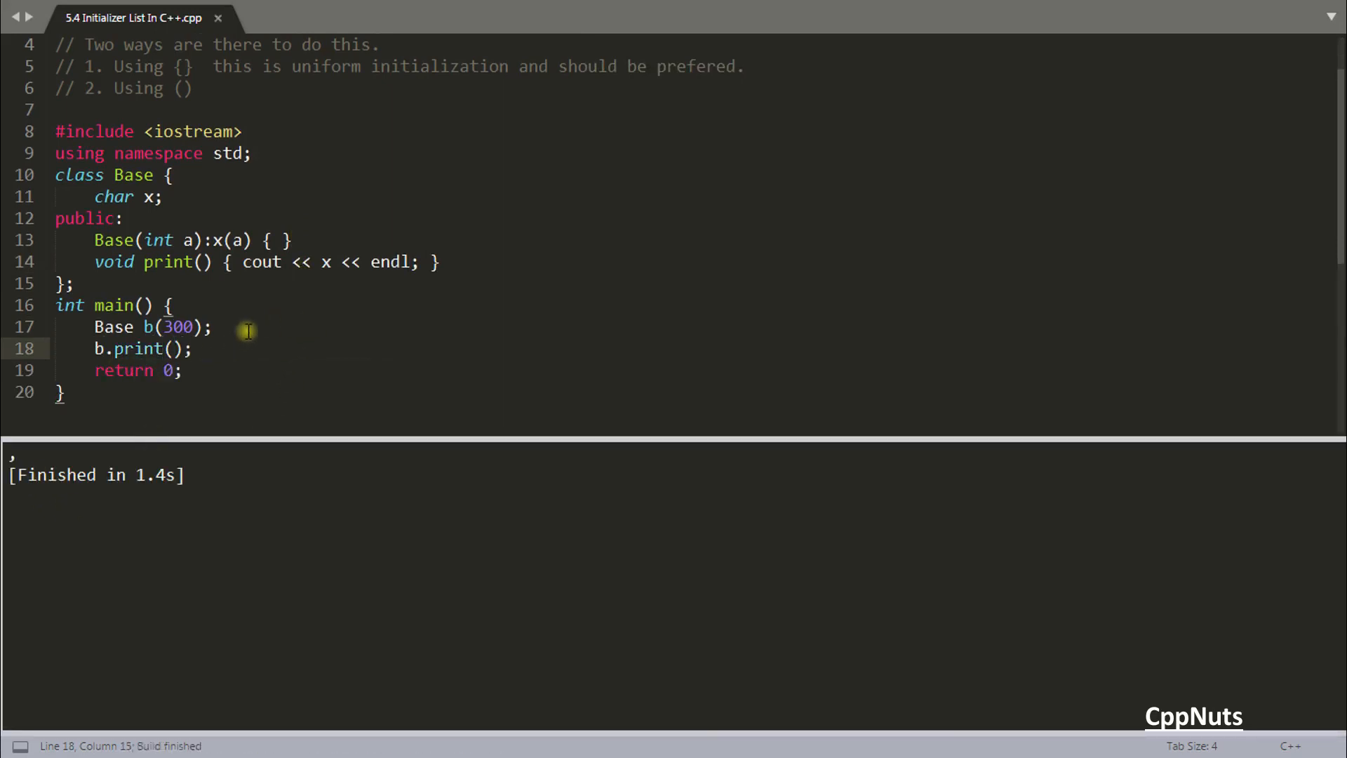
pyautogui.moveTo(150, 222)
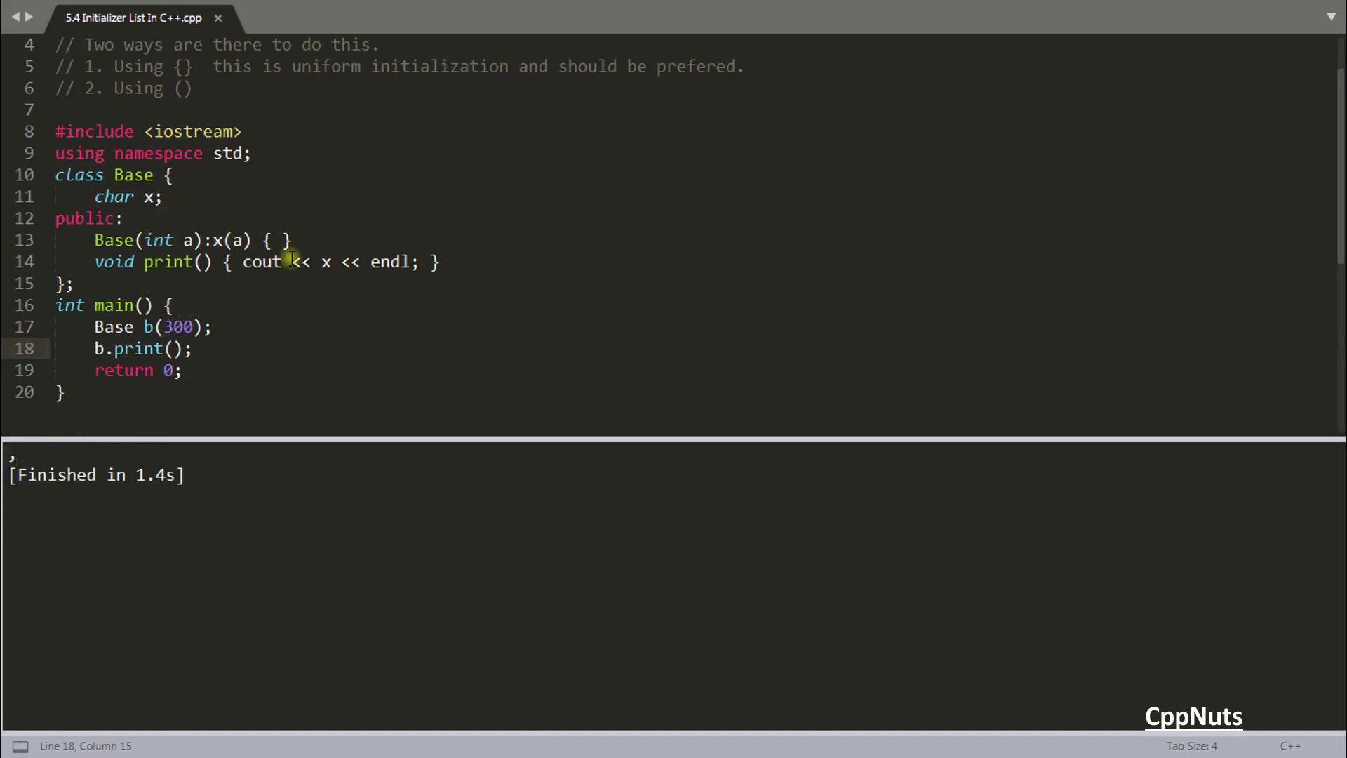
pyautogui.click(122, 217)
pyautogui.write('(')
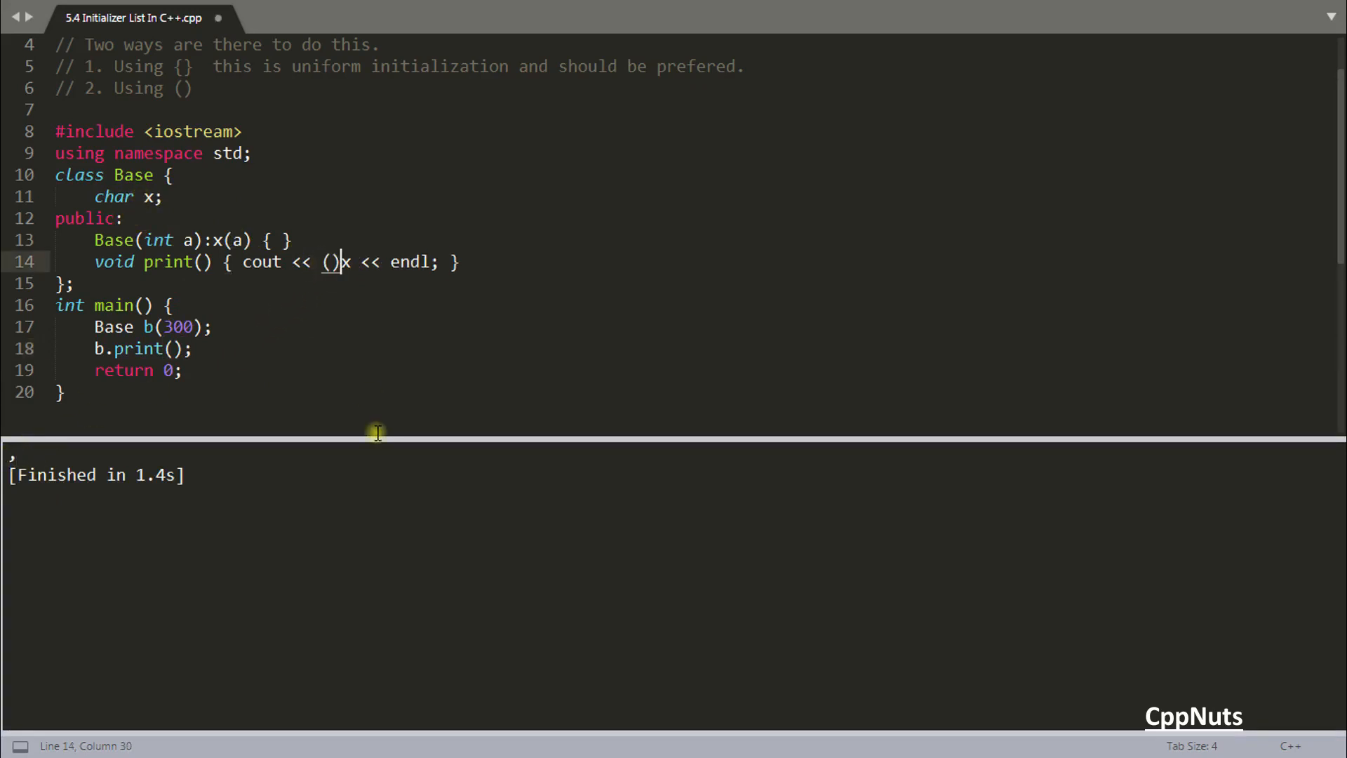
# - Cast x to int in print so the build outputs 44, then review member x's uses and close the output
pyautogui.write('int')
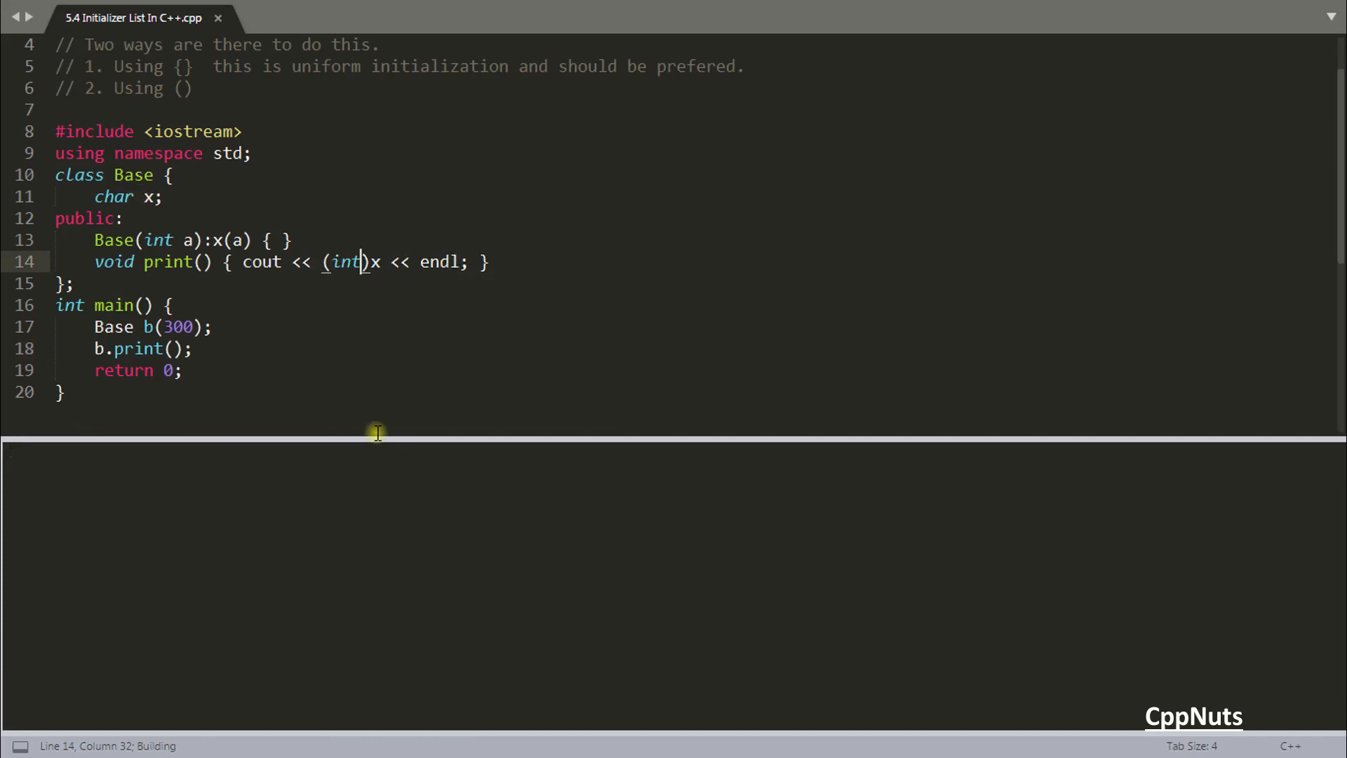
pyautogui.press('ctrl+b')
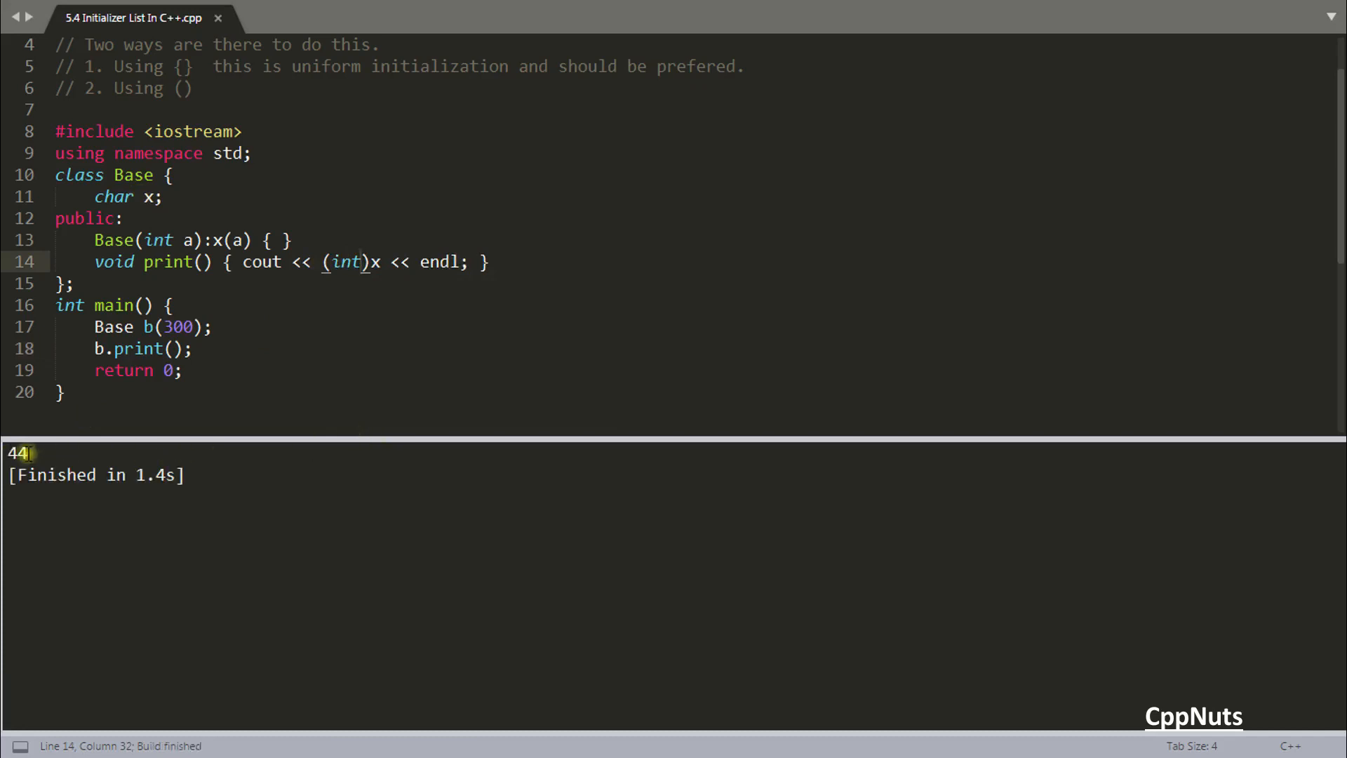
pyautogui.moveTo(166, 262)
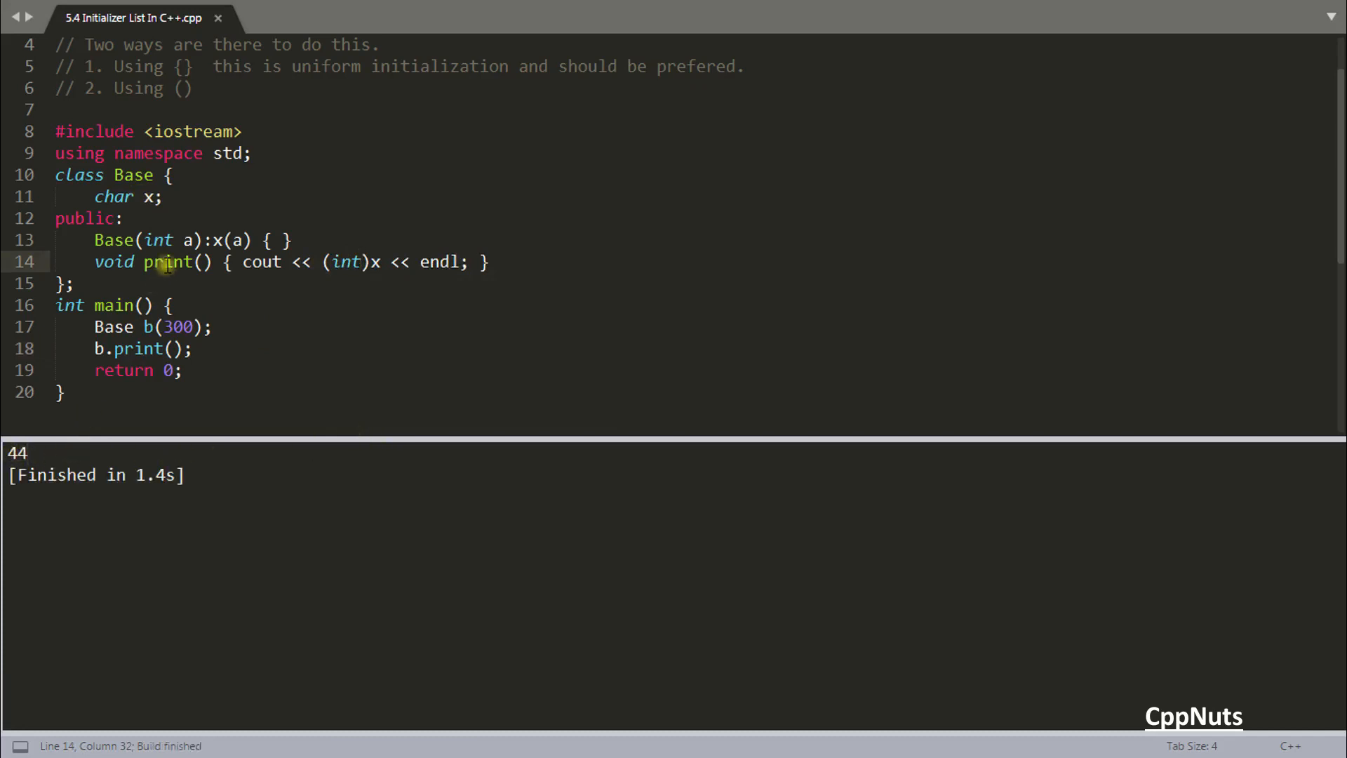
pyautogui.click(150, 196)
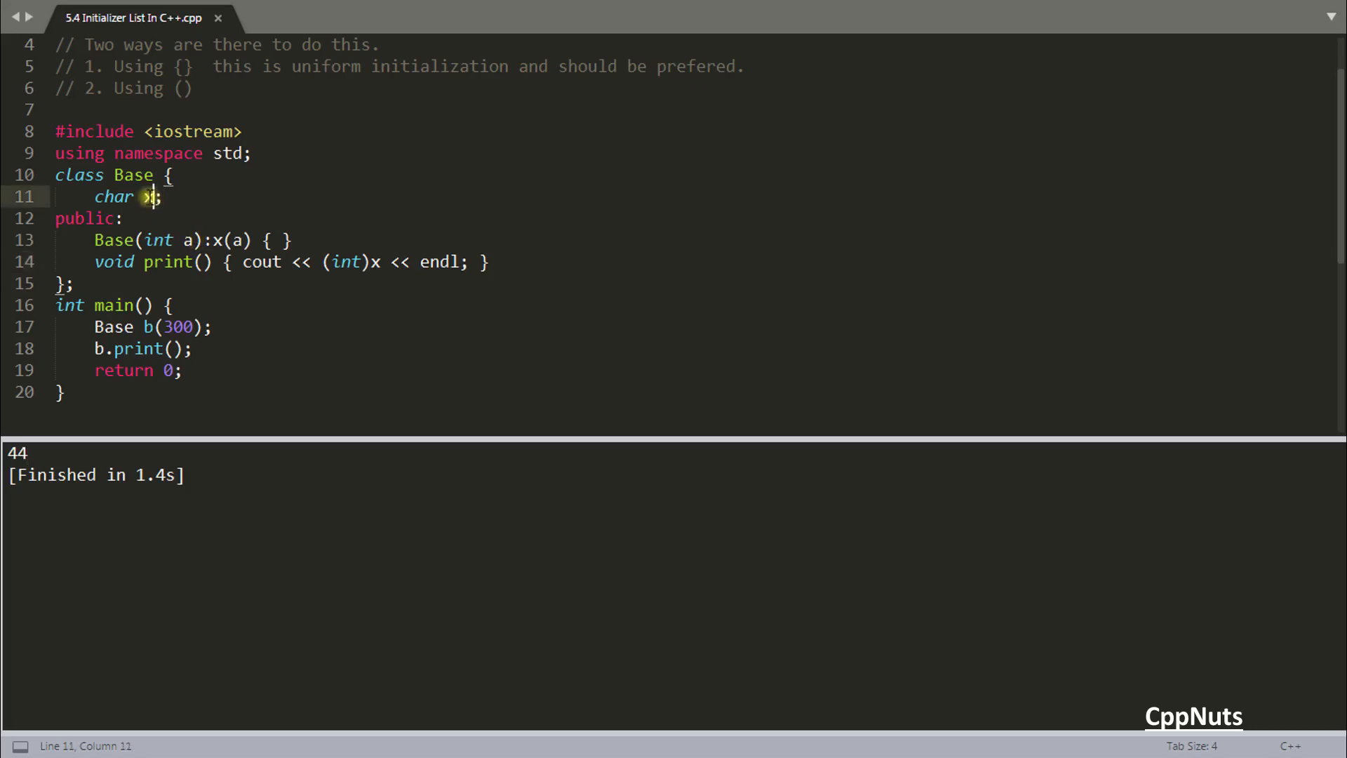
pyautogui.doubleClick(146, 196)
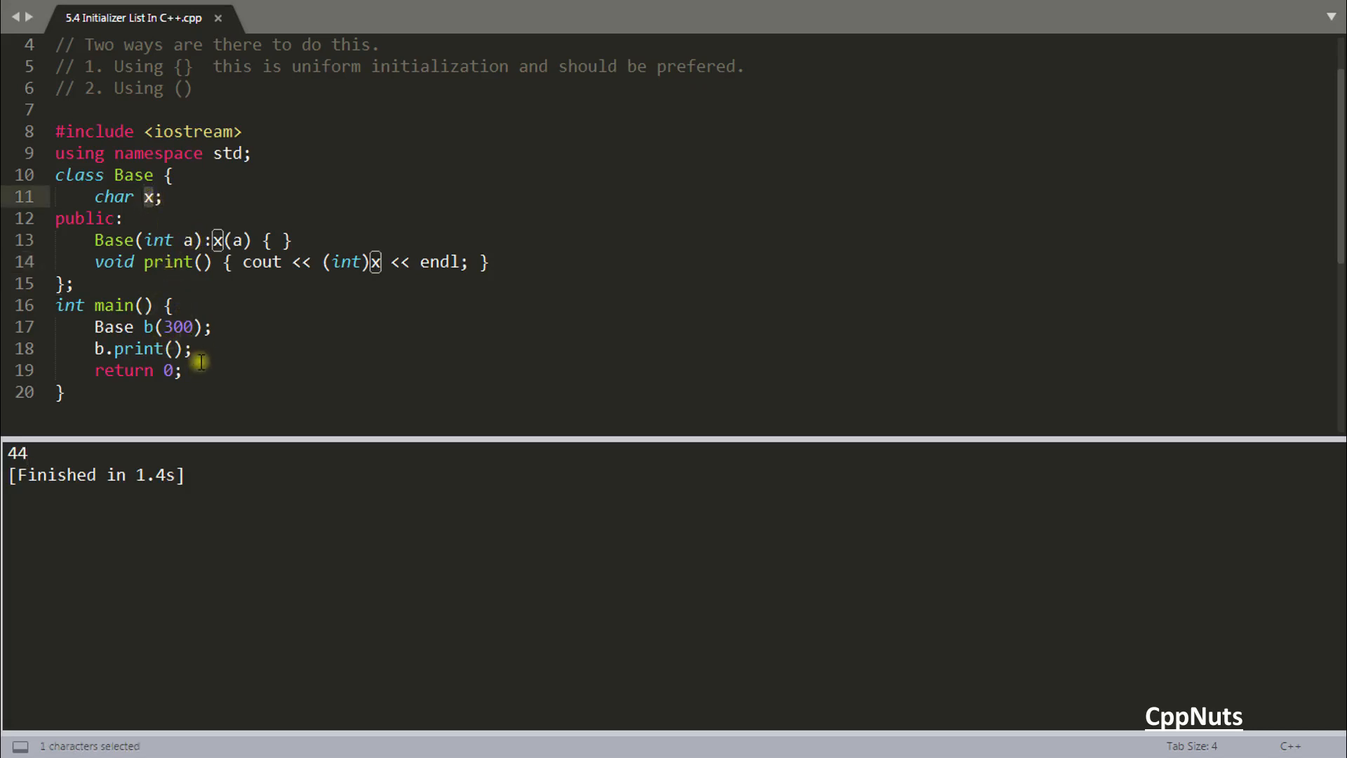
pyautogui.moveTo(301, 249)
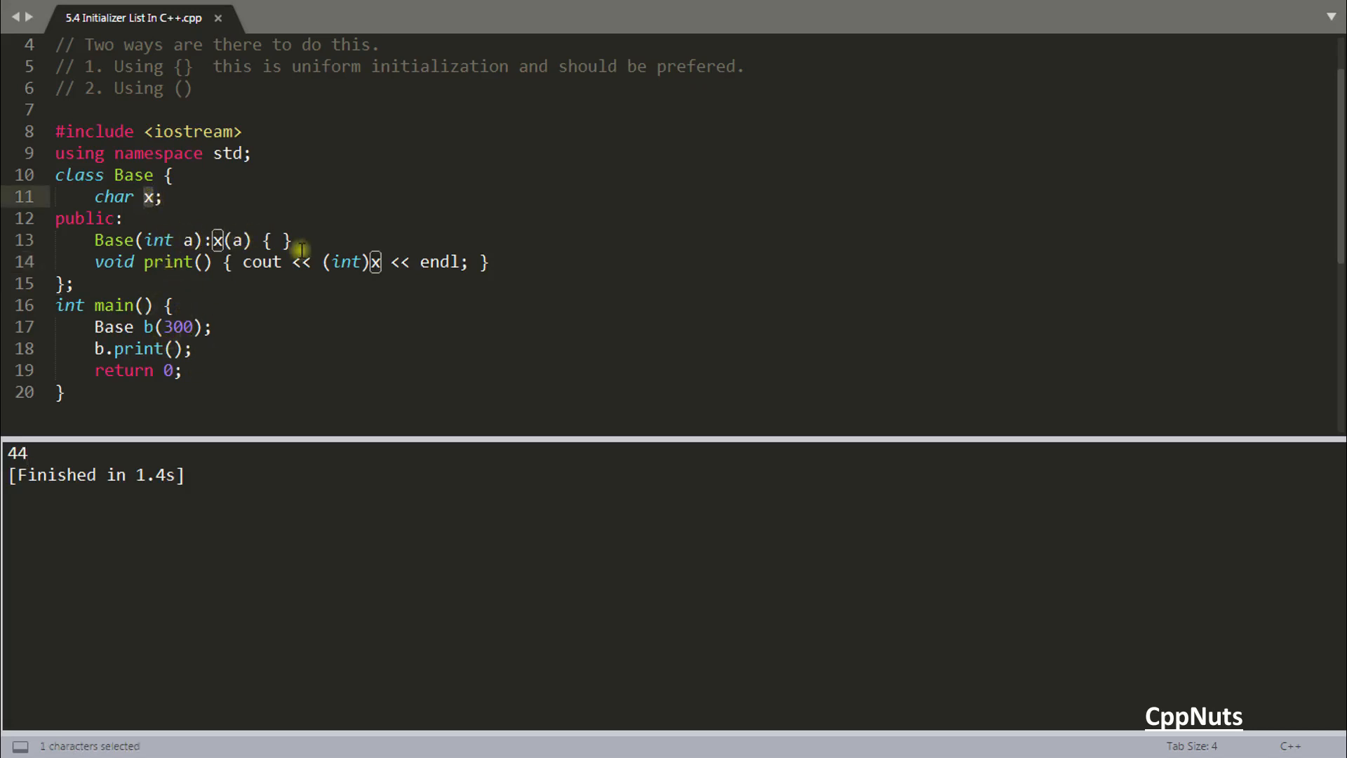
pyautogui.click(210, 290)
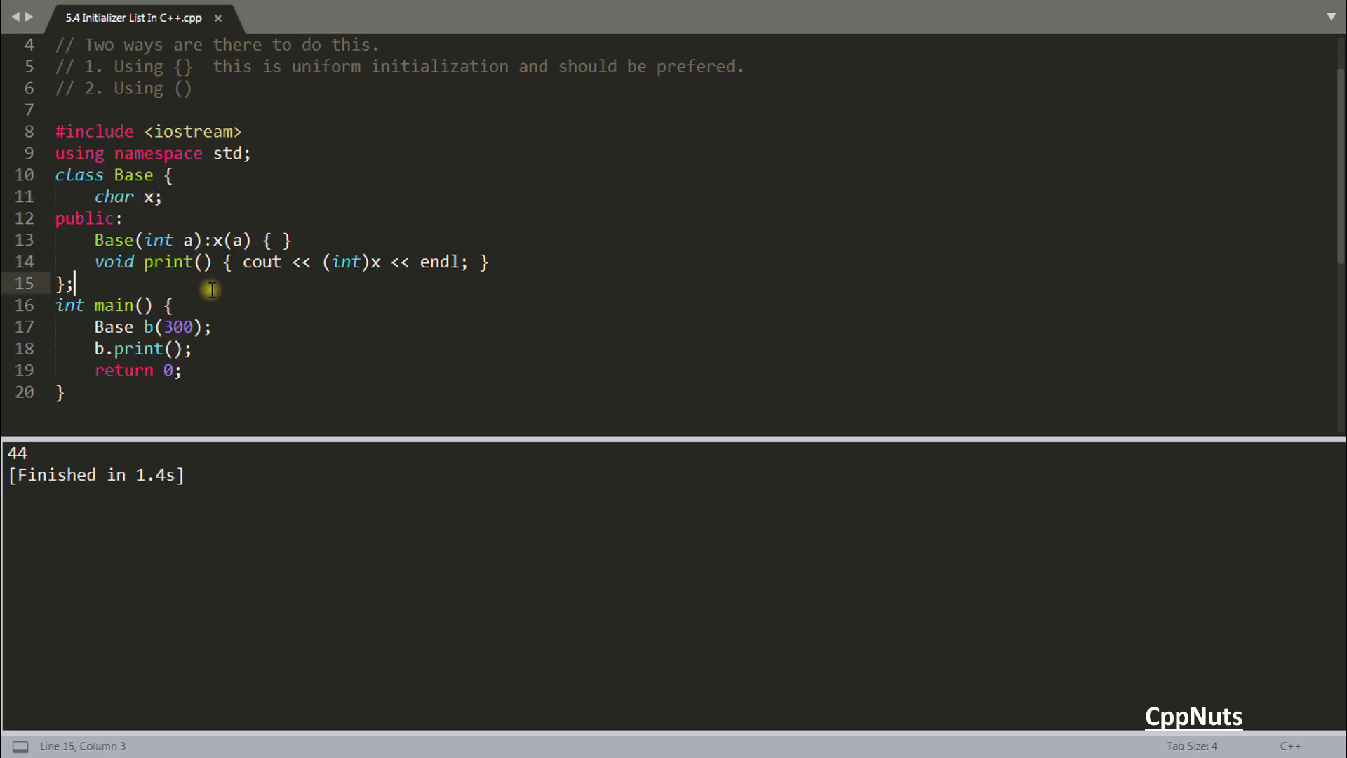
pyautogui.click(230, 240)
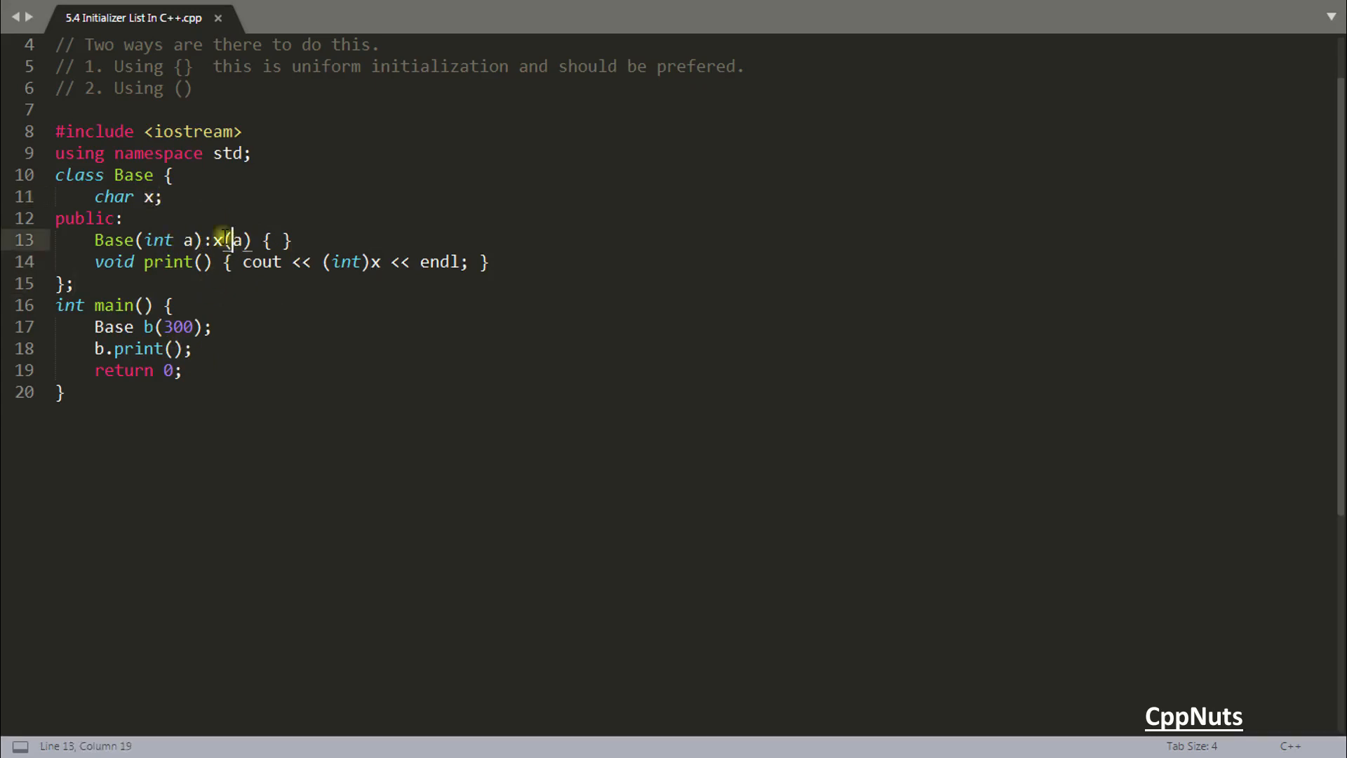
# - Switch the initializer to braces x{a}, triggering the int-to-char narrowing warning on build
pyautogui.write('{a')
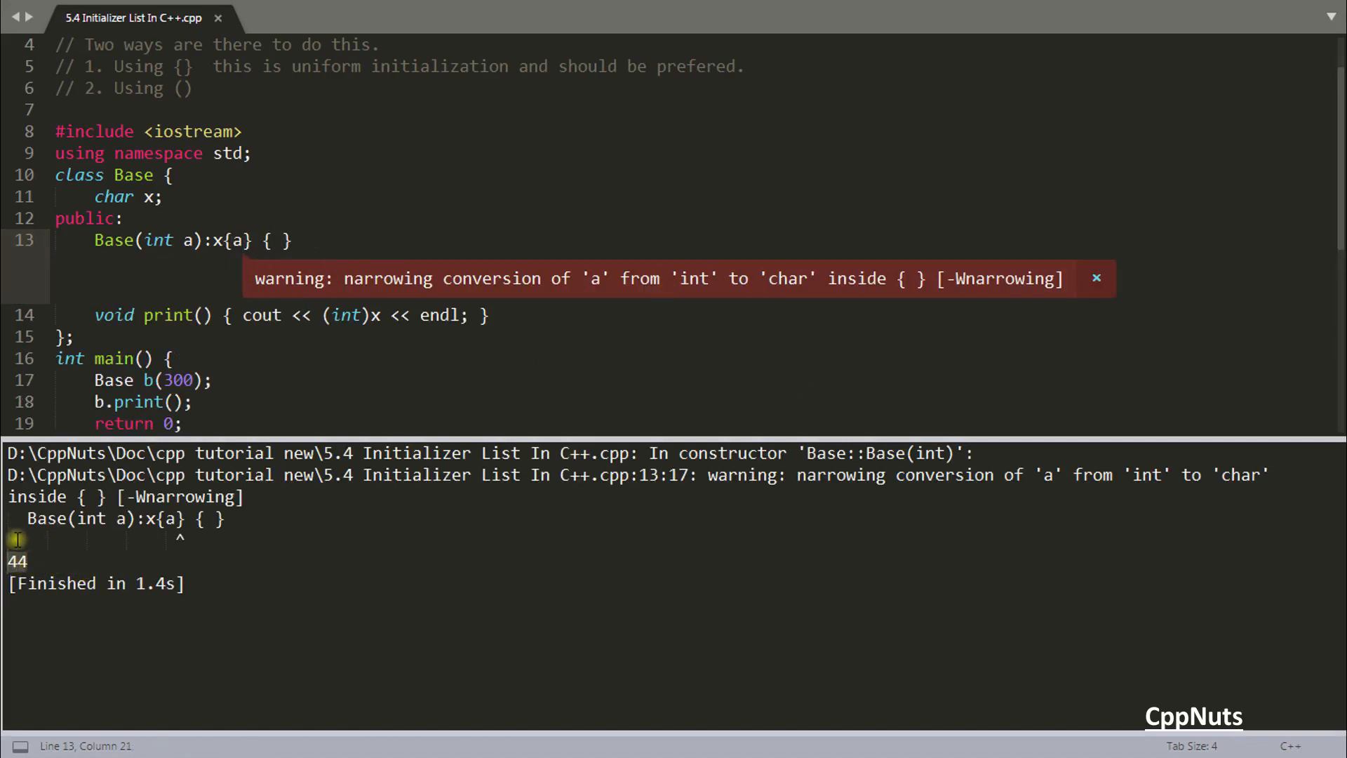
pyautogui.moveTo(494, 486)
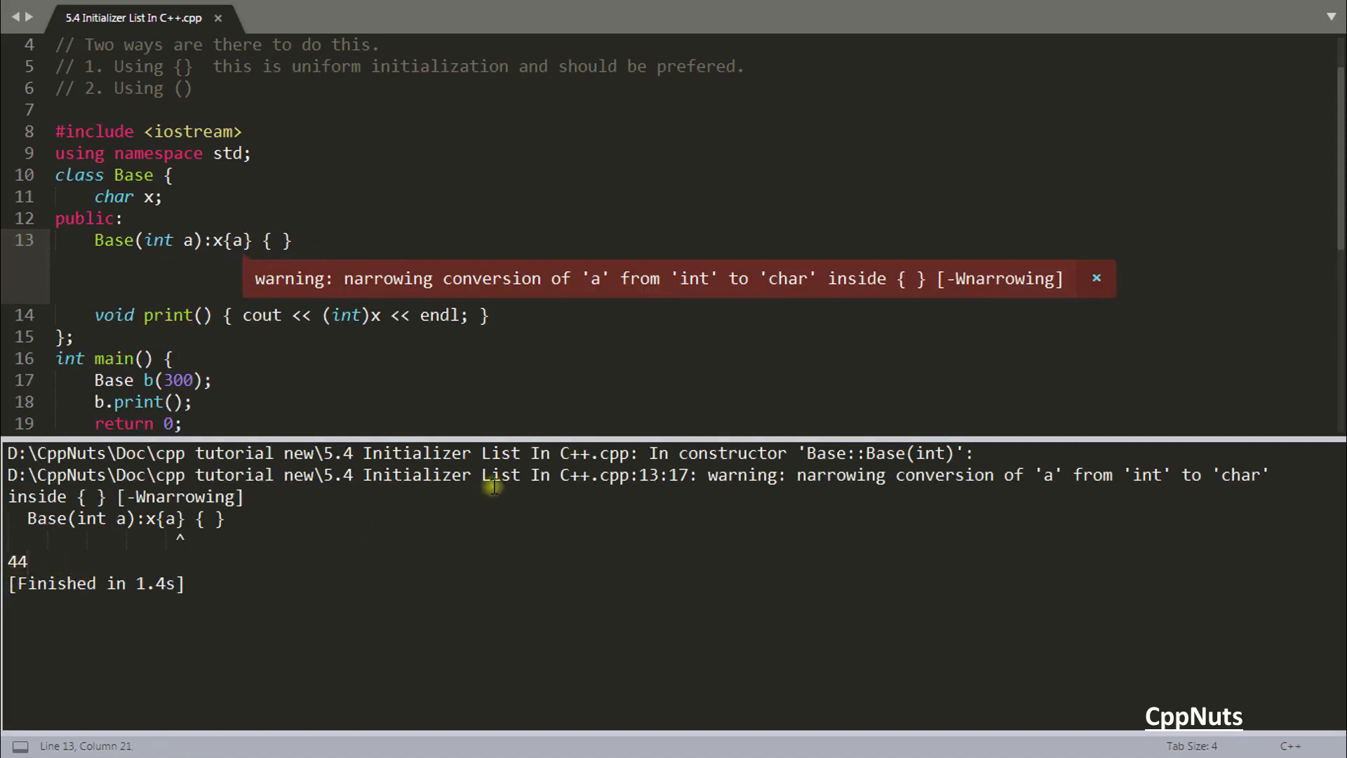
pyautogui.moveTo(1080, 288)
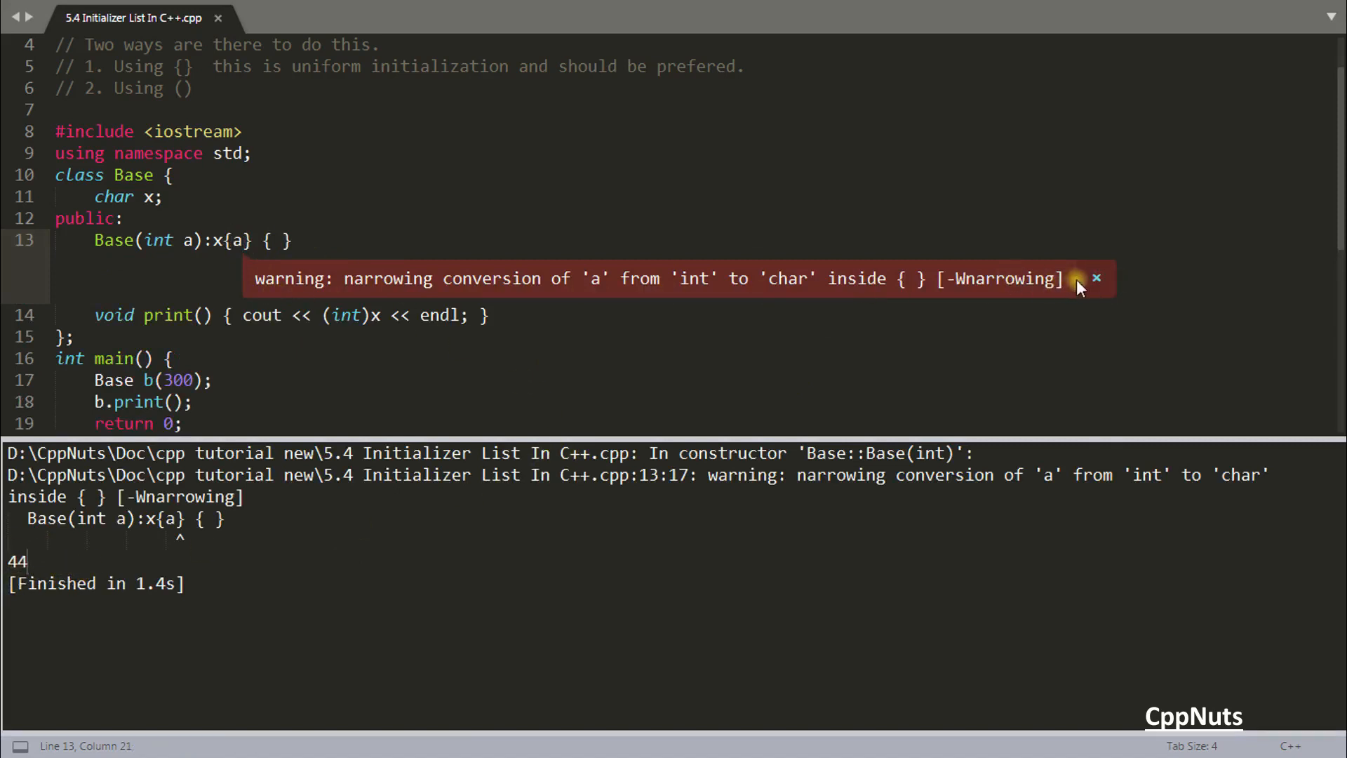
pyautogui.moveTo(355, 533)
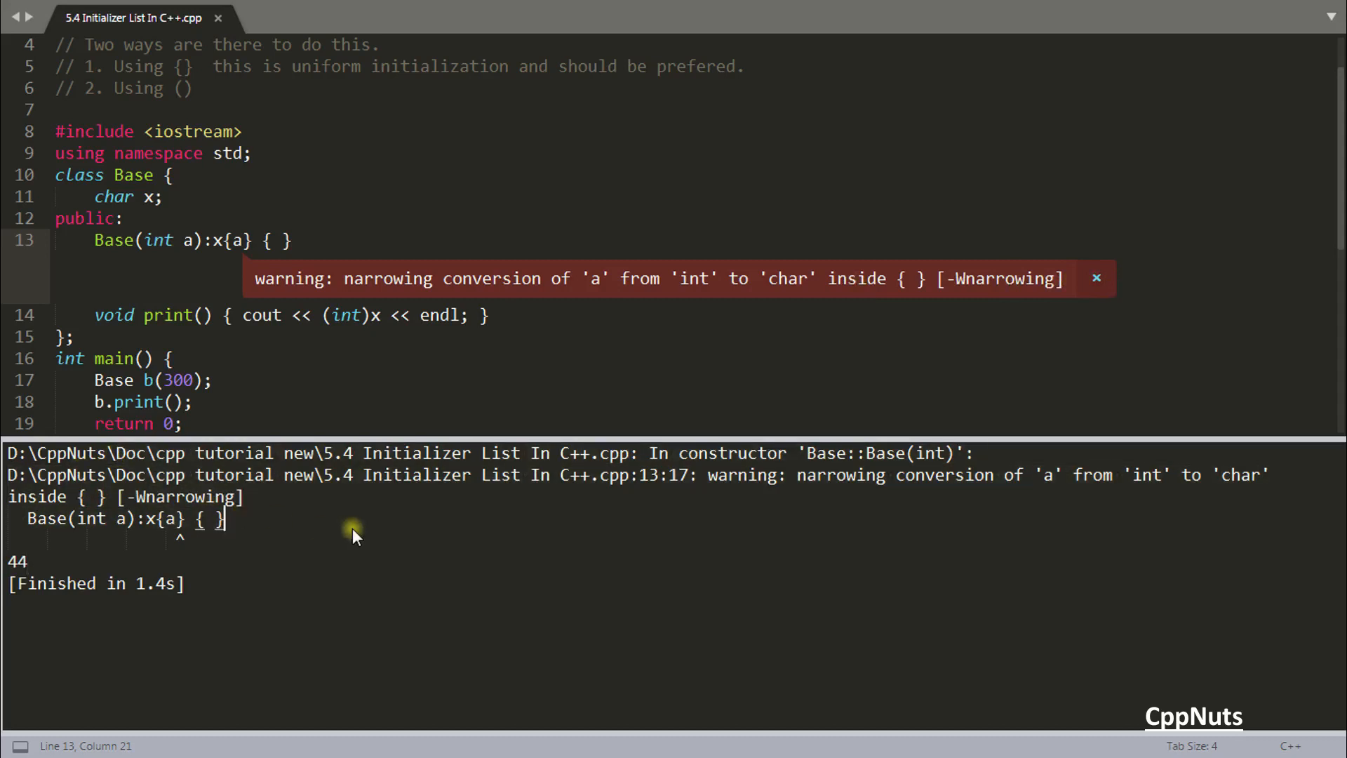
pyautogui.moveTo(854, 330)
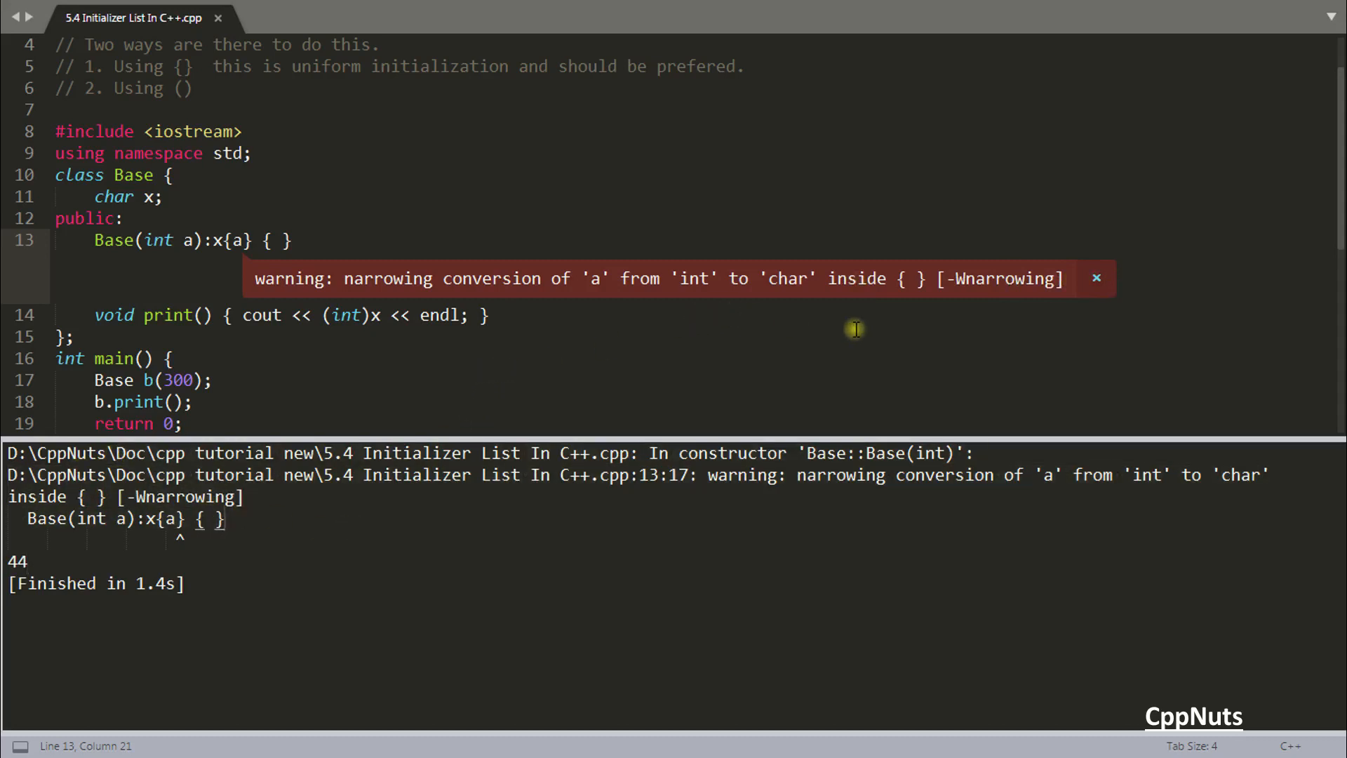
pyautogui.moveTo(669, 316)
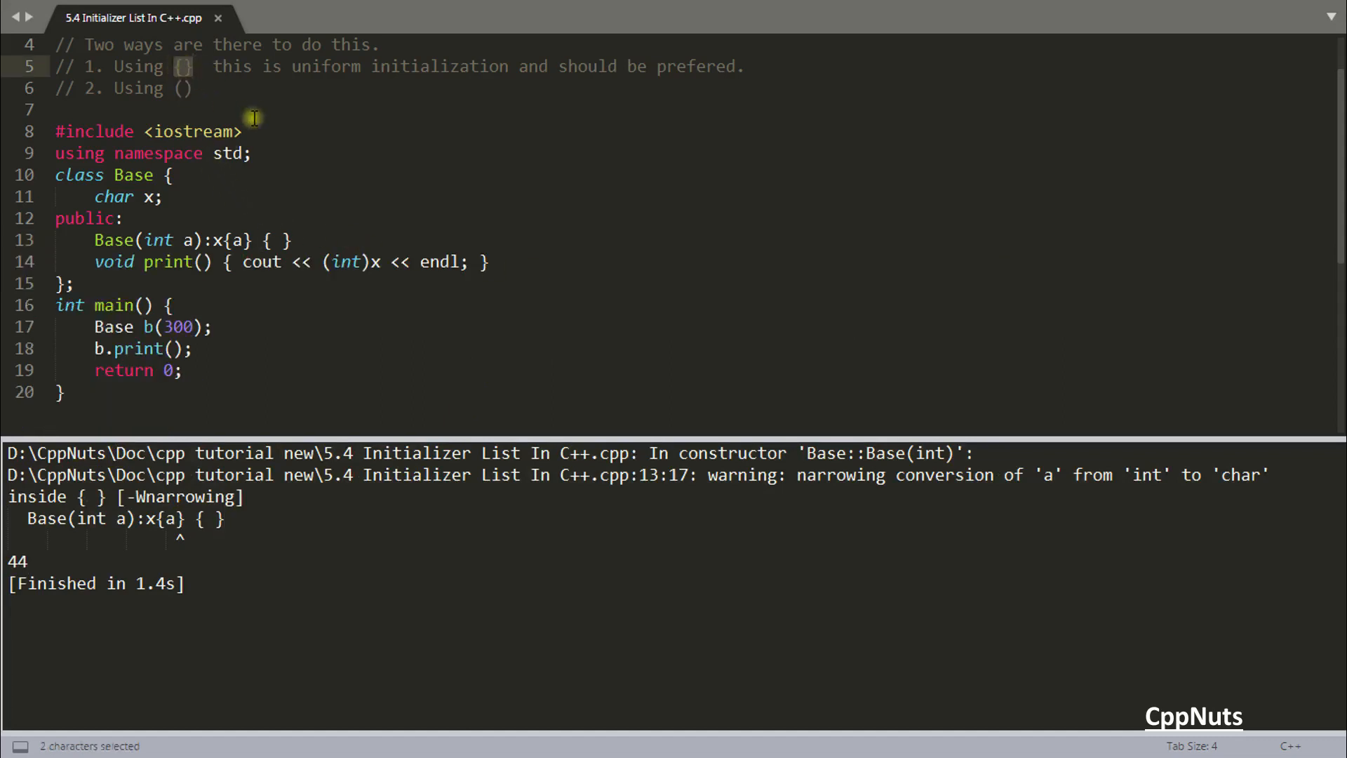
pyautogui.moveTo(254, 240)
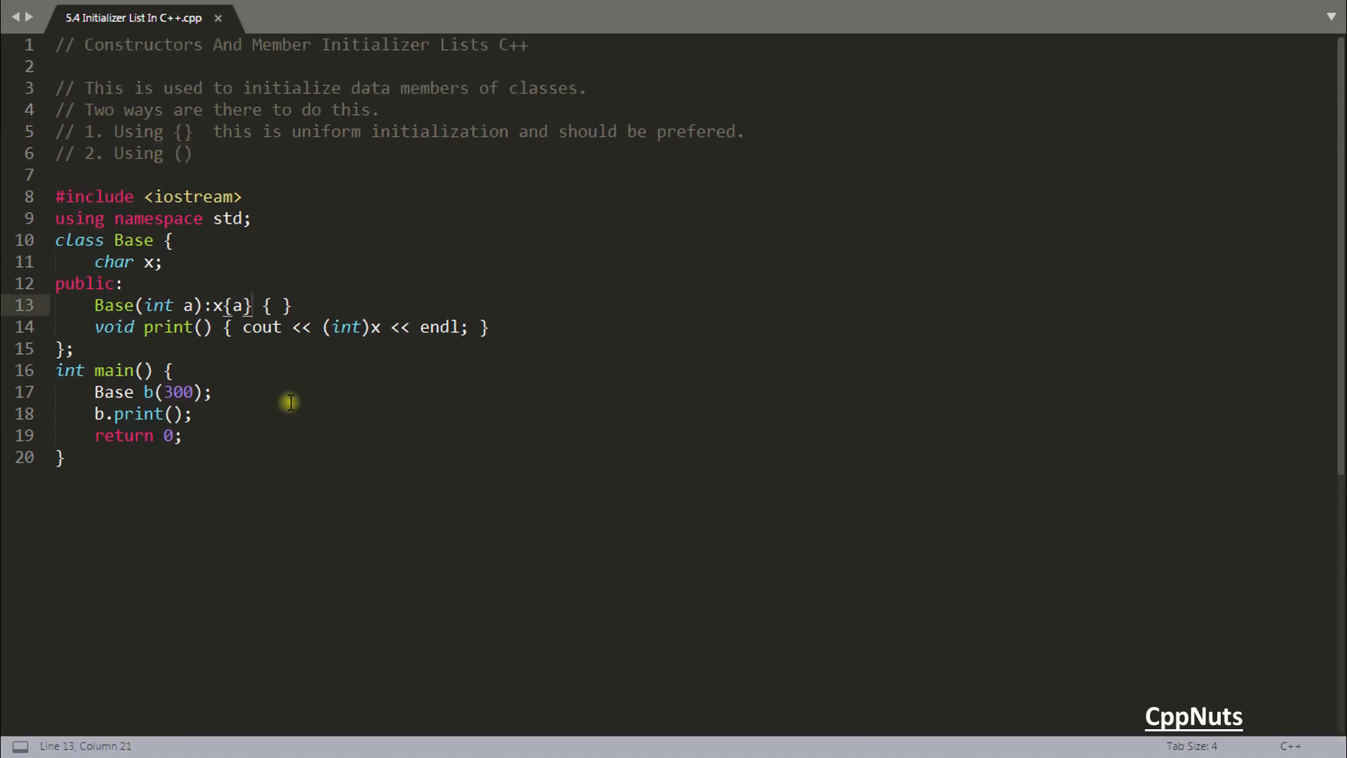
# - Replace the initializer list with an in-body x = a; assignment and save
pyautogui.click(254, 305)
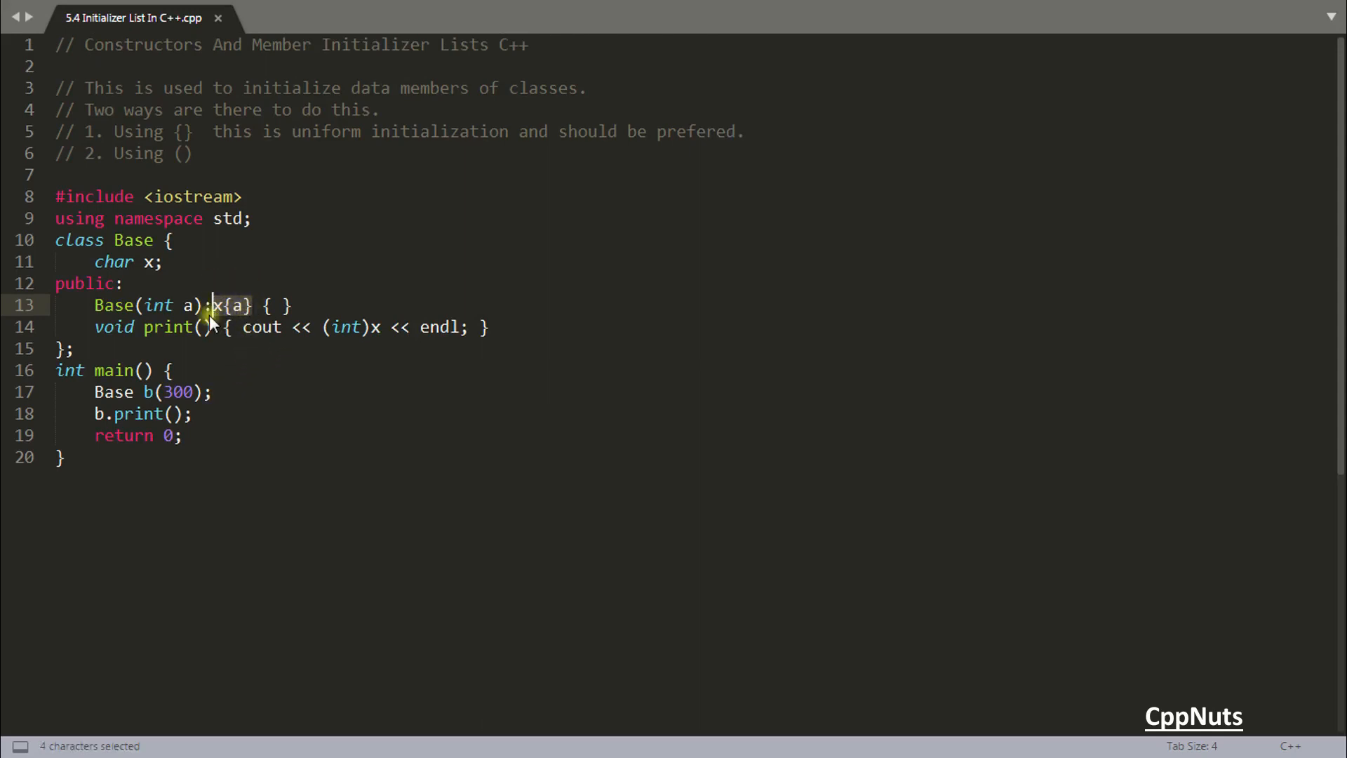
pyautogui.click(222, 306)
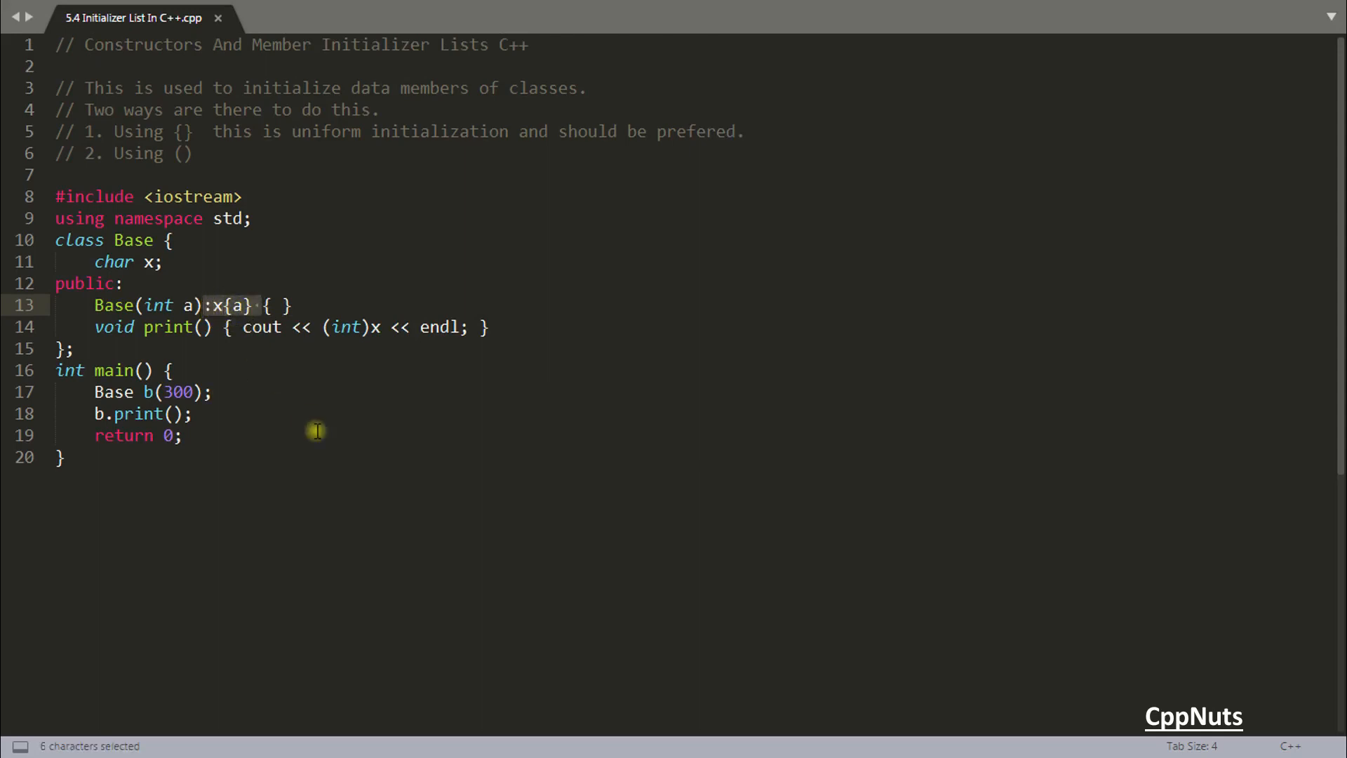
pyautogui.write('x')
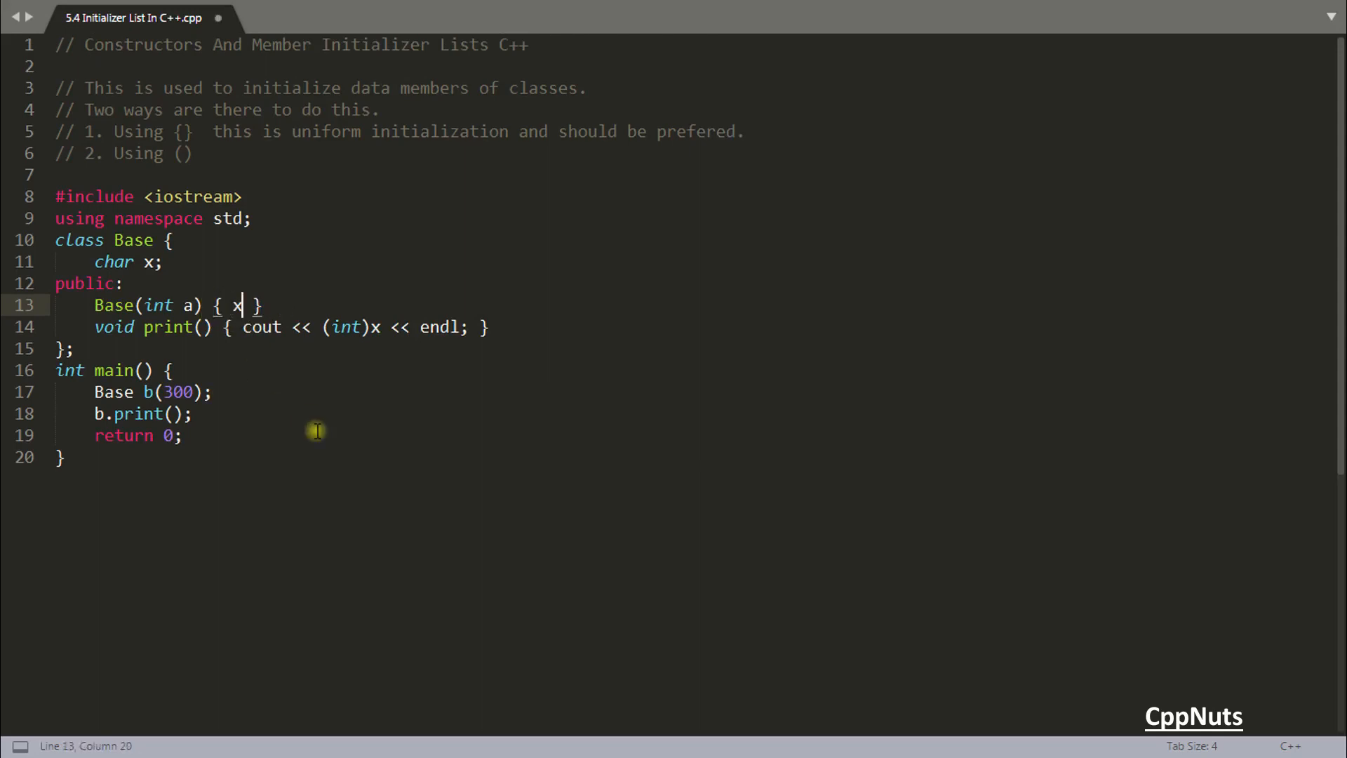
pyautogui.write('=a;')
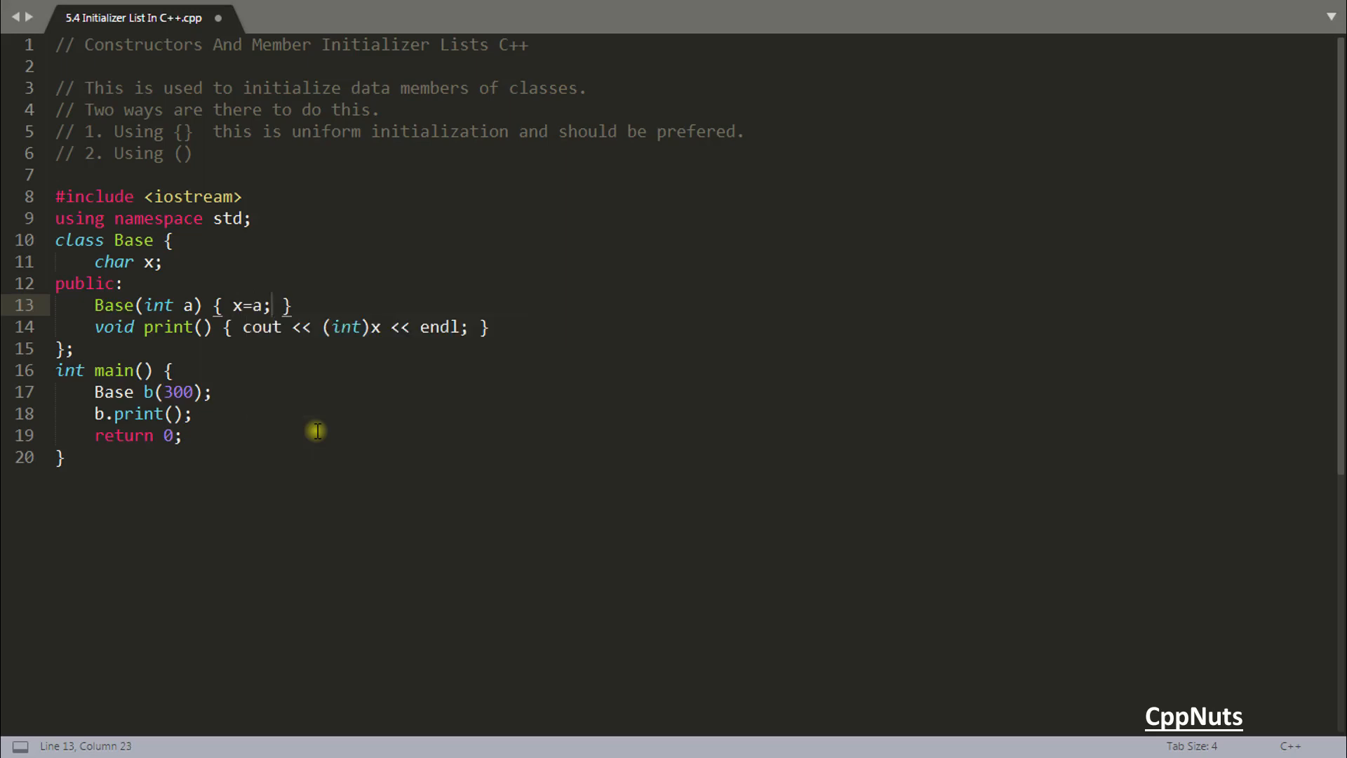
pyautogui.press('ctrl+s')
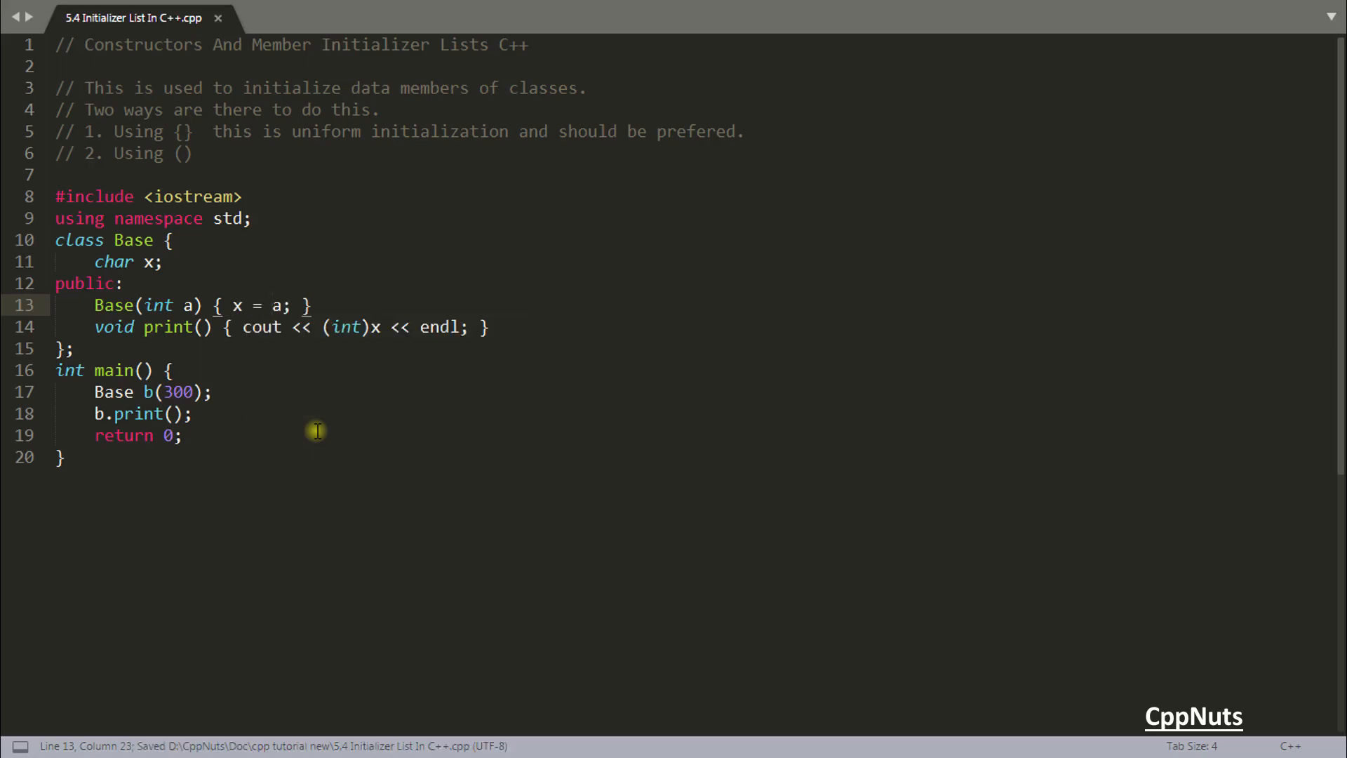
pyautogui.moveTo(271, 327)
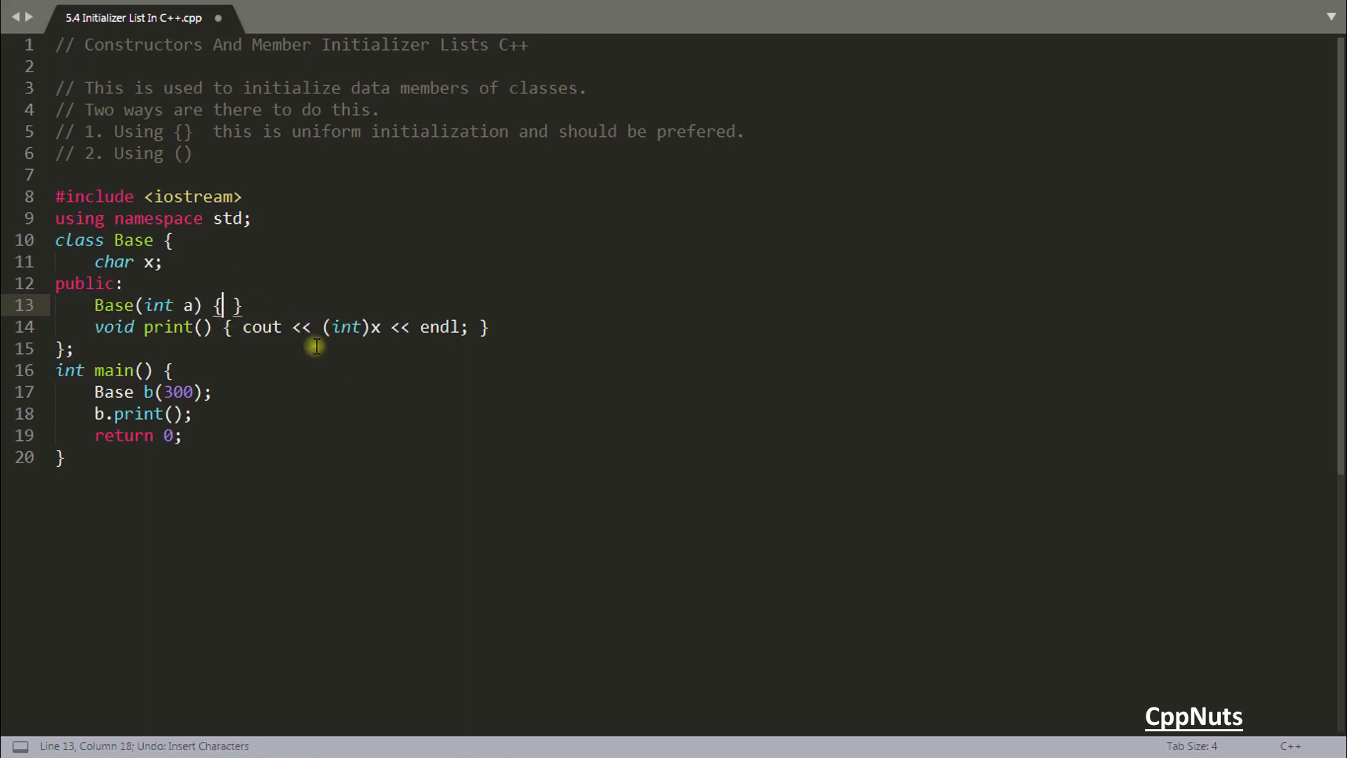
# - Restore the constructor to the :x{a} brace initializer with an empty body and save
pyautogui.write(':x{a}')
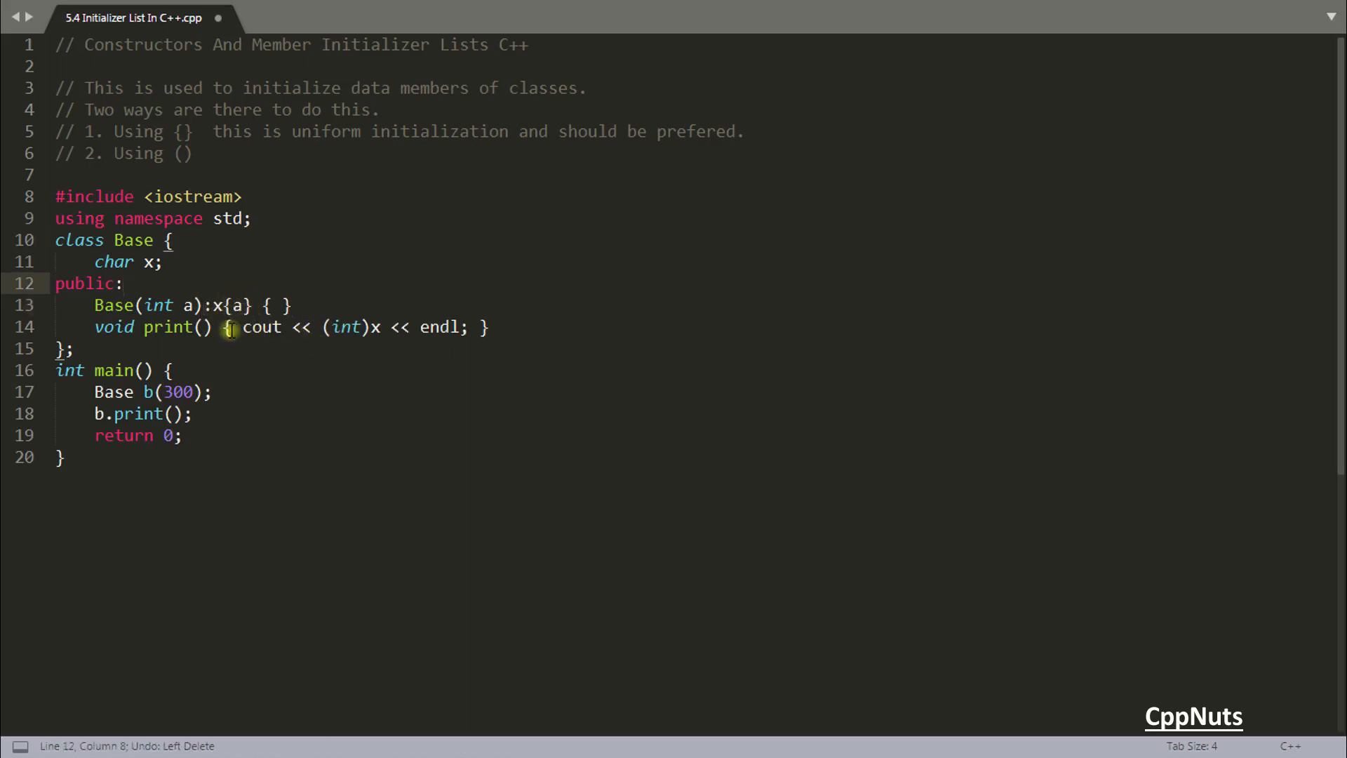
pyautogui.press('ctrl+s')
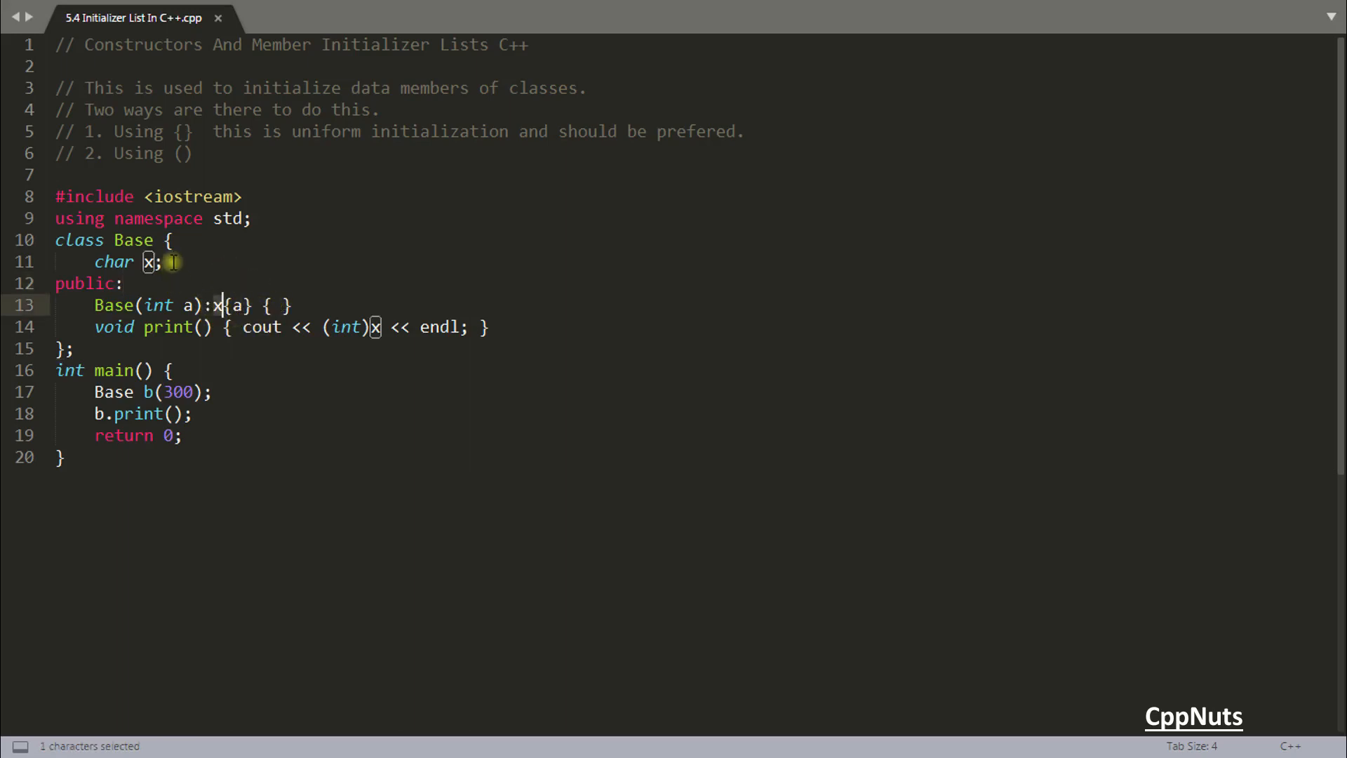
# - Add member int y and a second constructor parameter int z initializing ,y{z}
pyautogui.press('Return')
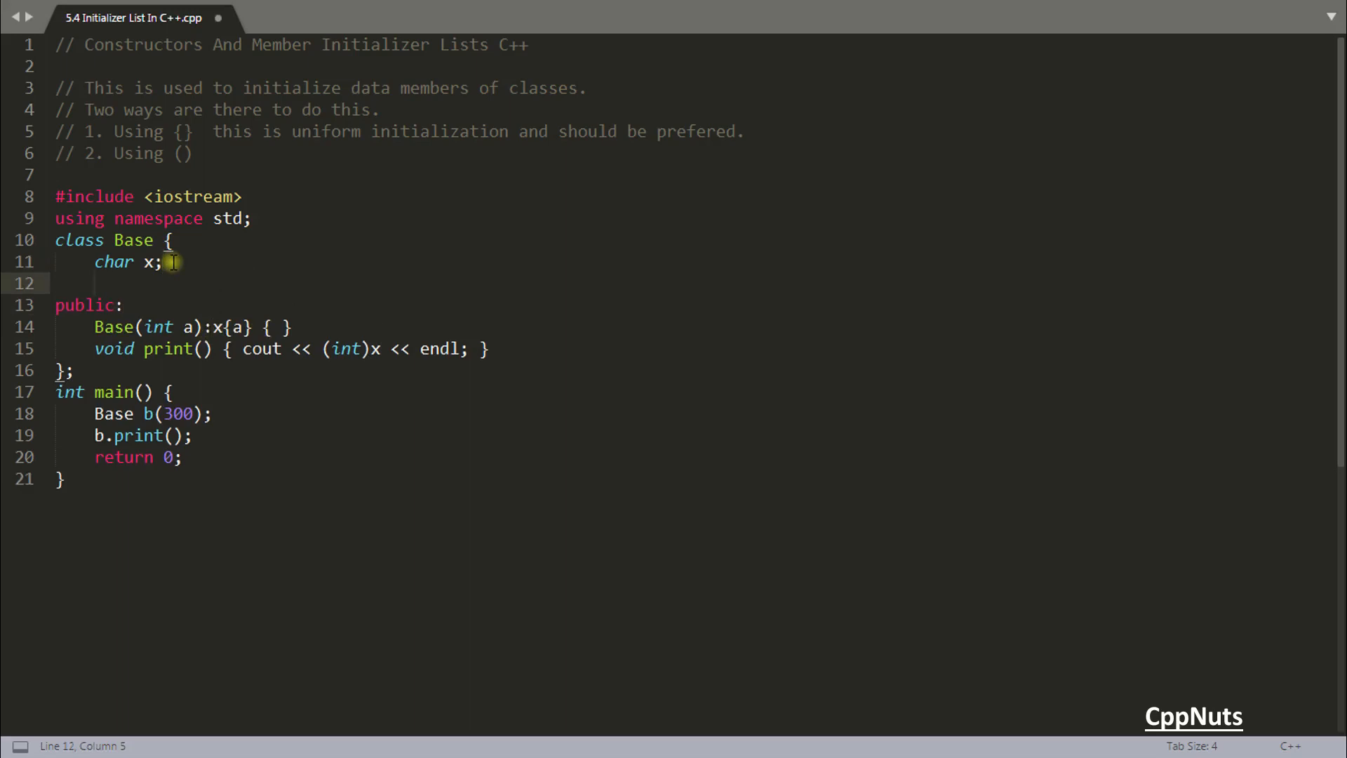
pyautogui.write('int y;')
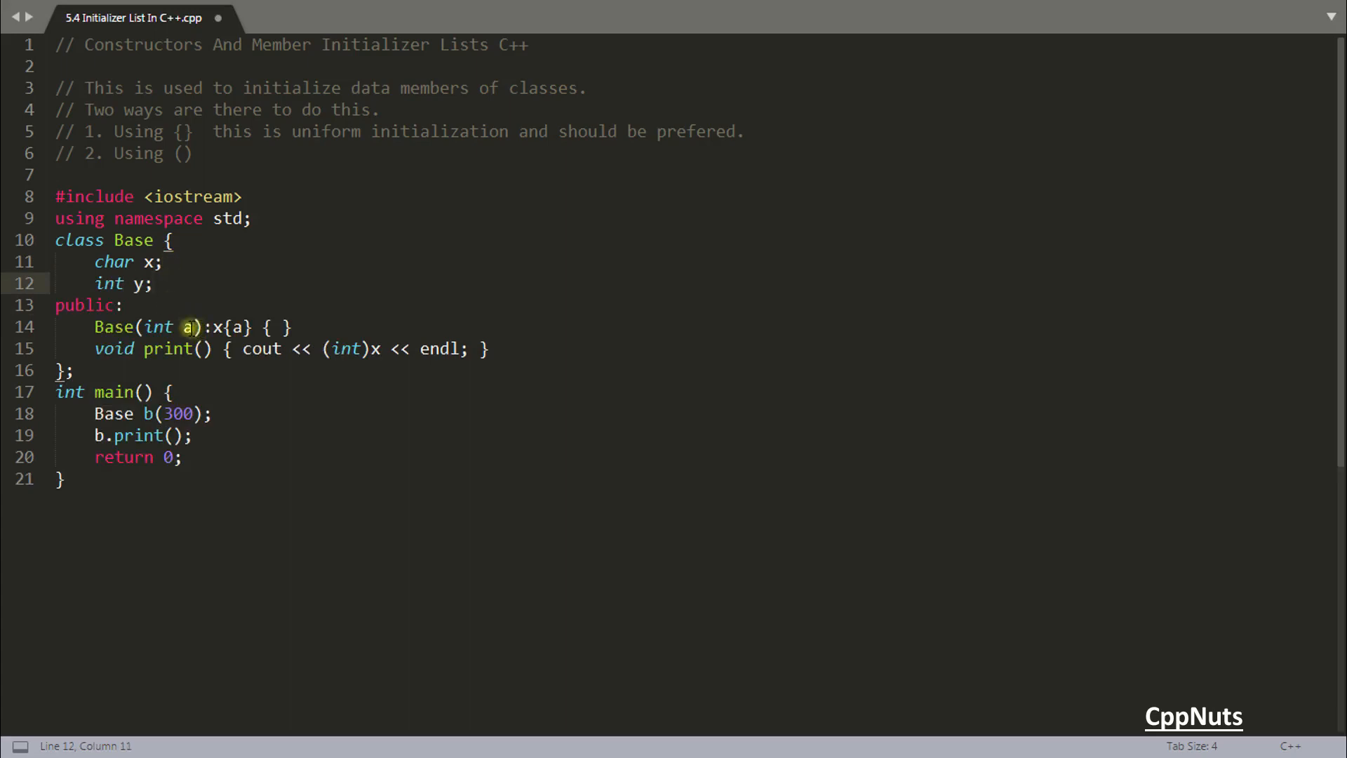
pyautogui.write(', int y')
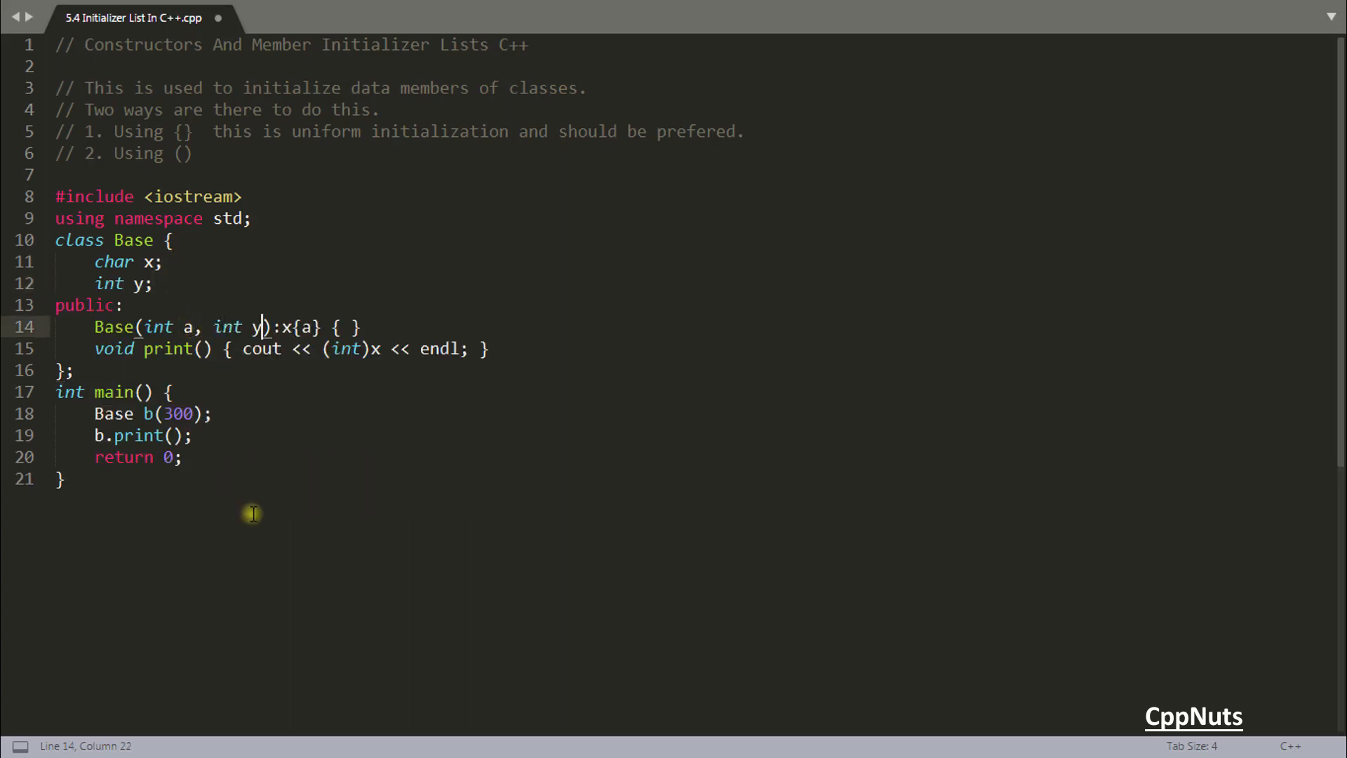
pyautogui.write('z')
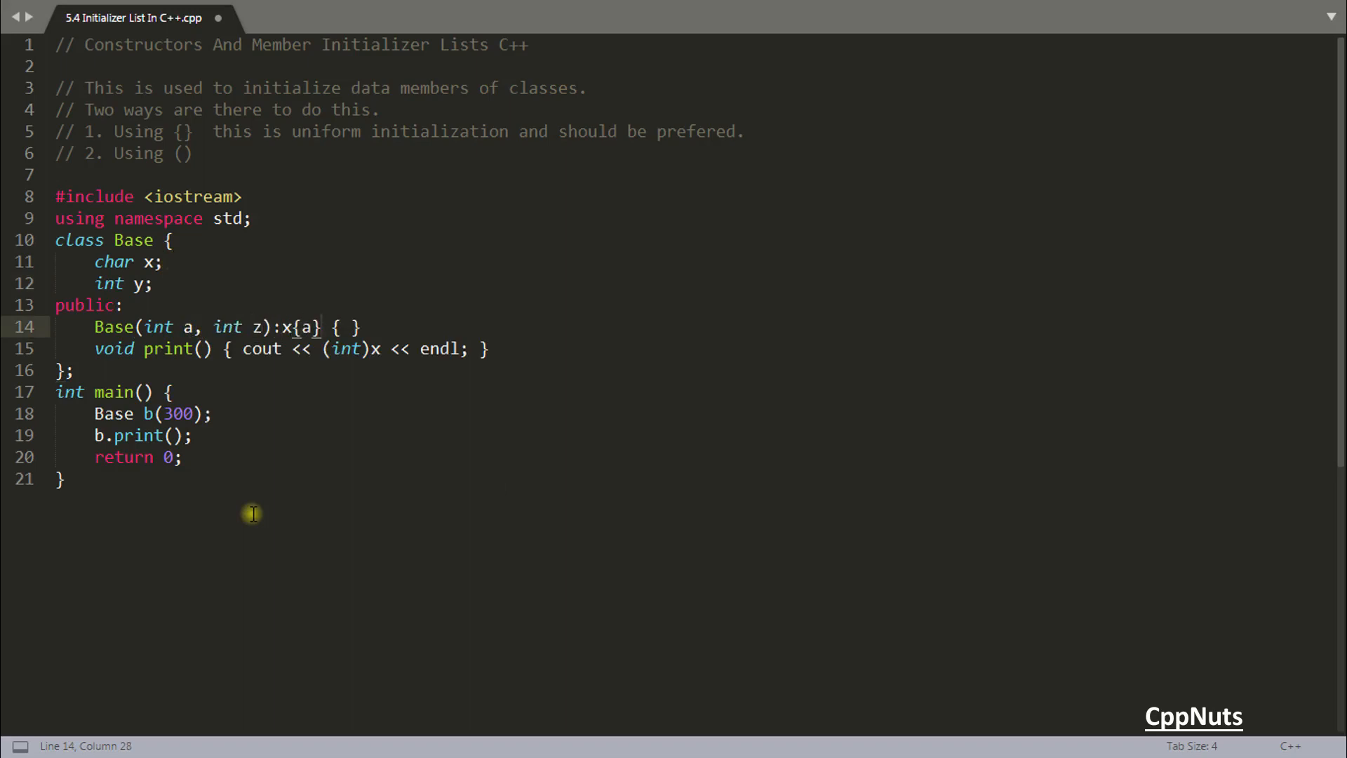
pyautogui.write(',')
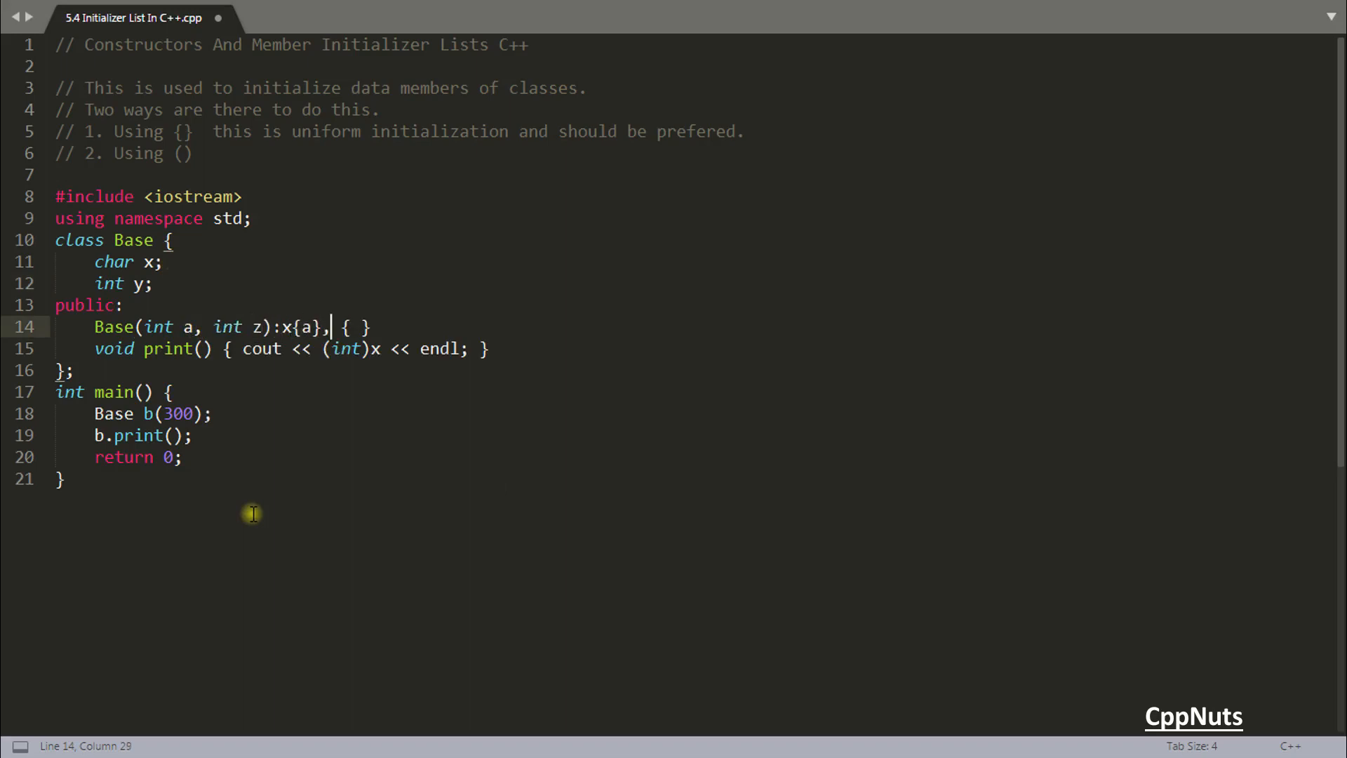
pyautogui.write('y{z}')
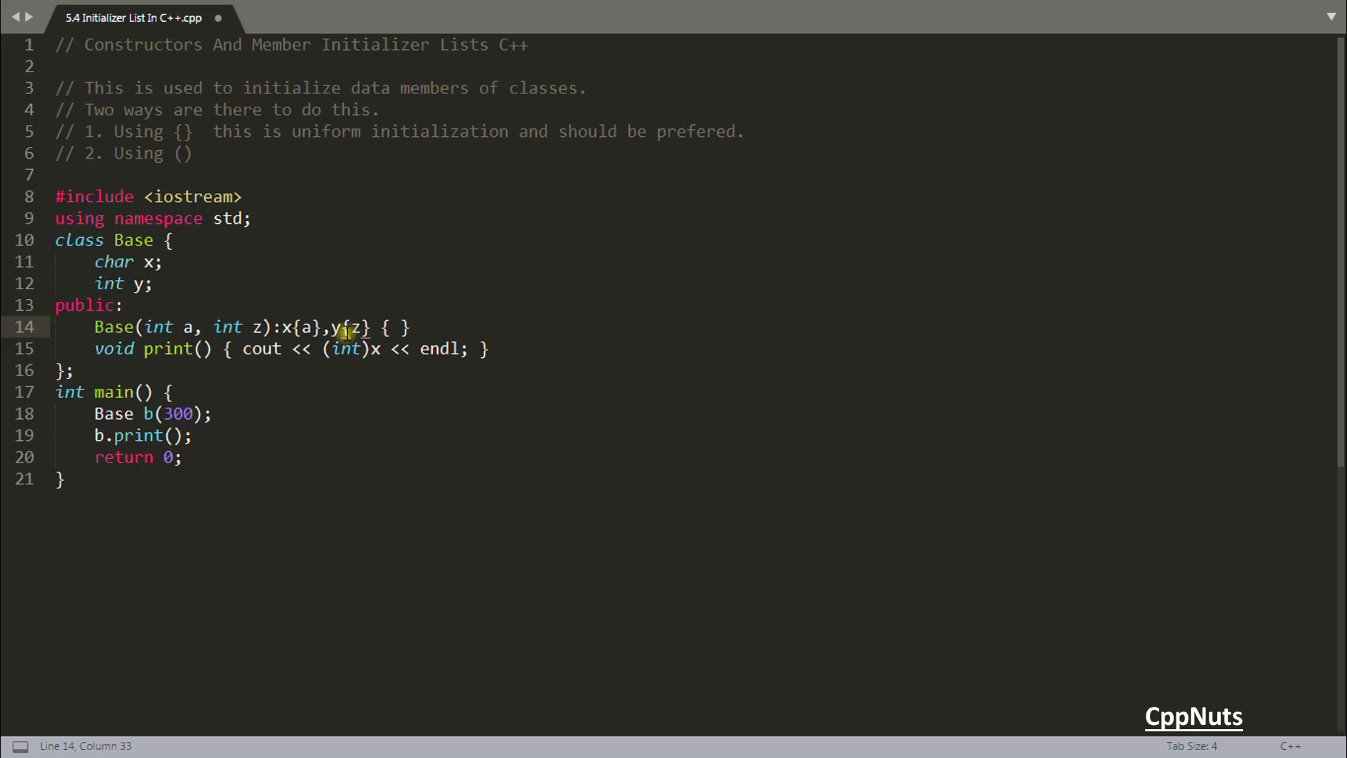
# - Change main to construct Base b(300,100)
pyautogui.click(194, 413)
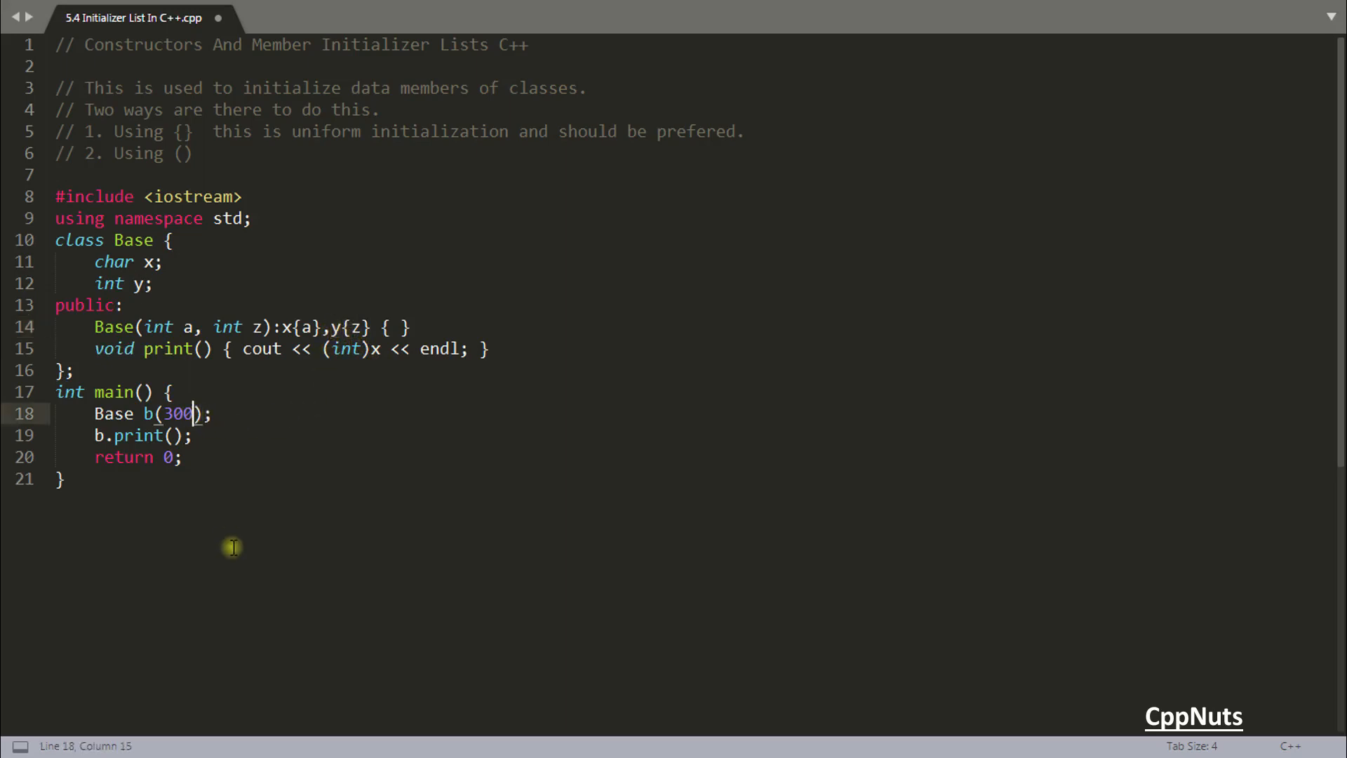
pyautogui.write(',100')
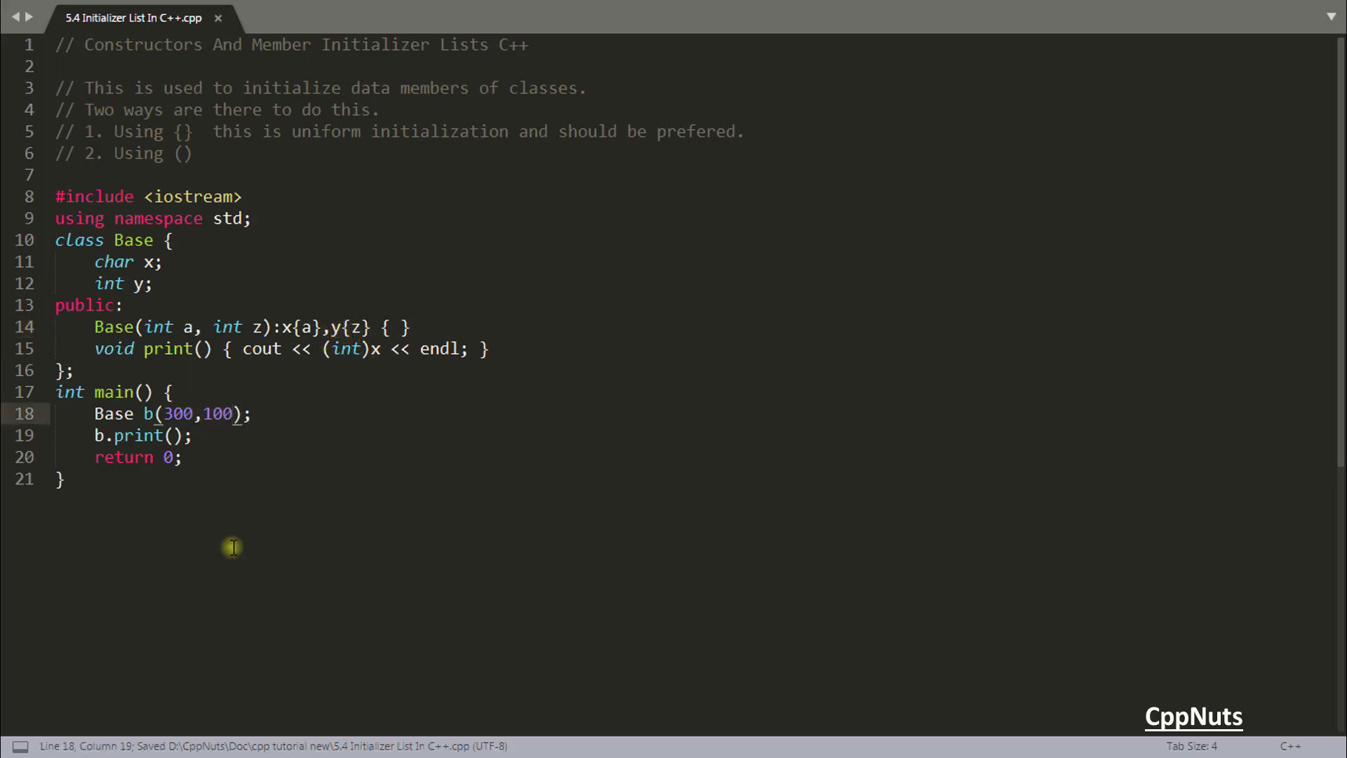
# - Make print output x << " " << y and declare x as int without the cast
pyautogui.click(375, 349)
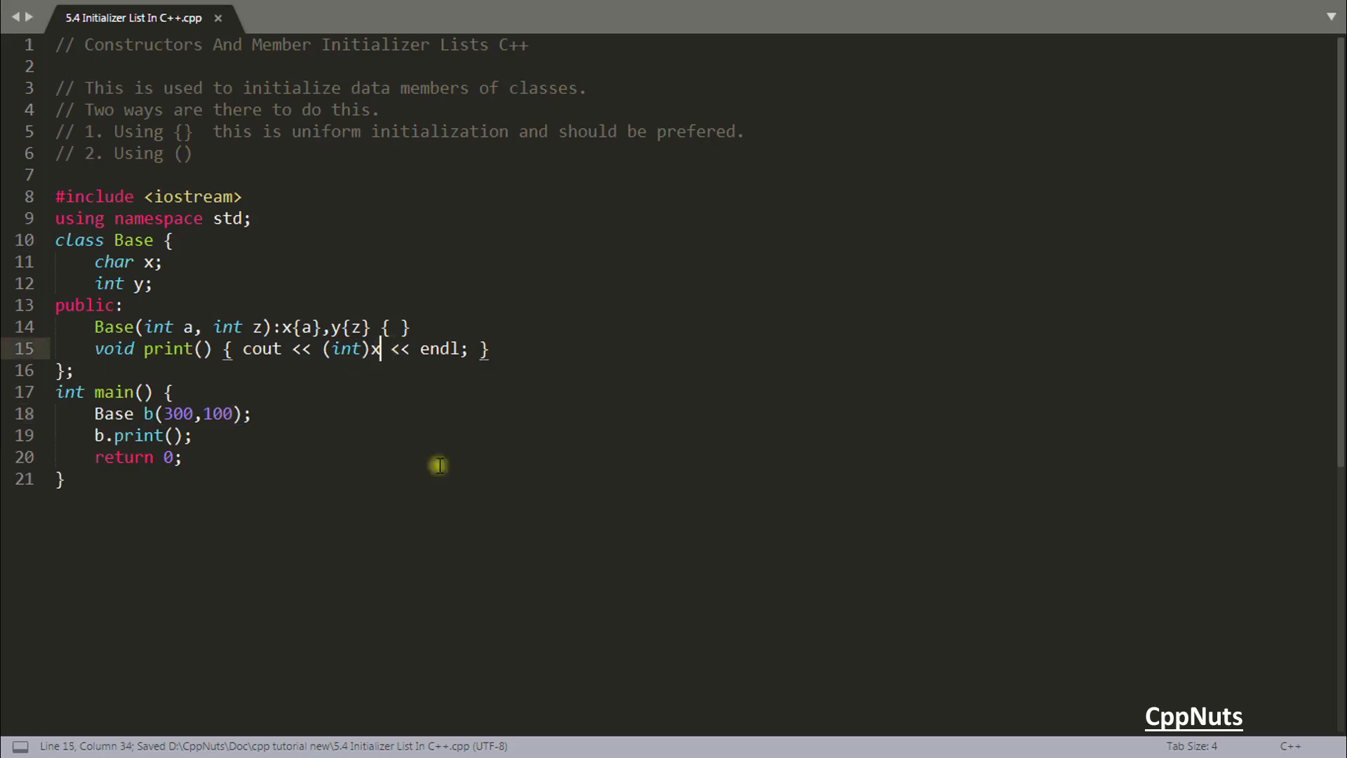
pyautogui.write('<< " " << y <<')
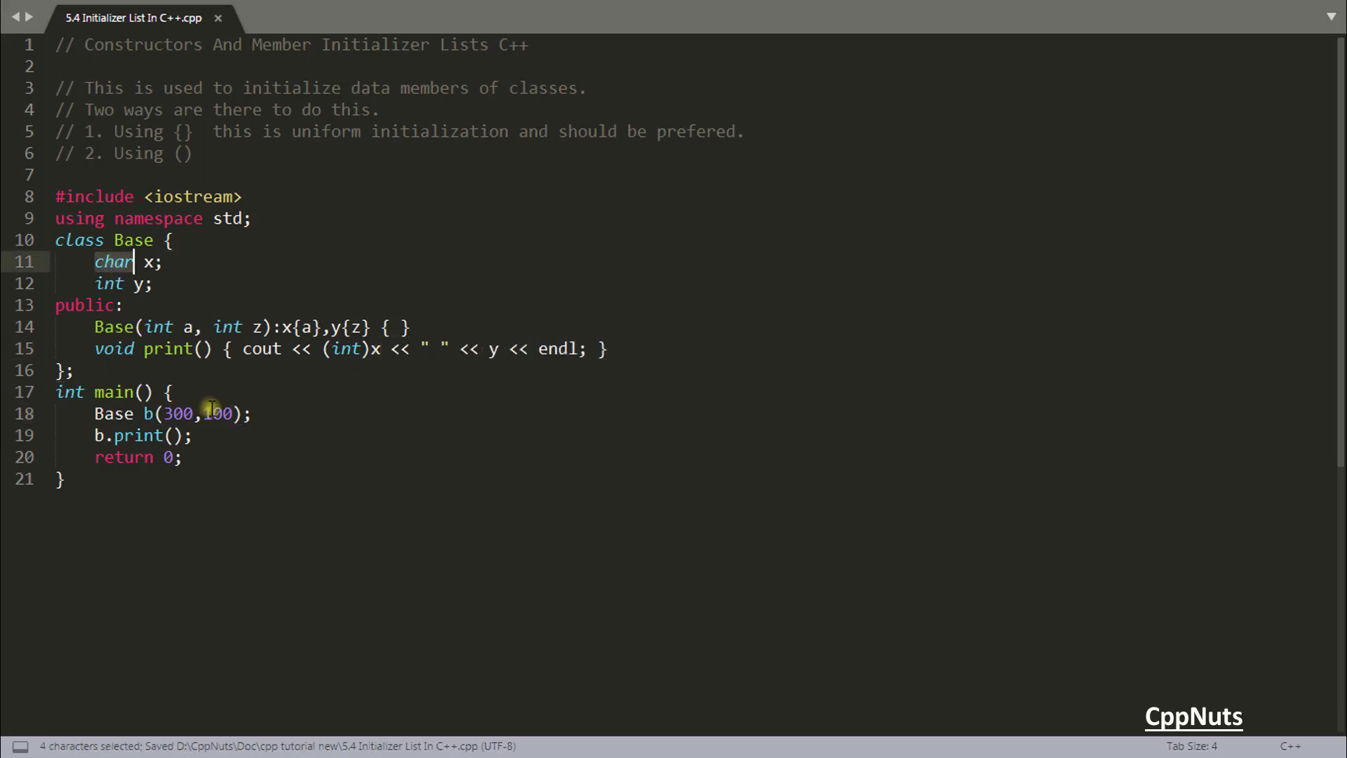
pyautogui.write('int x;')
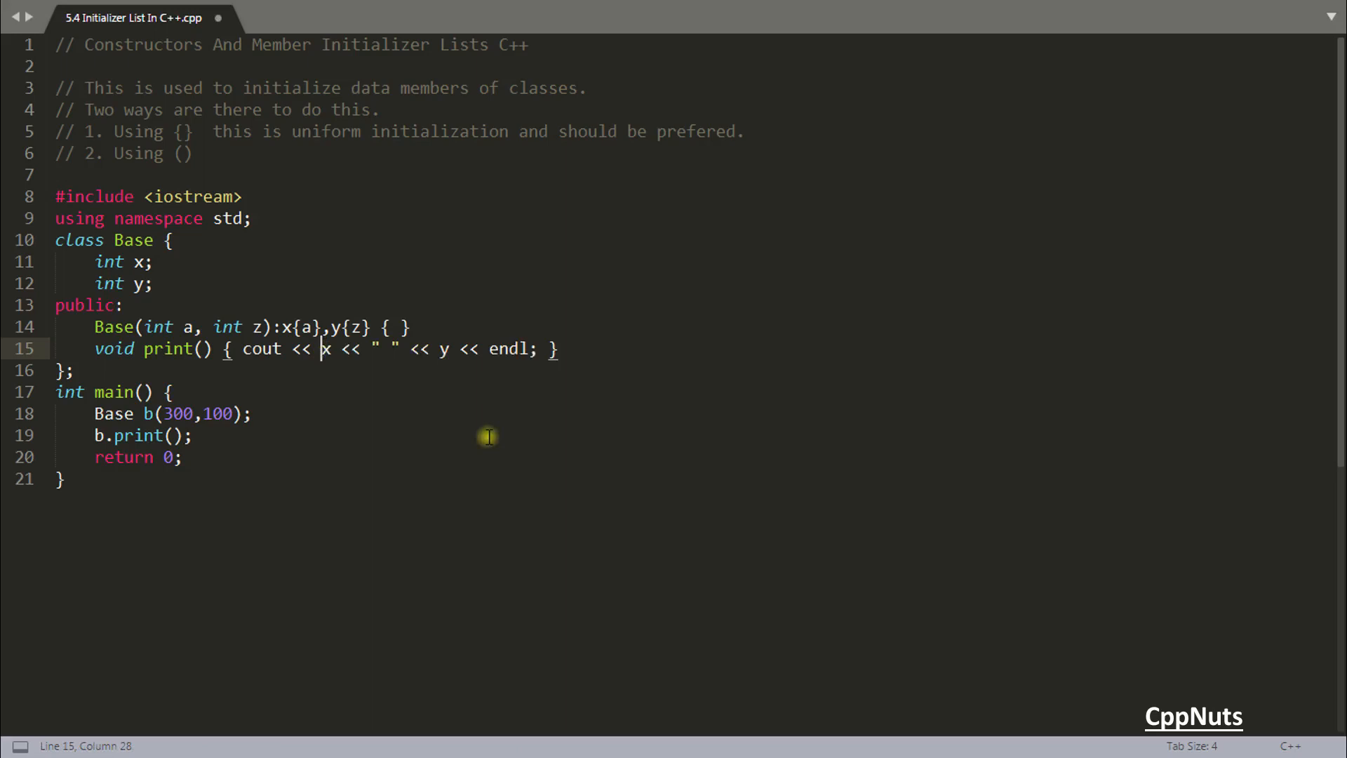
pyautogui.moveTo(241, 436)
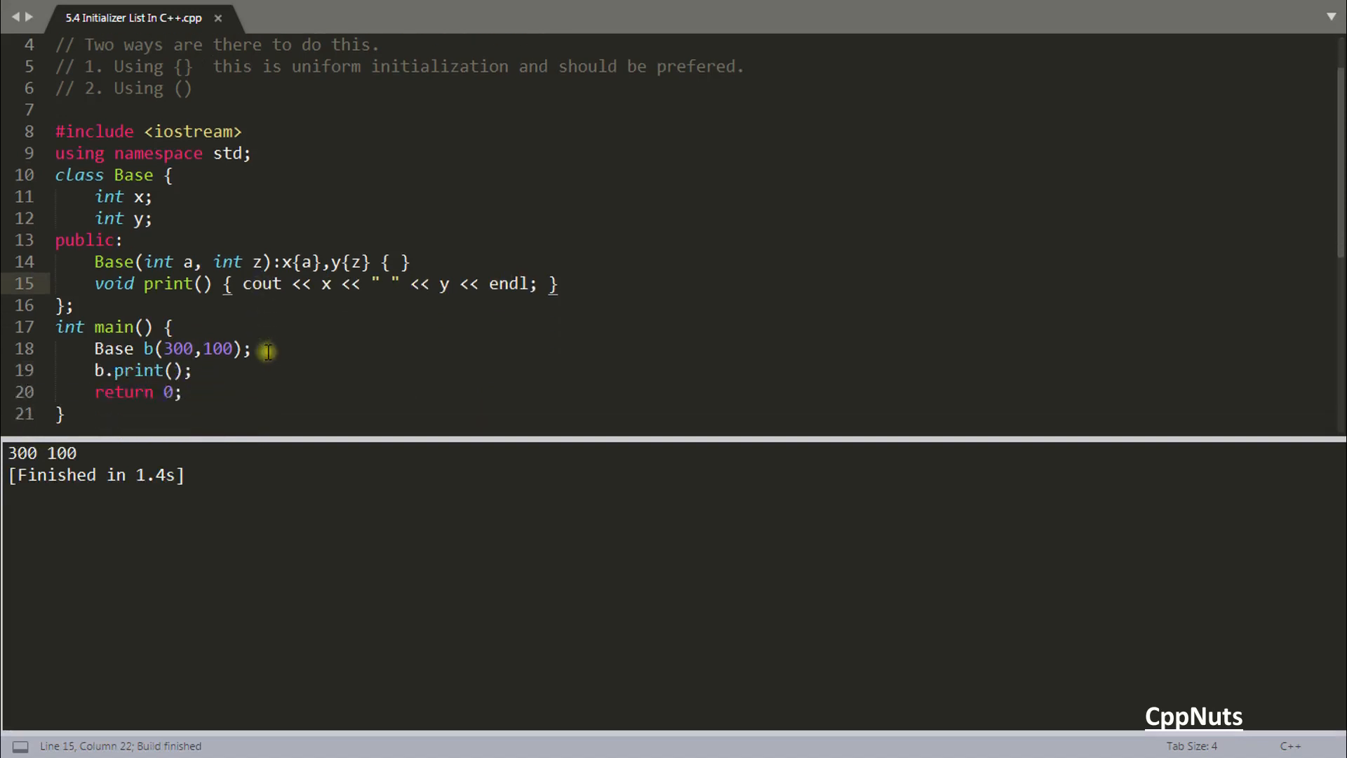
# - Review the x{a},y{z} initializer list after the build prints 300 100
pyautogui.click(286, 262)
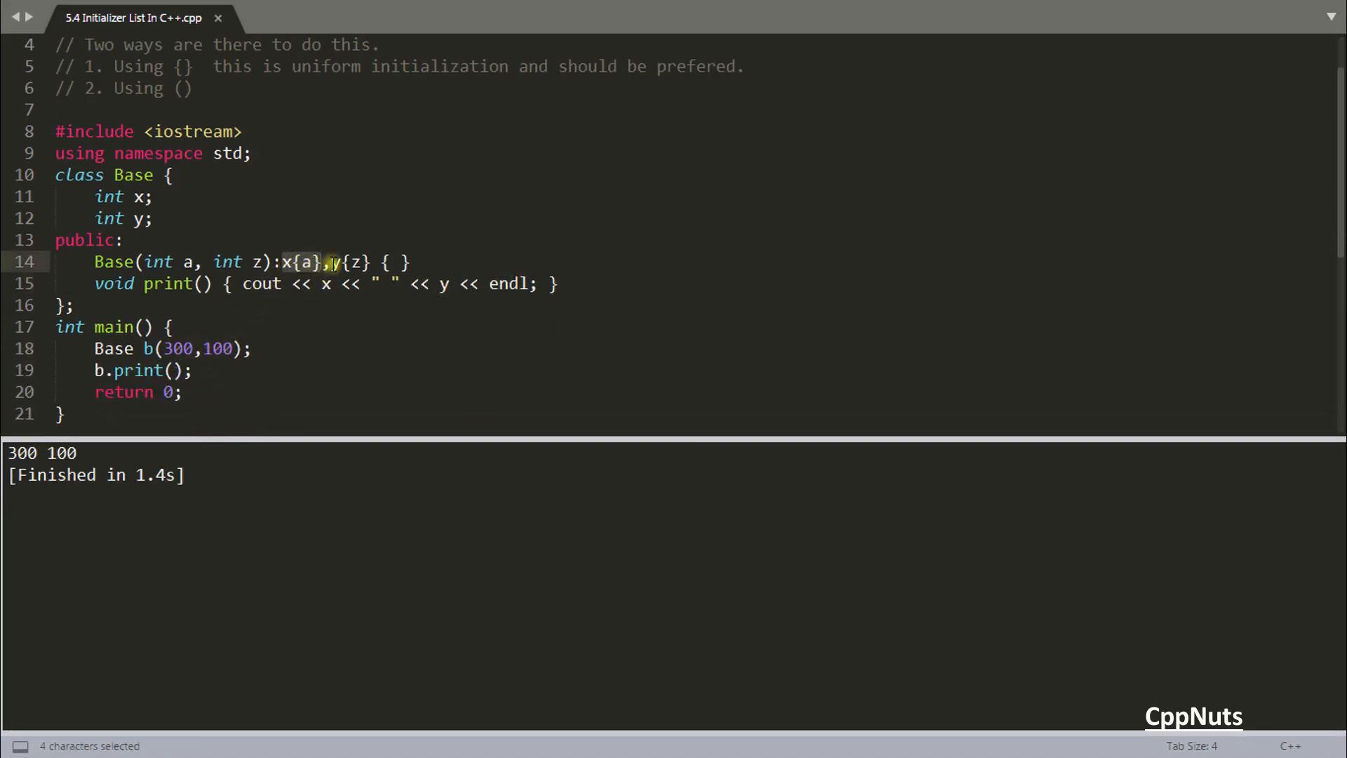
pyautogui.click(331, 262)
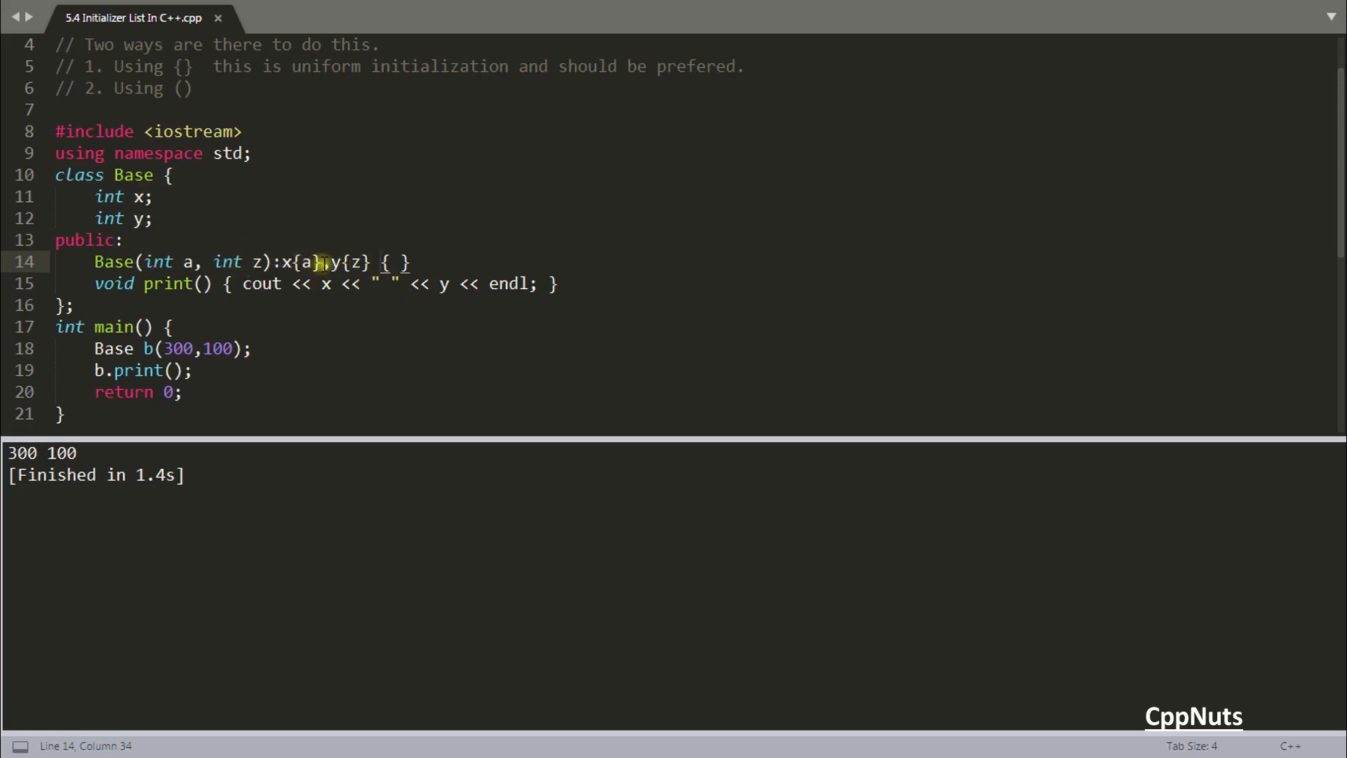
pyautogui.click(325, 262)
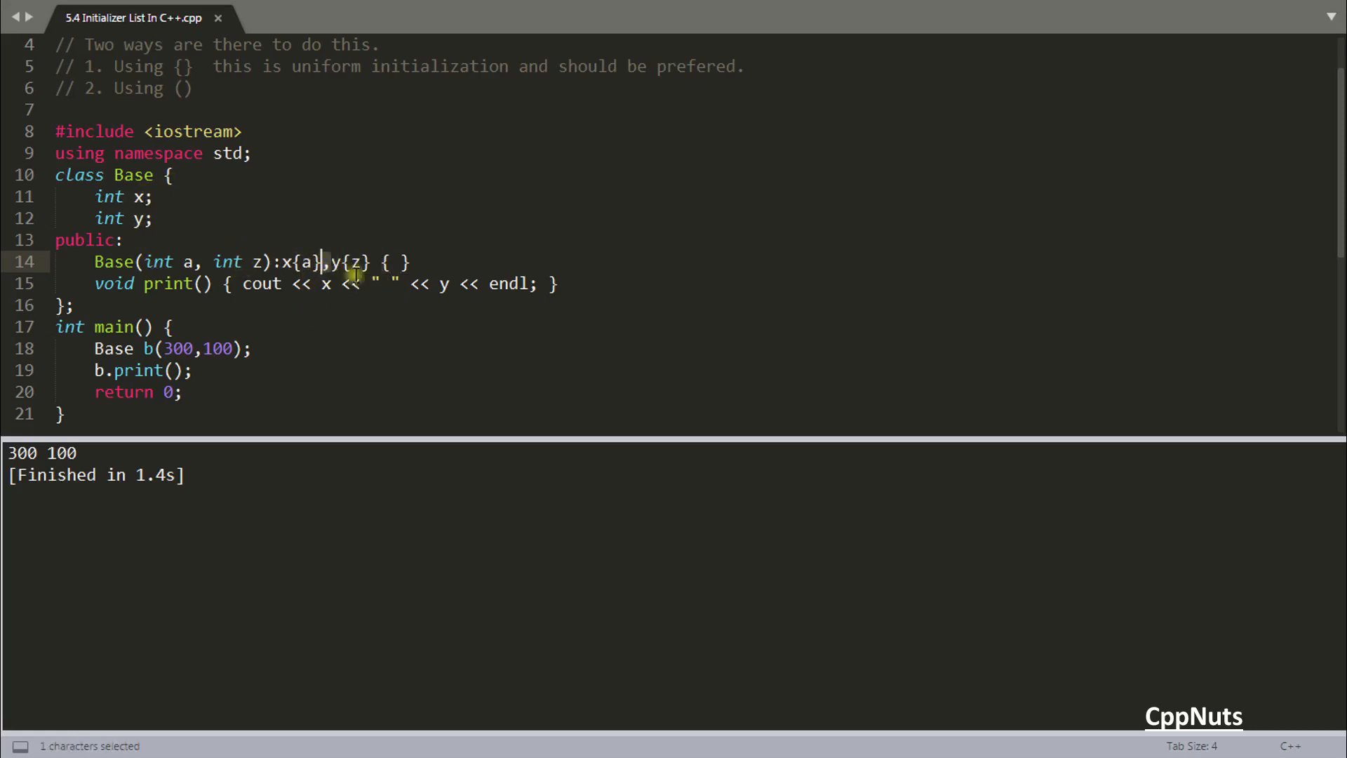
pyautogui.scroll(3)
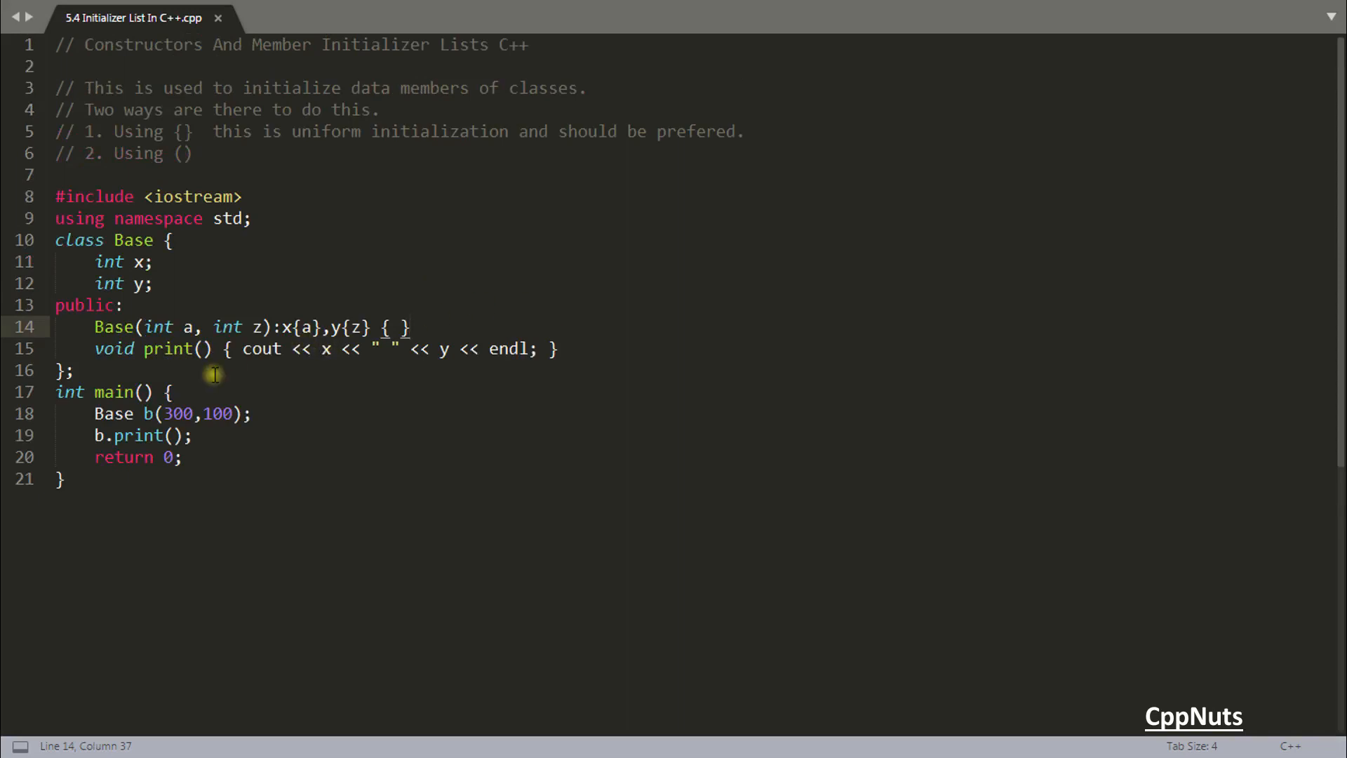
pyautogui.moveTo(451, 307)
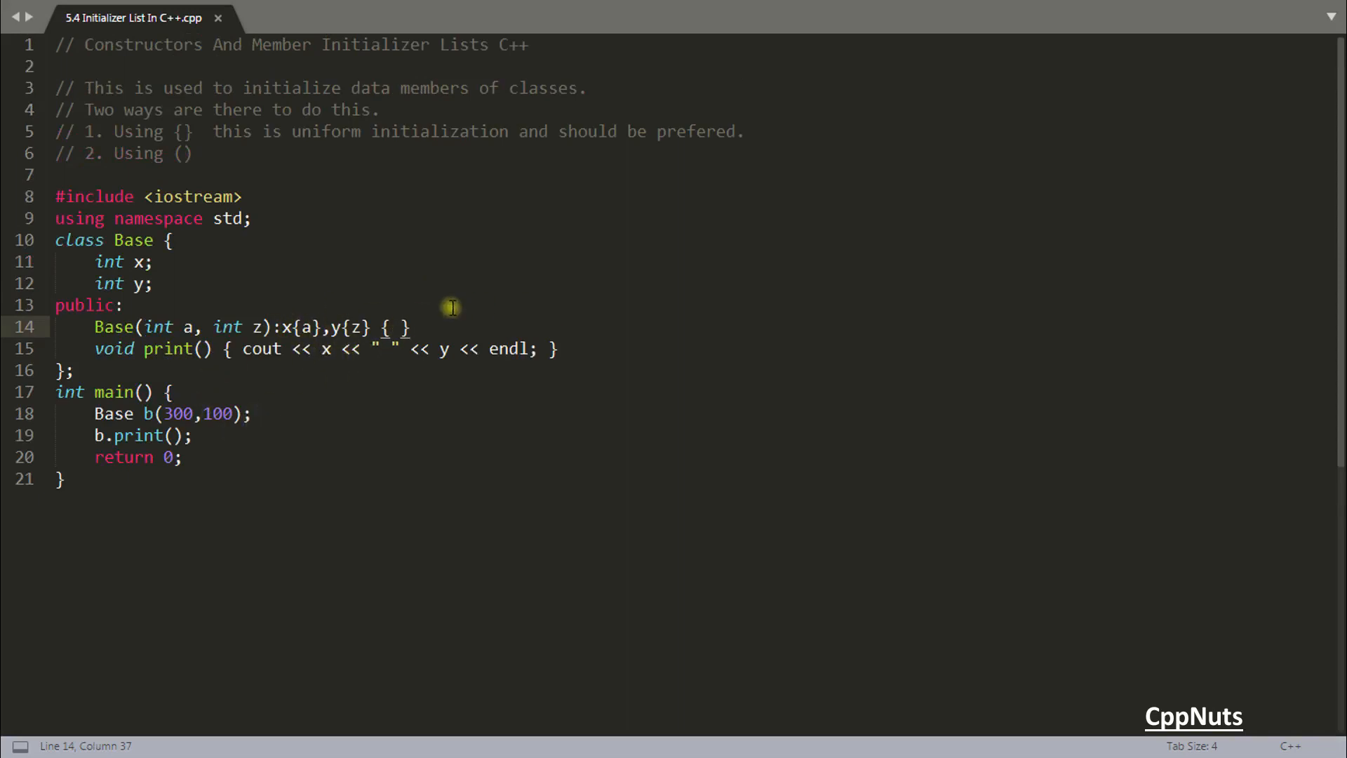
pyautogui.moveTo(308, 403)
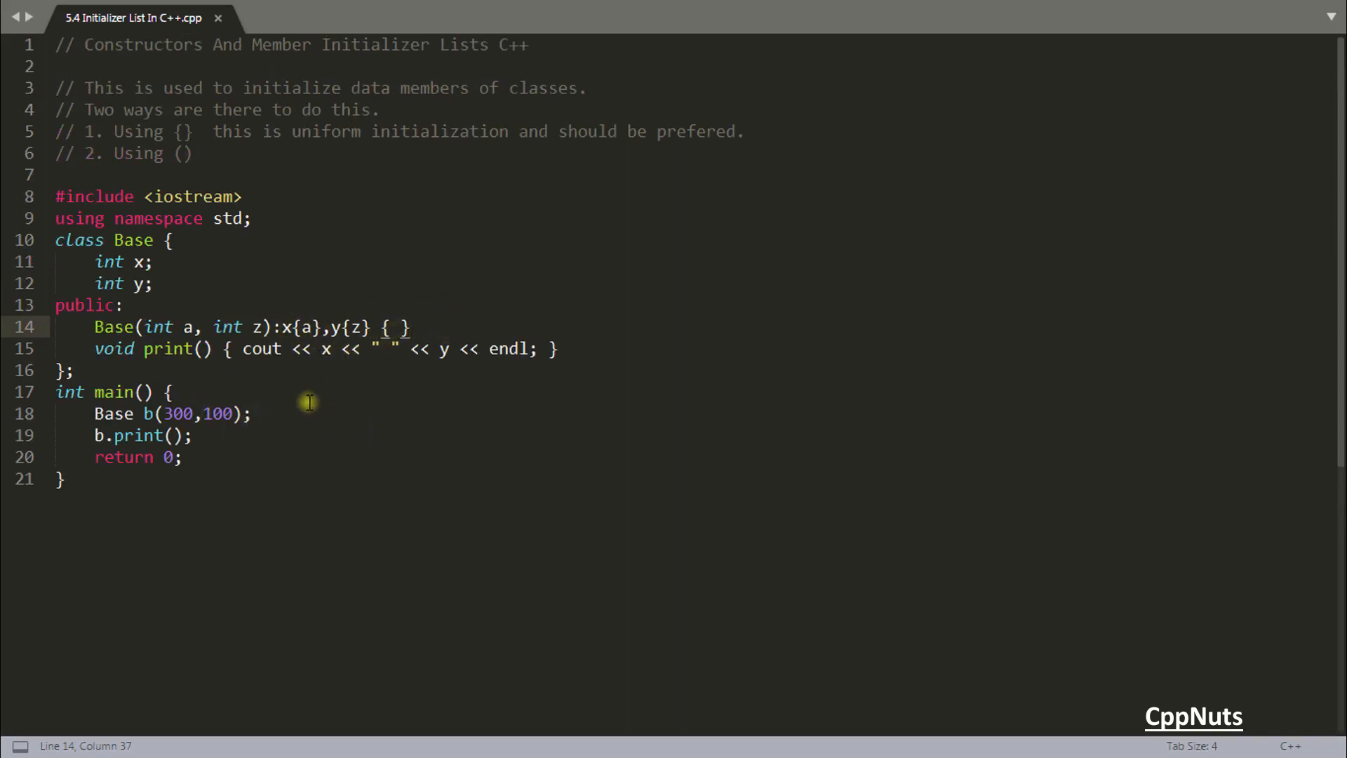
pyautogui.moveTo(268, 371)
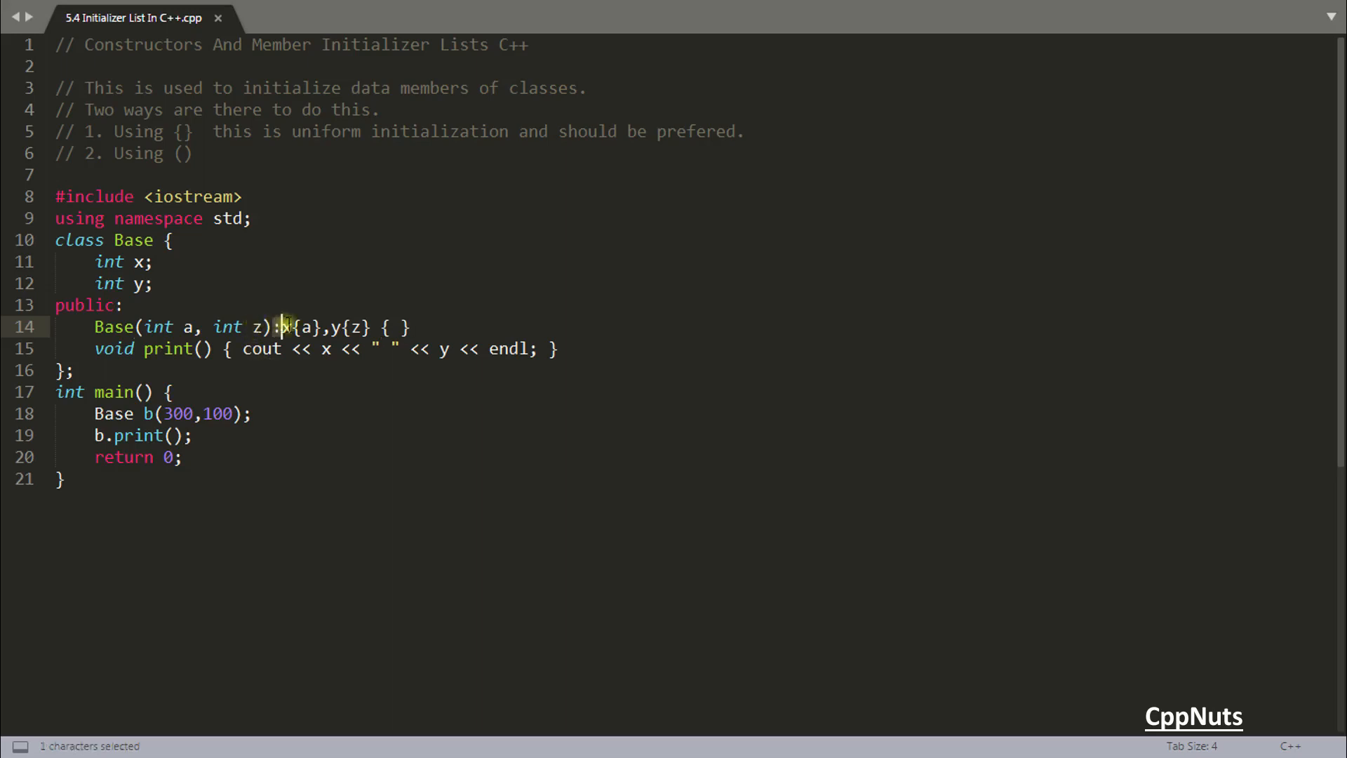
pyautogui.click(348, 397)
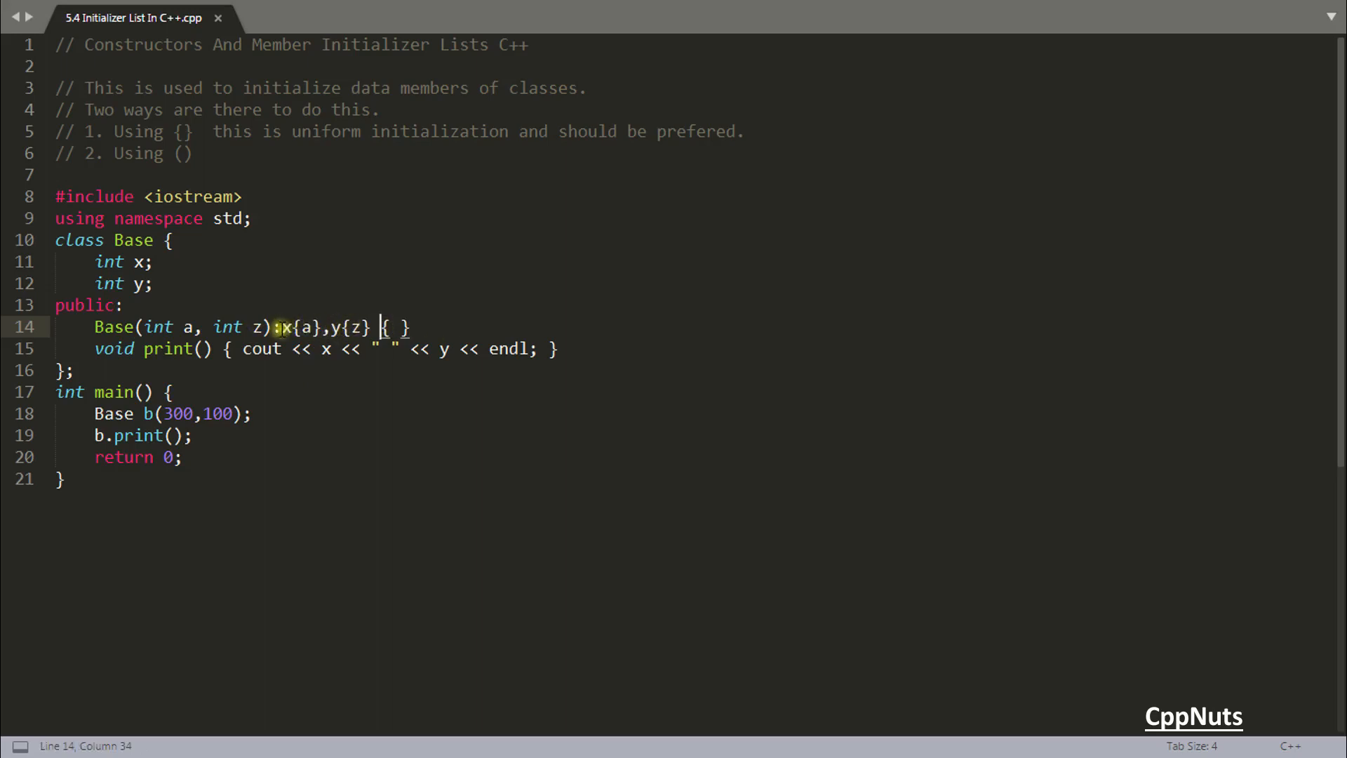
# - Drop the initializer list and assign x=a; y=z; inside the constructor body
pyautogui.press('Backspace')
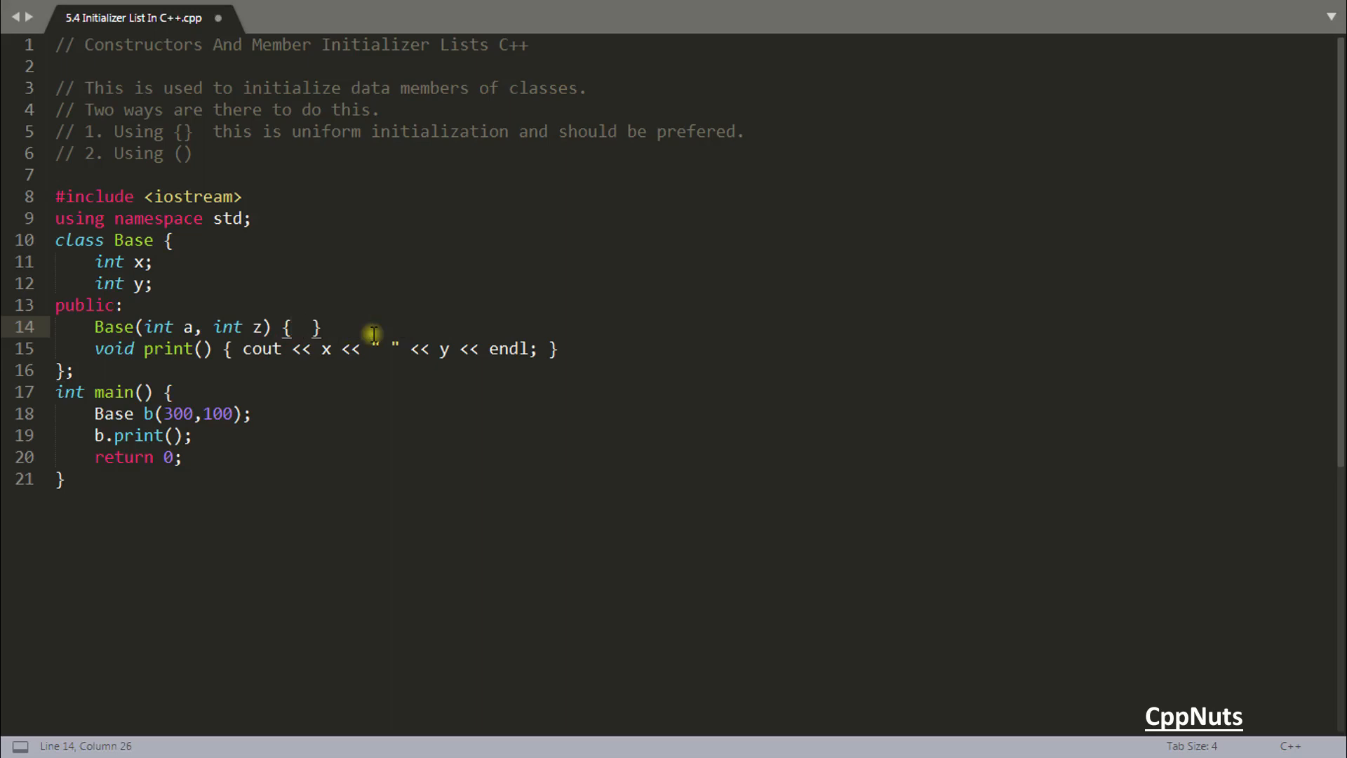
pyautogui.write('x=a;')
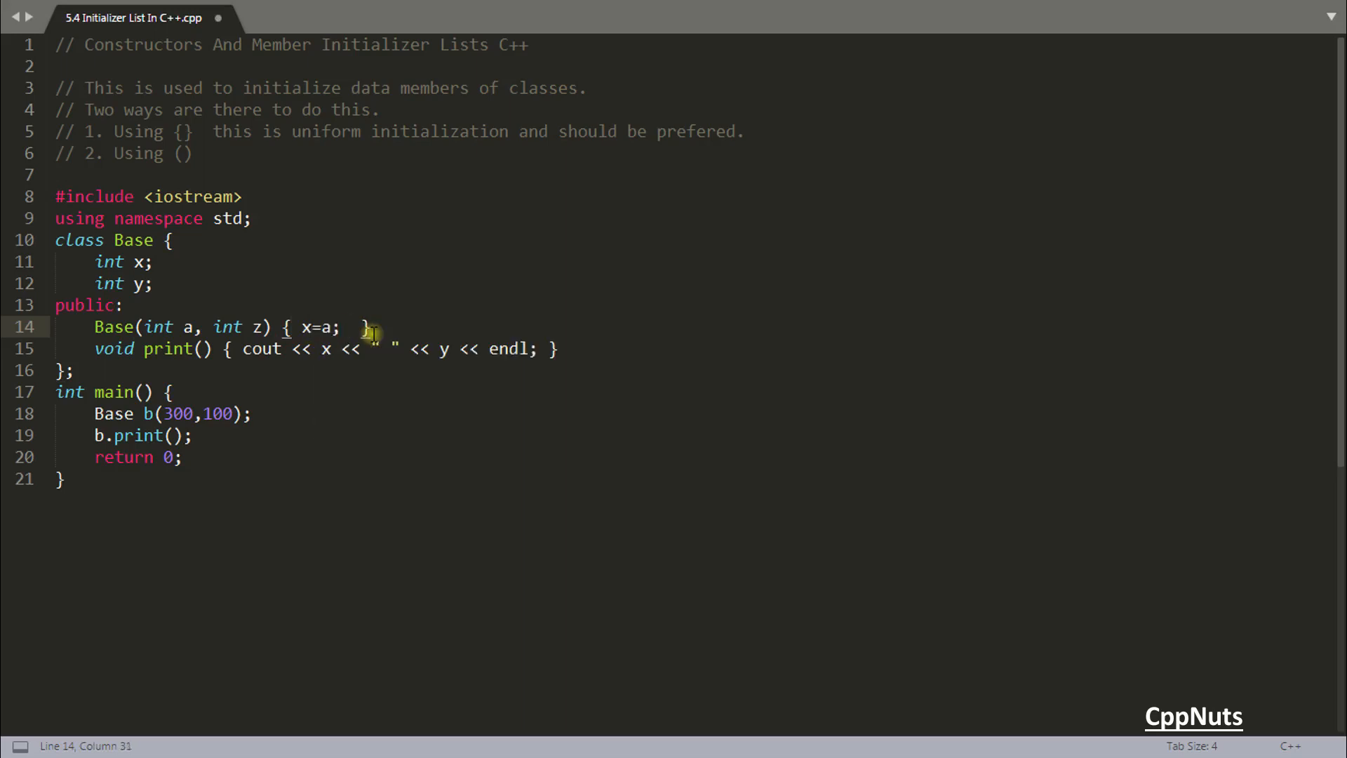
pyautogui.write('y=z;')
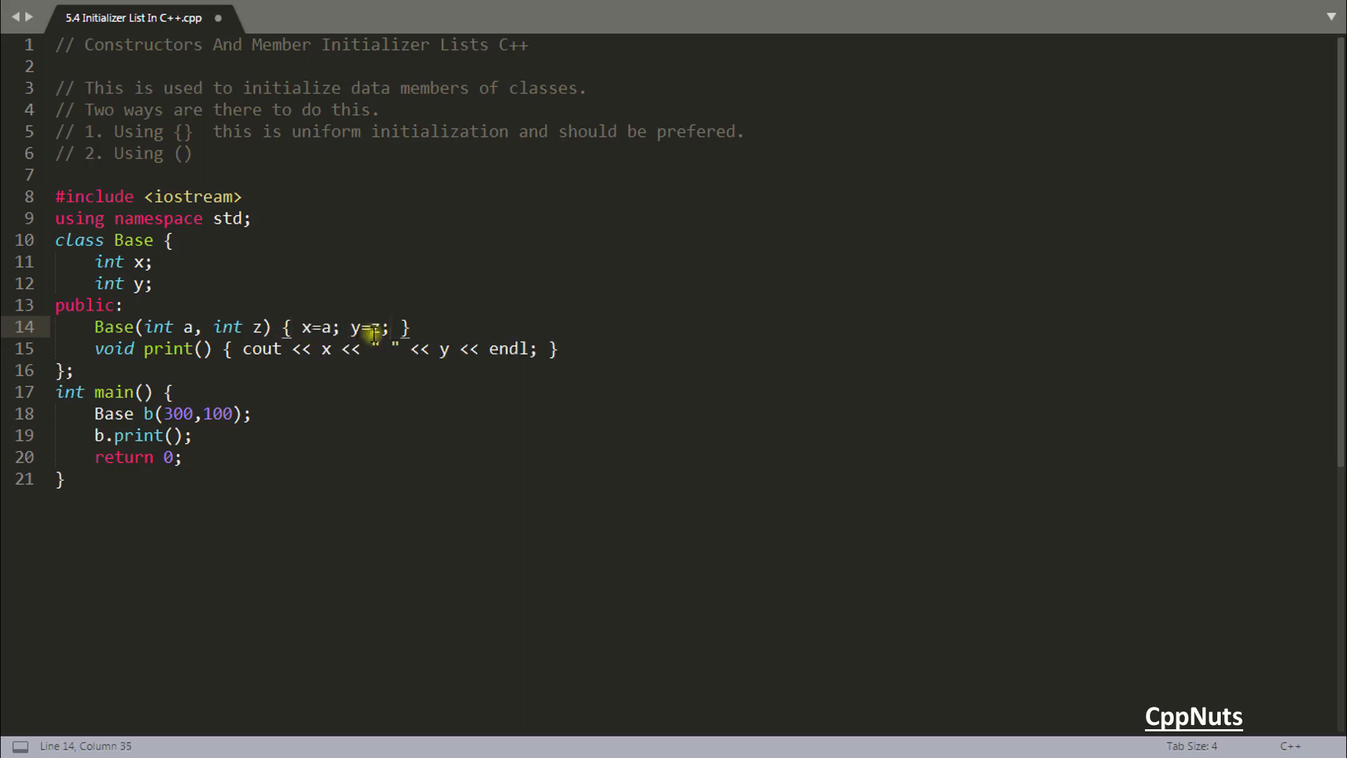
pyautogui.write('z')
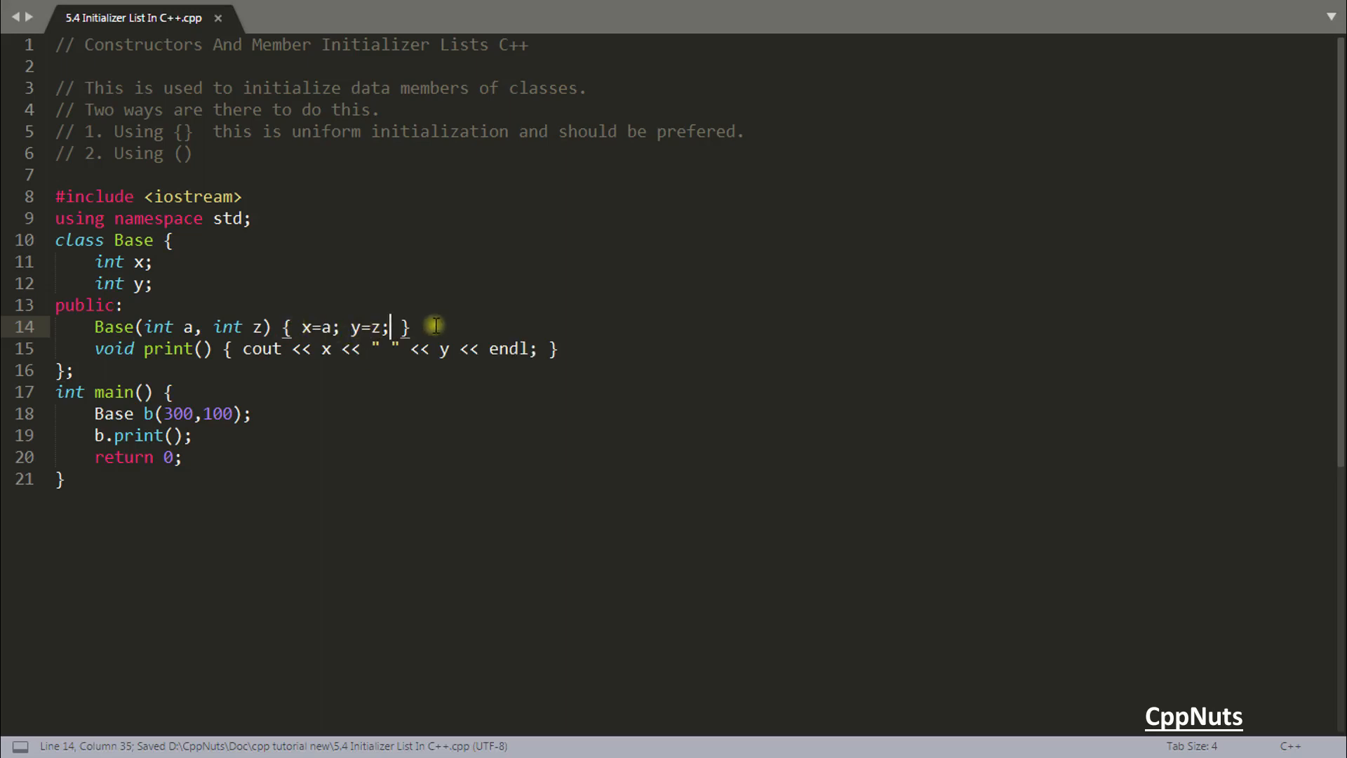
pyautogui.moveTo(421, 324)
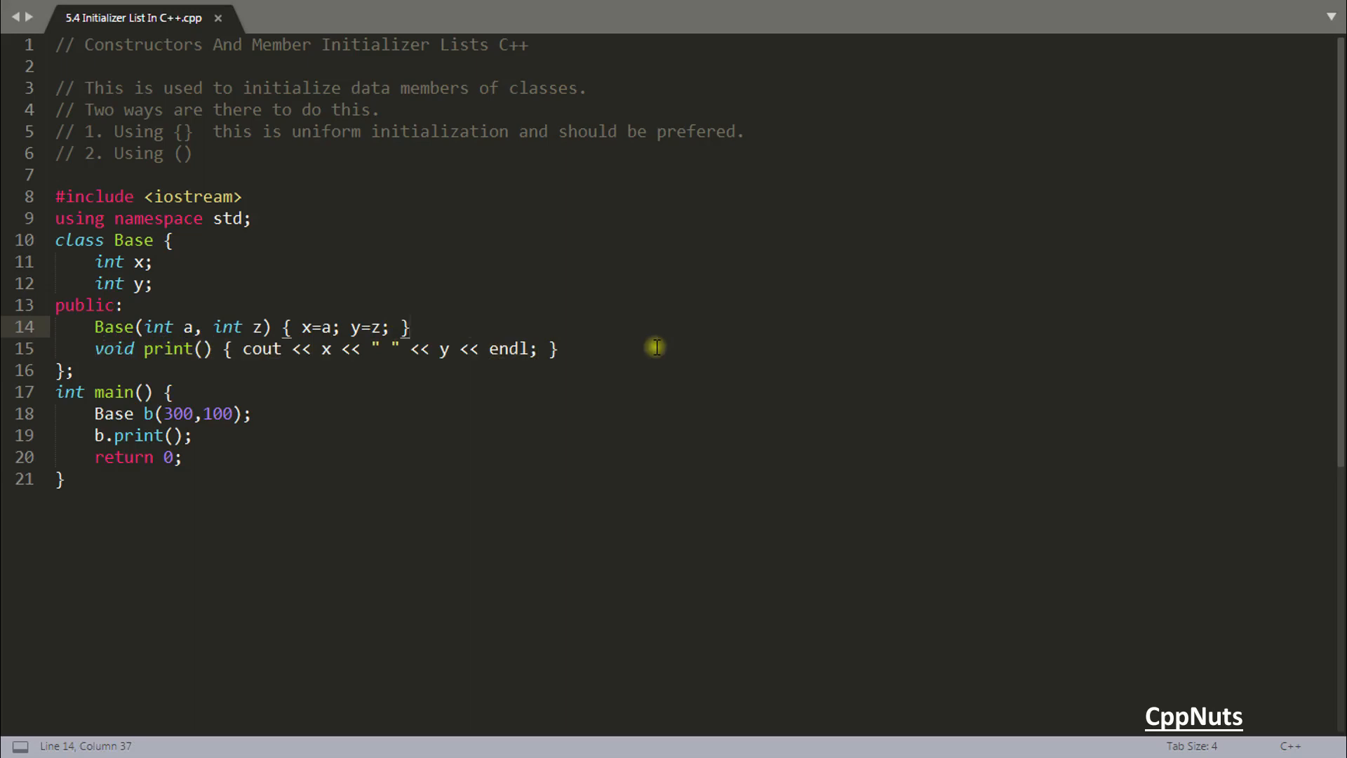
pyautogui.moveTo(388, 202)
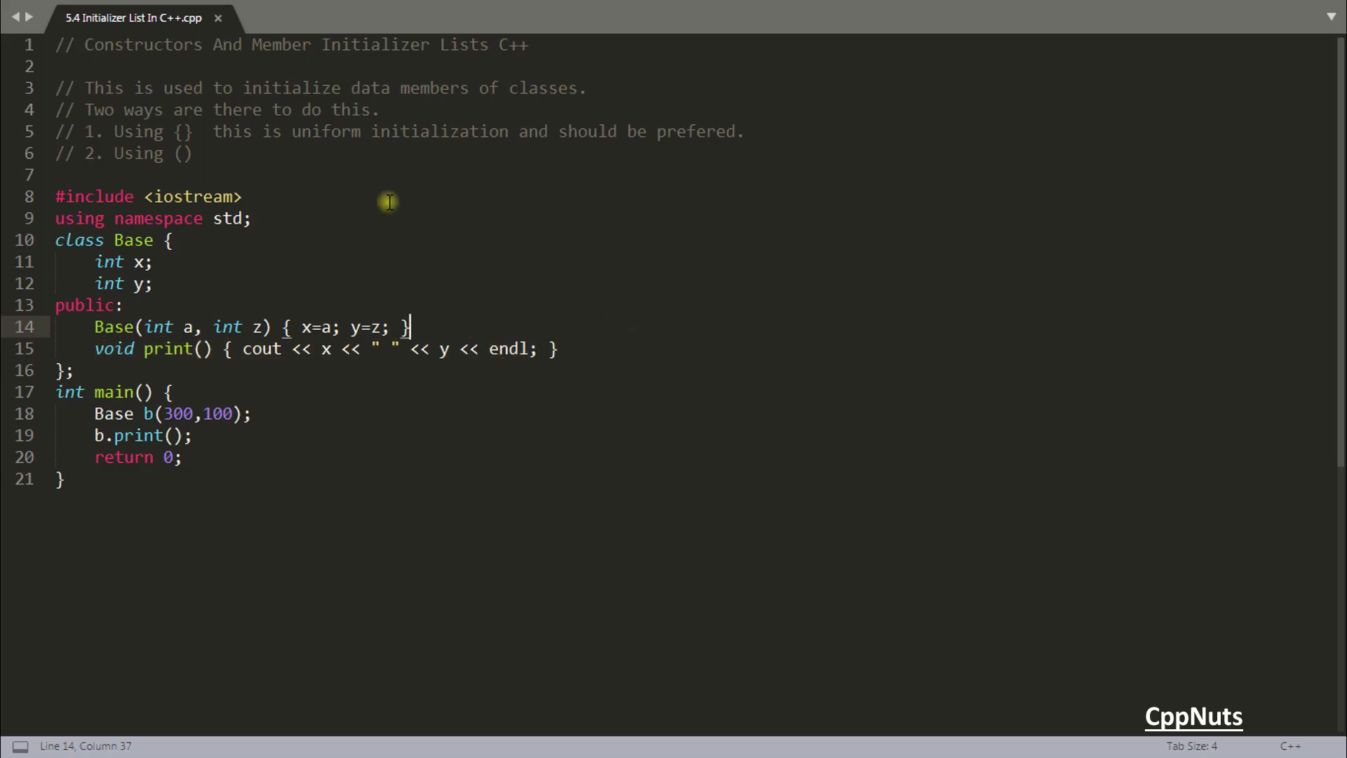
pyautogui.moveTo(355, 366)
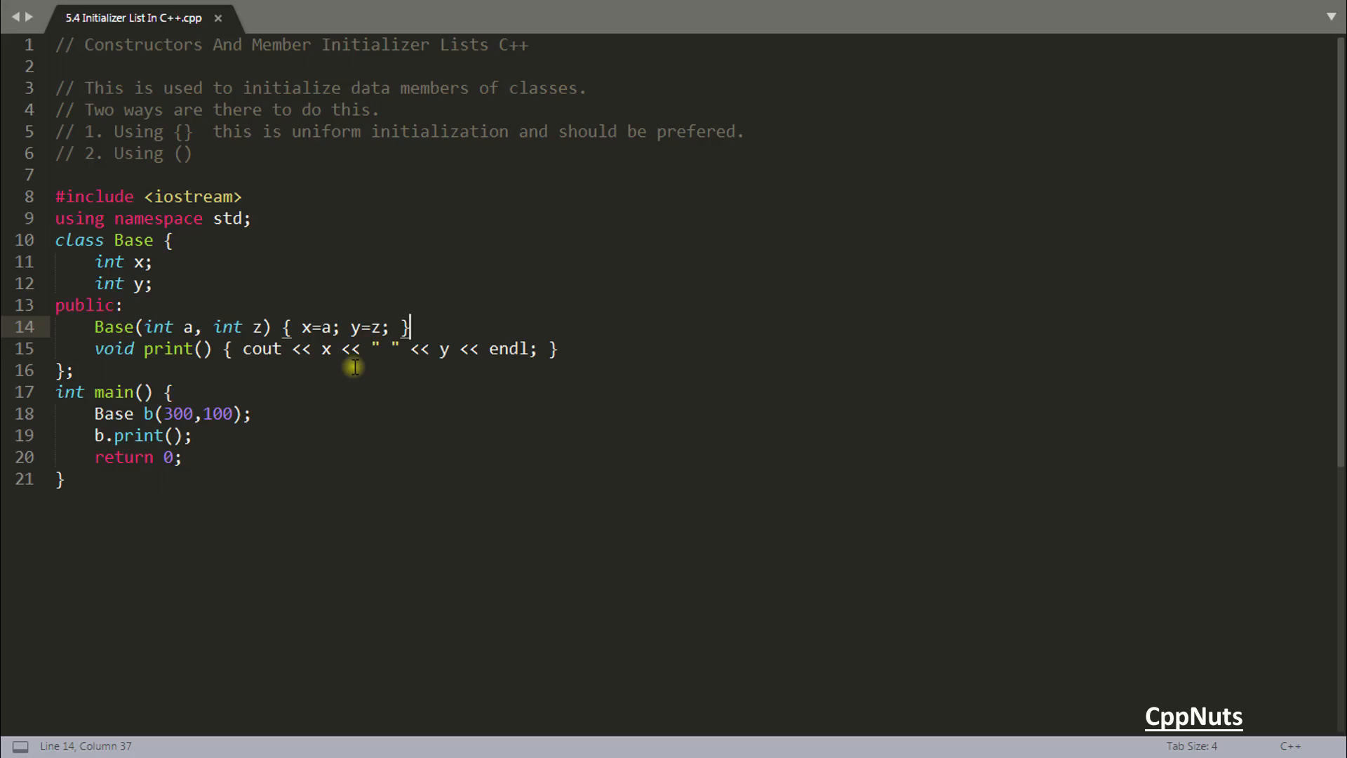